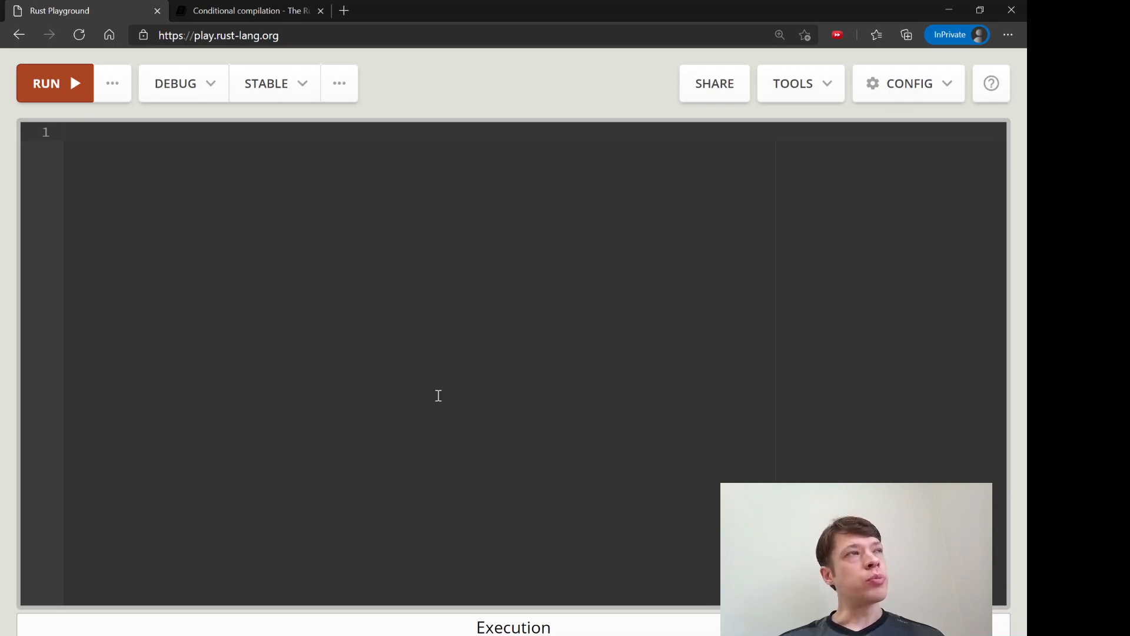
Write 'test-driven development' as a comment line, removing a half-typed 'struct' keyword.
type("test-driven development")
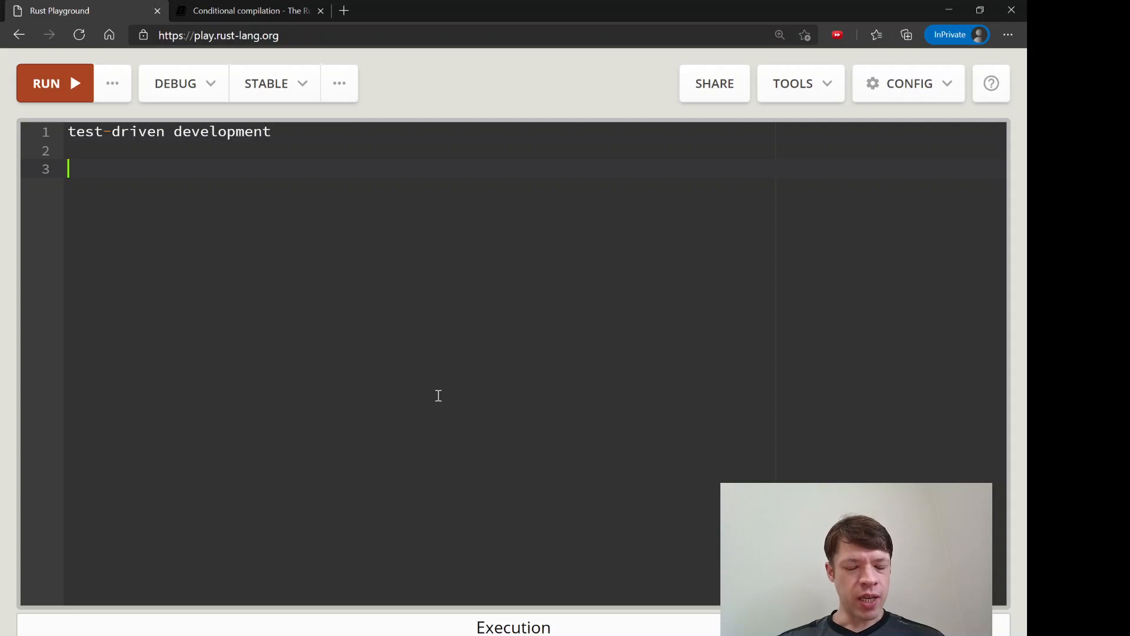
type("struct")
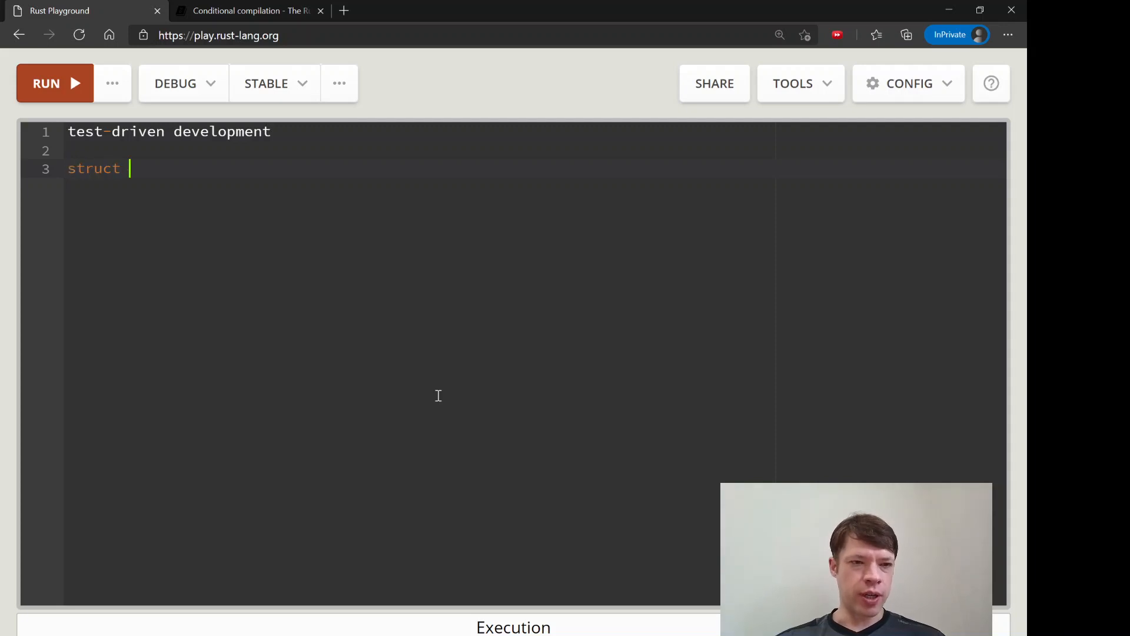
key("Backspace")
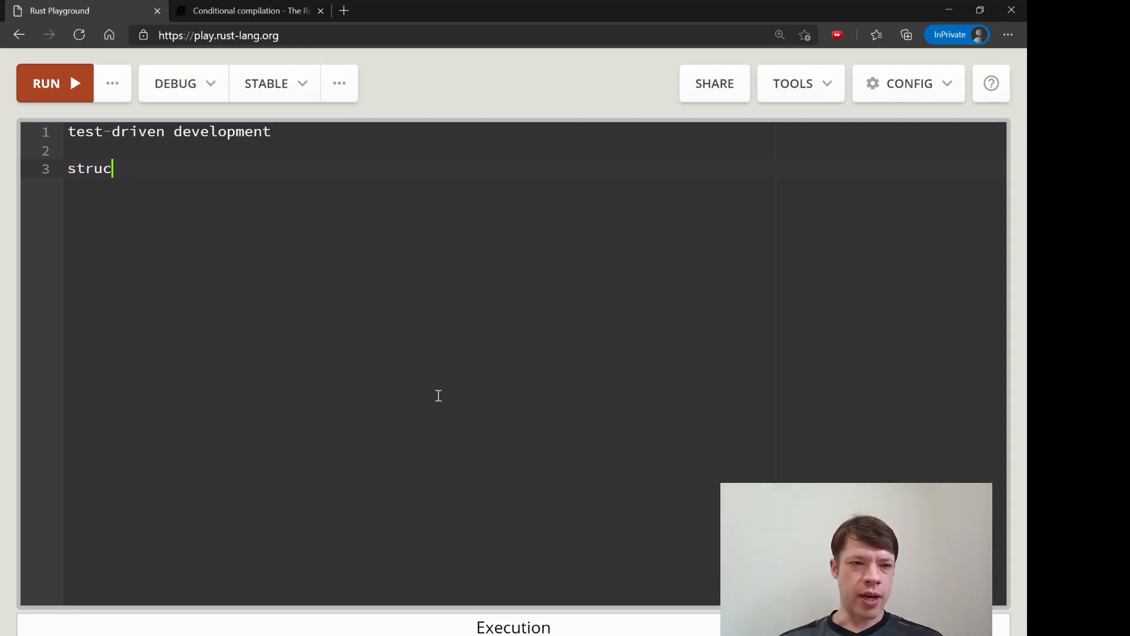
key("Backspace")
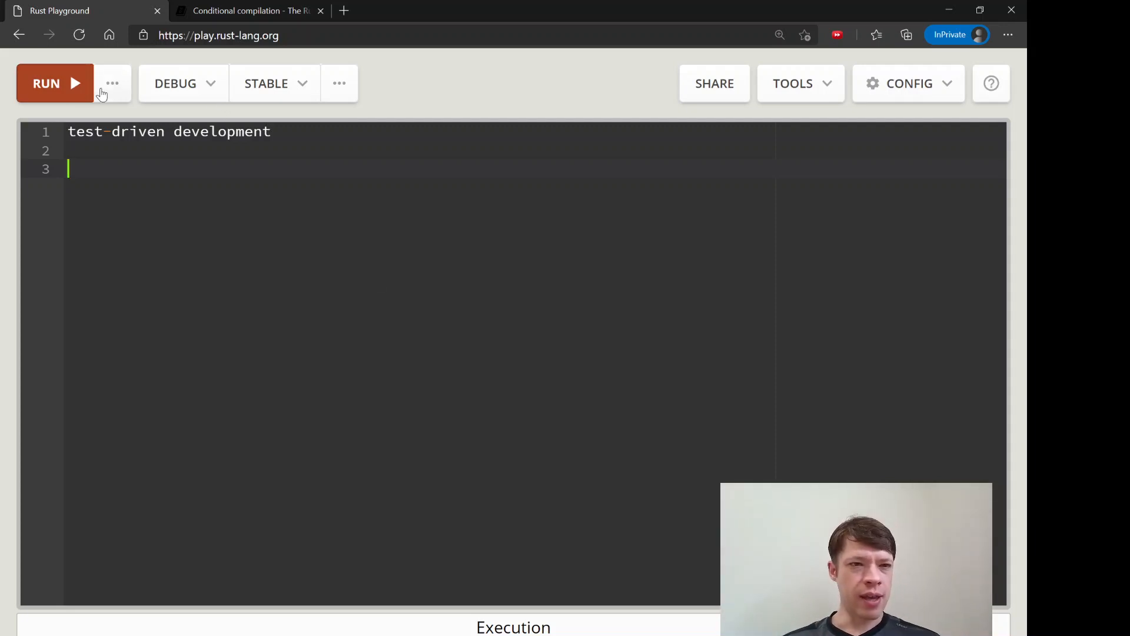
mouse_move(205, 190)
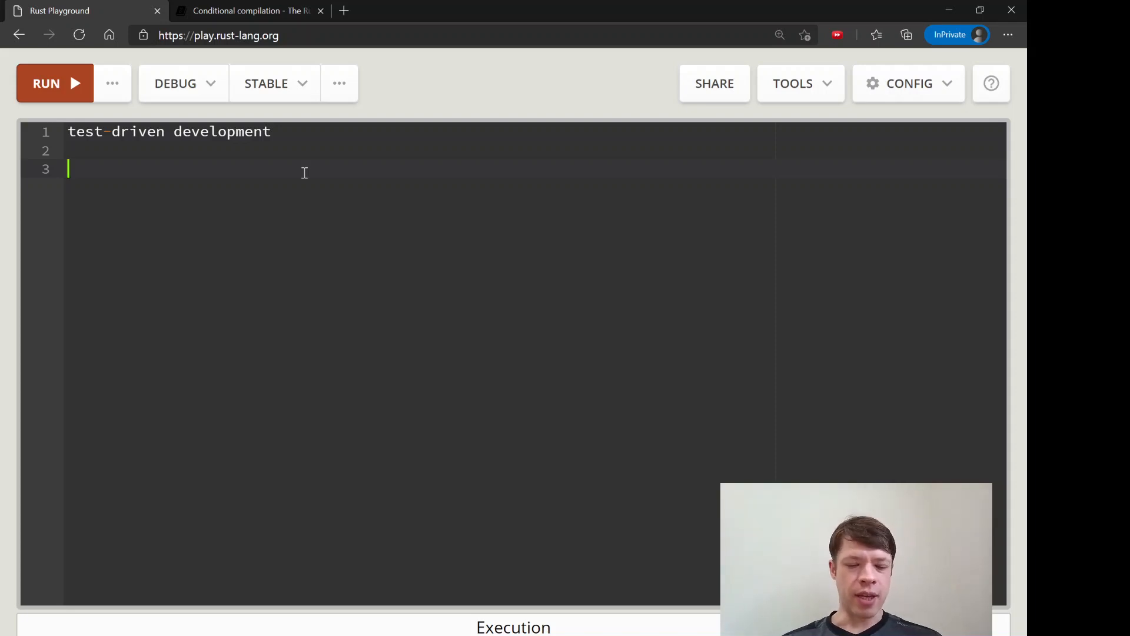
mouse_move(310, 633)
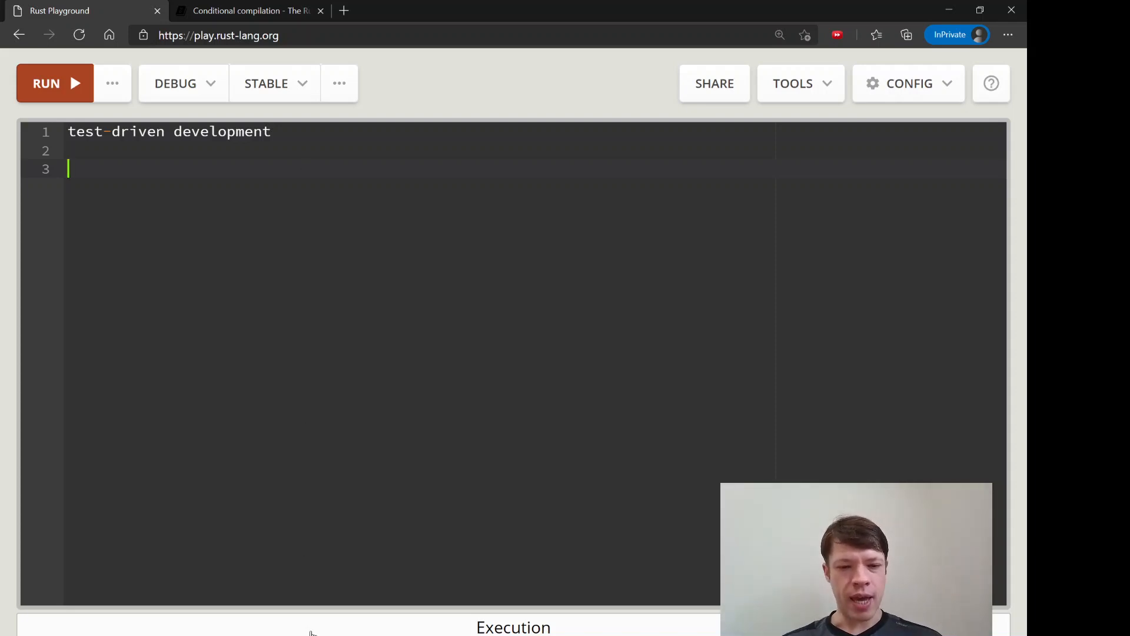
mouse_move(386, 461)
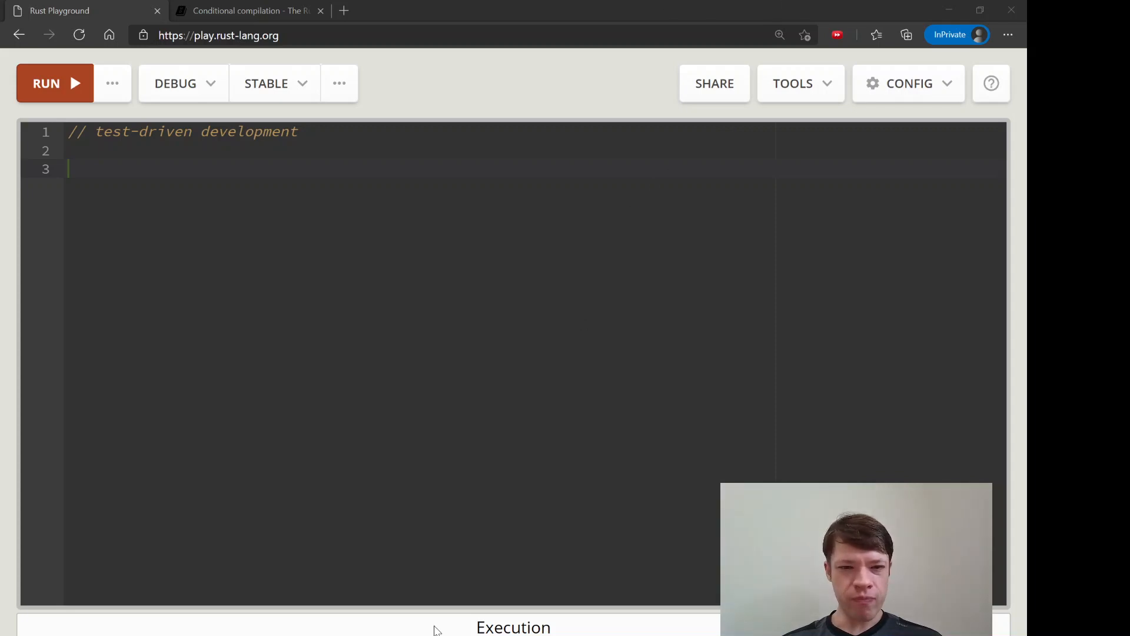
Replace the editor contents with calculator notes and the sample expression " 78 + 10 - 10".
key("ctrl+a")
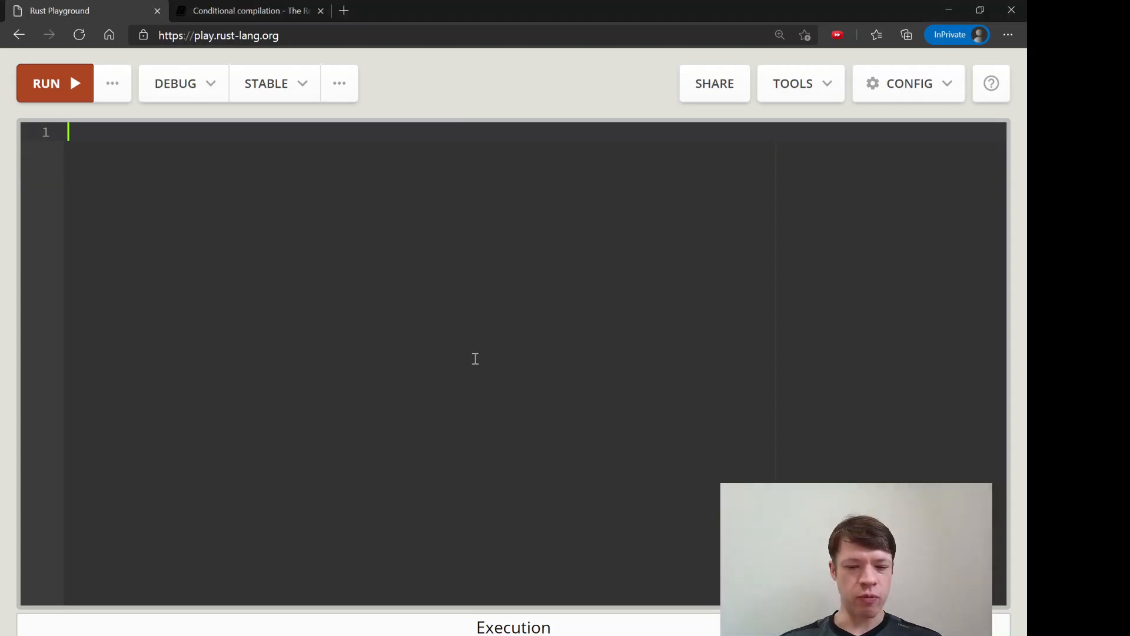
type("calcul")
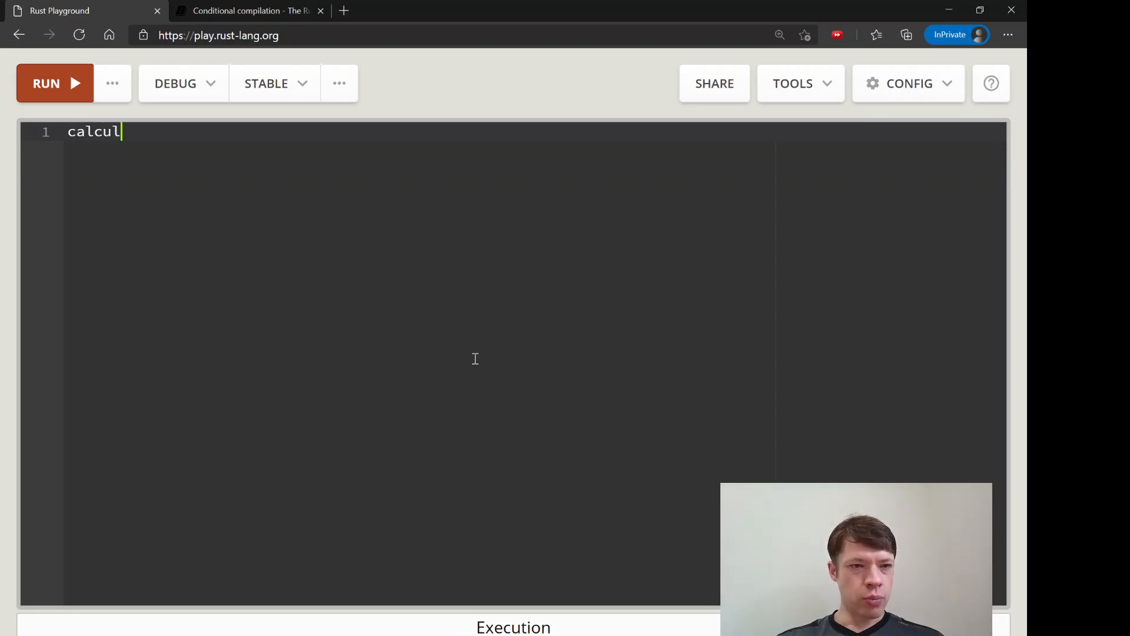
type("ator")
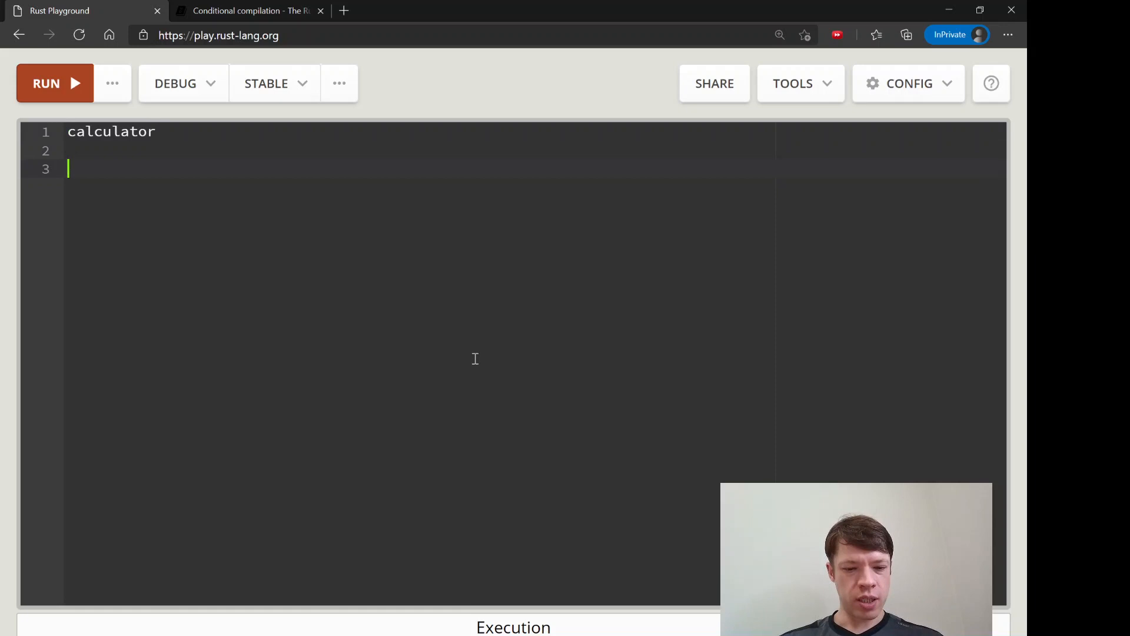
type("\"\"")
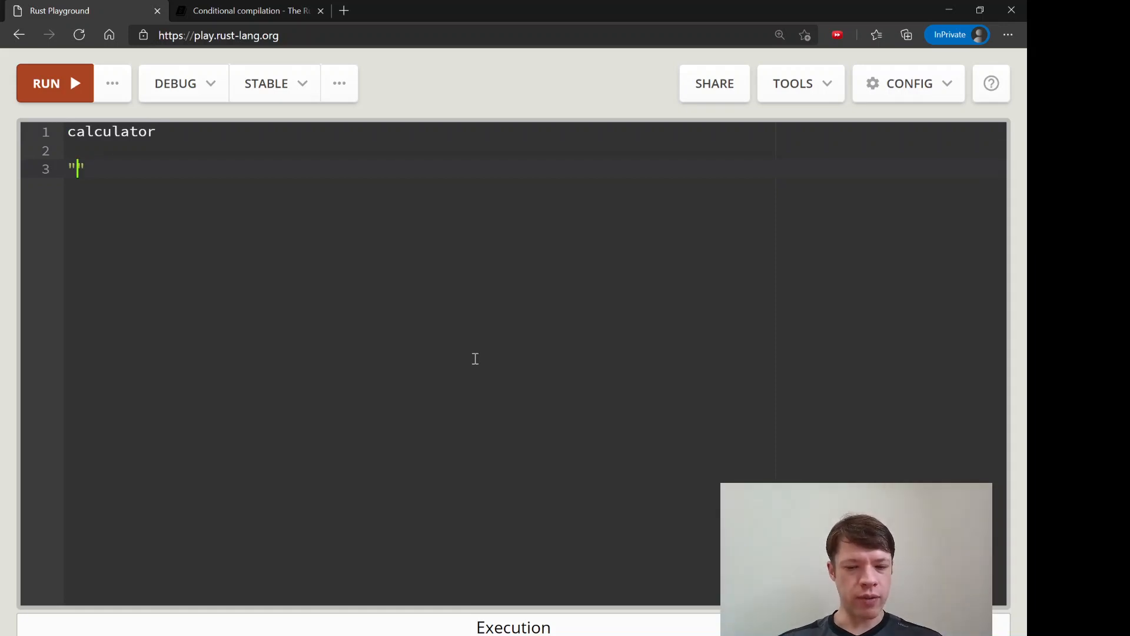
type("+ -")
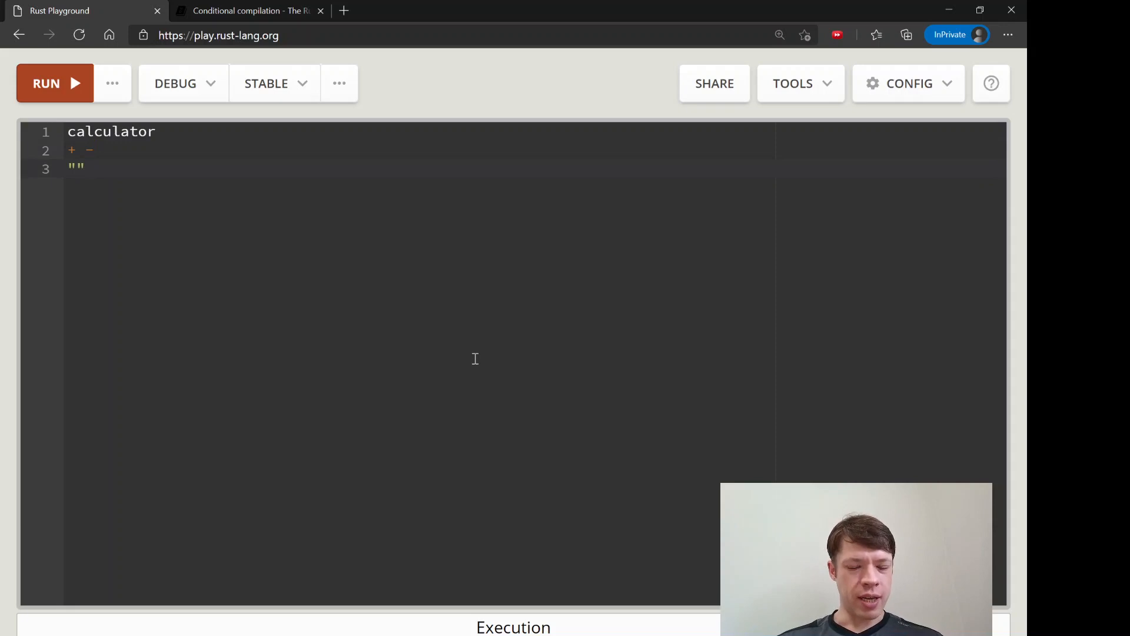
type("78")
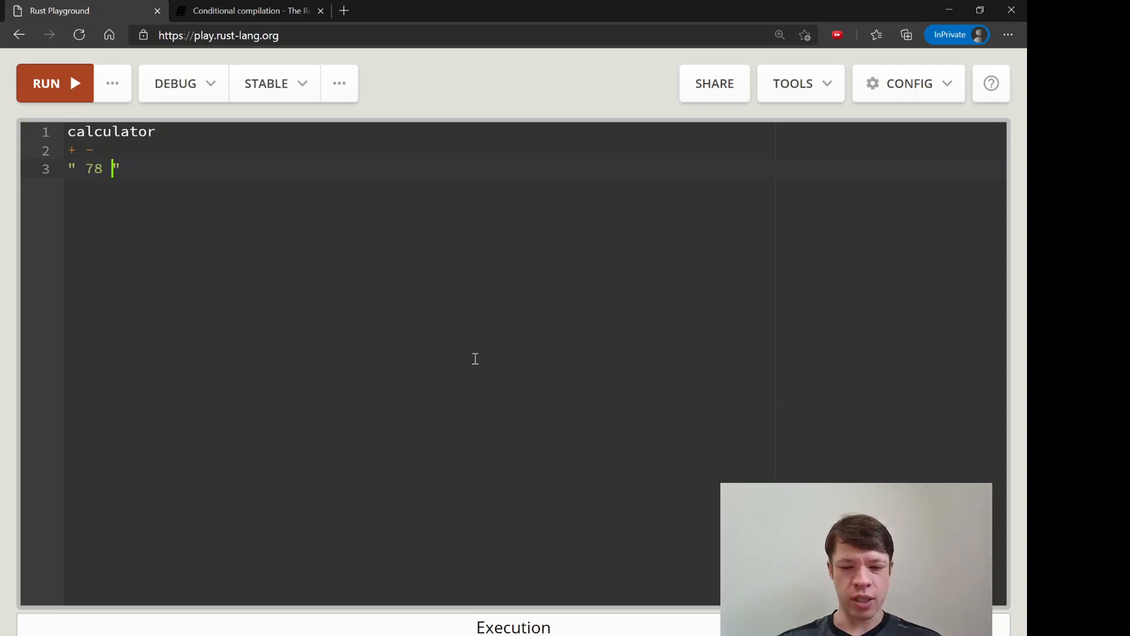
type("+ 10 -")
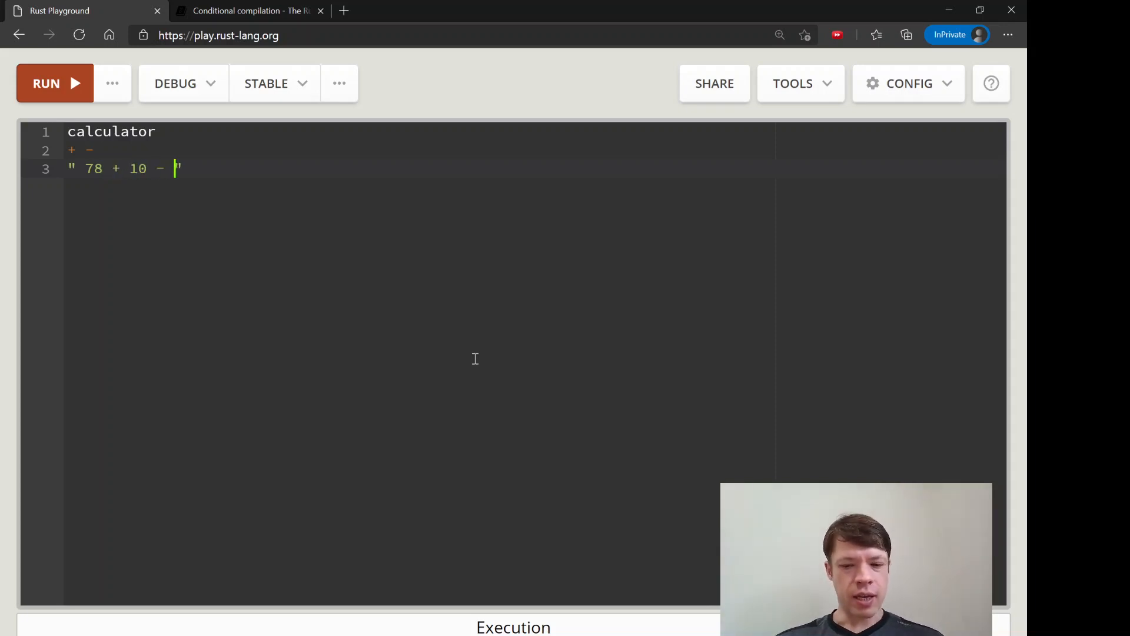
type("10")
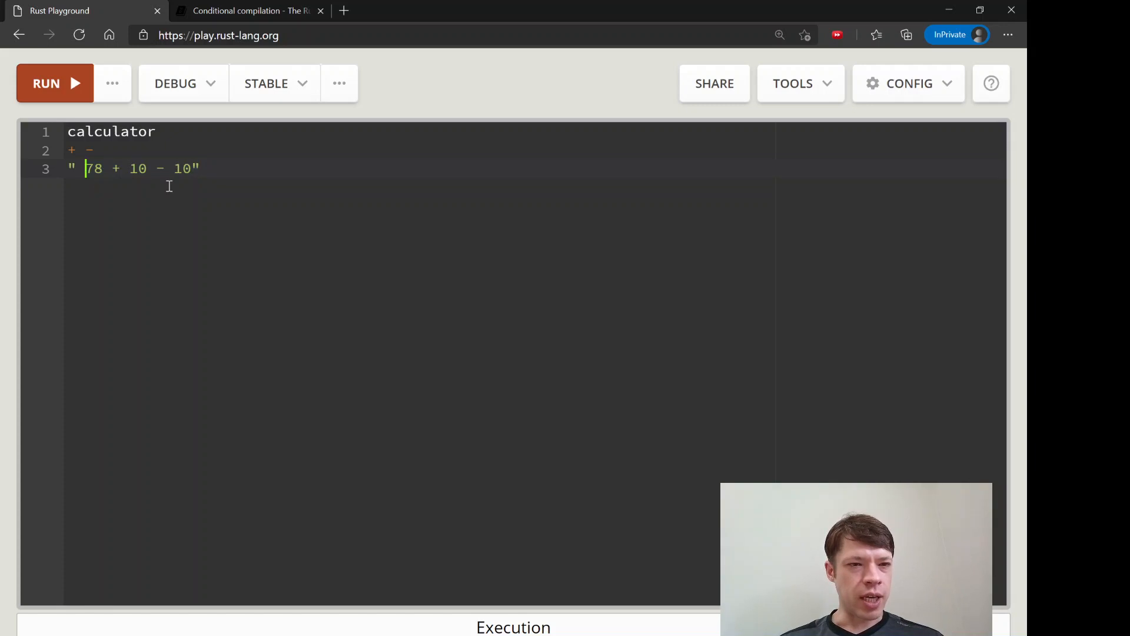
Change the expression to " 78 + 10 - -10", then select everything to start over with 'fn'.
left_click(185, 168)
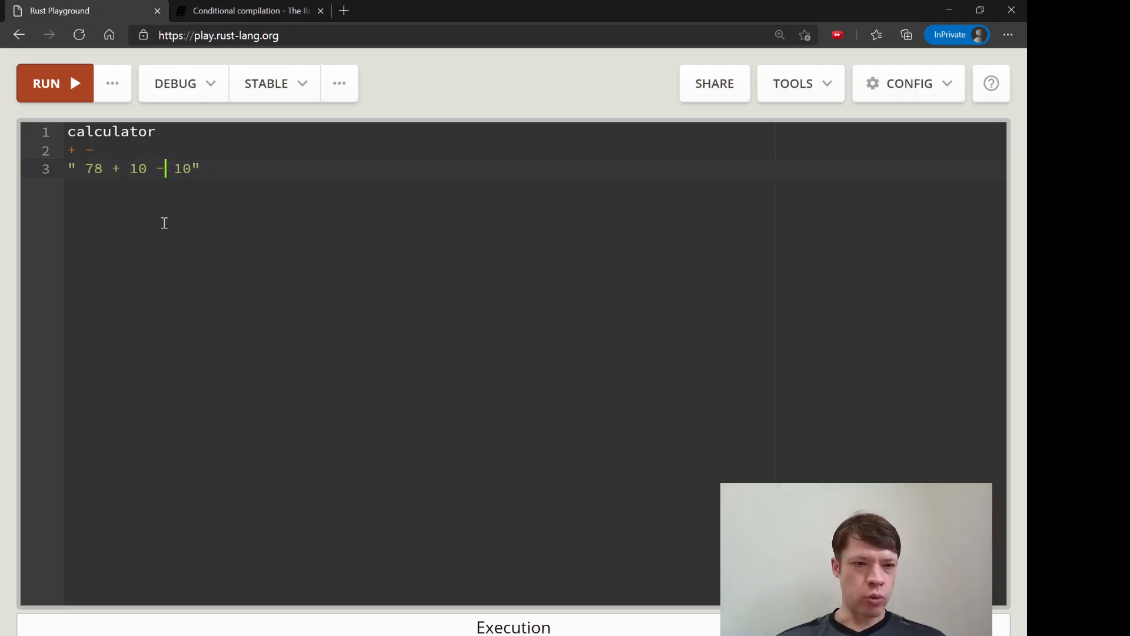
type("-")
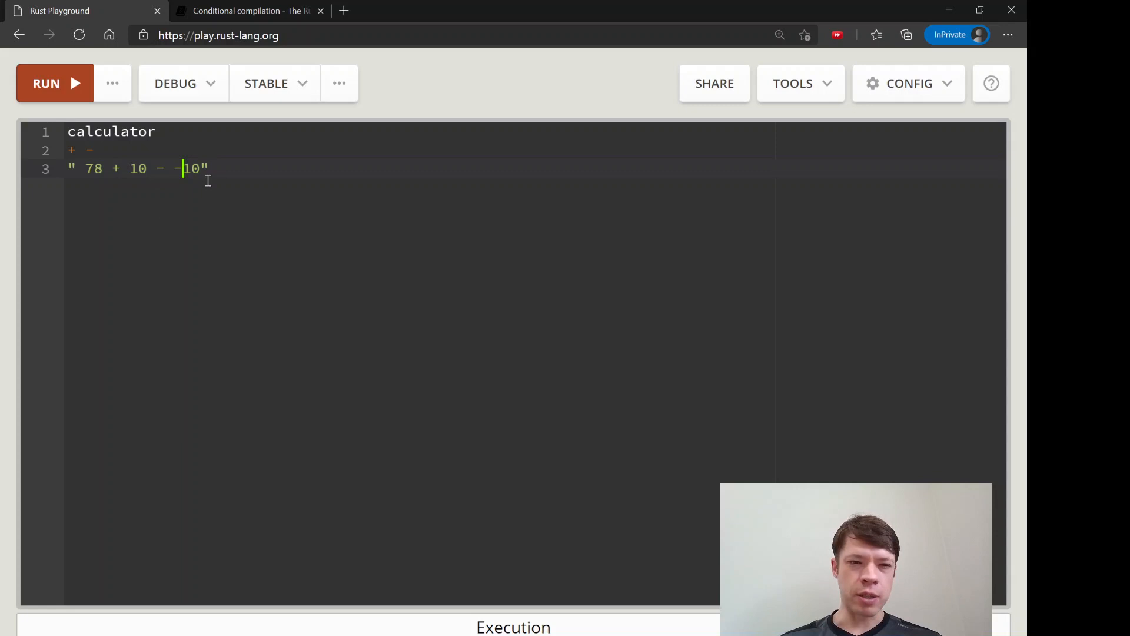
key("ctrl+a")
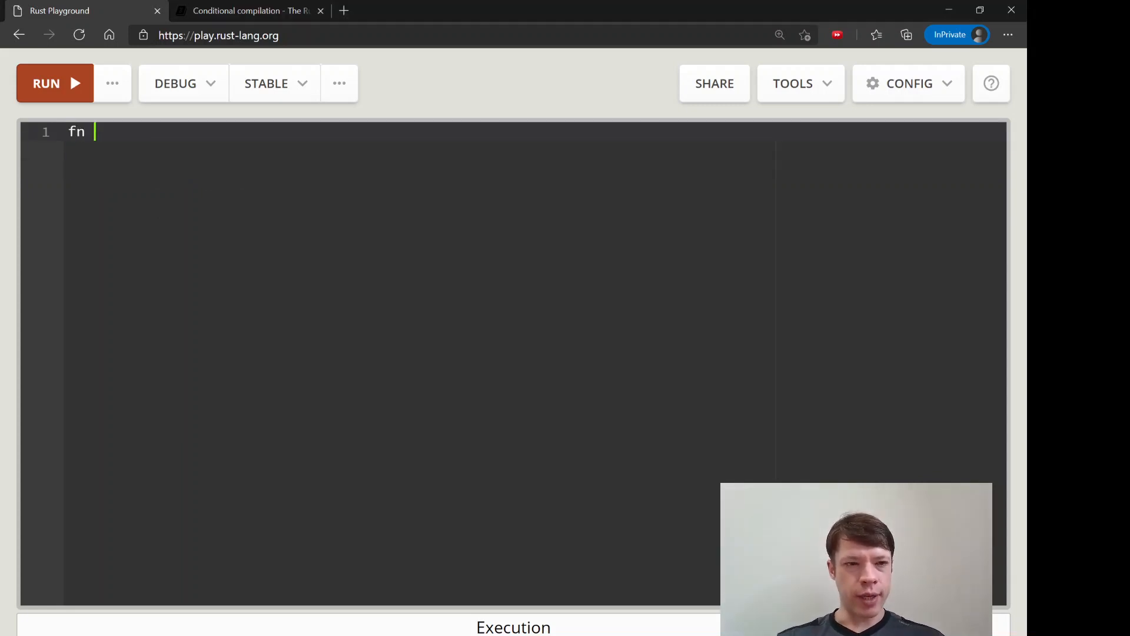
Write a stub fn math(input: &str) -> i32 returning 6, with blank lines below it.
type("math() {")
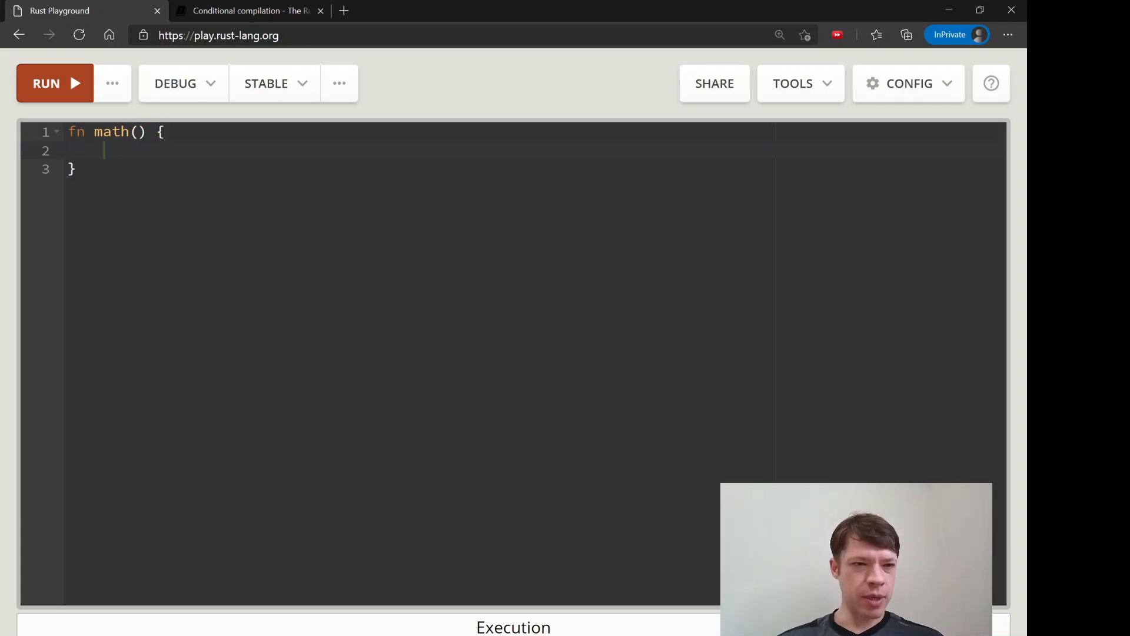
left_click(137, 132)
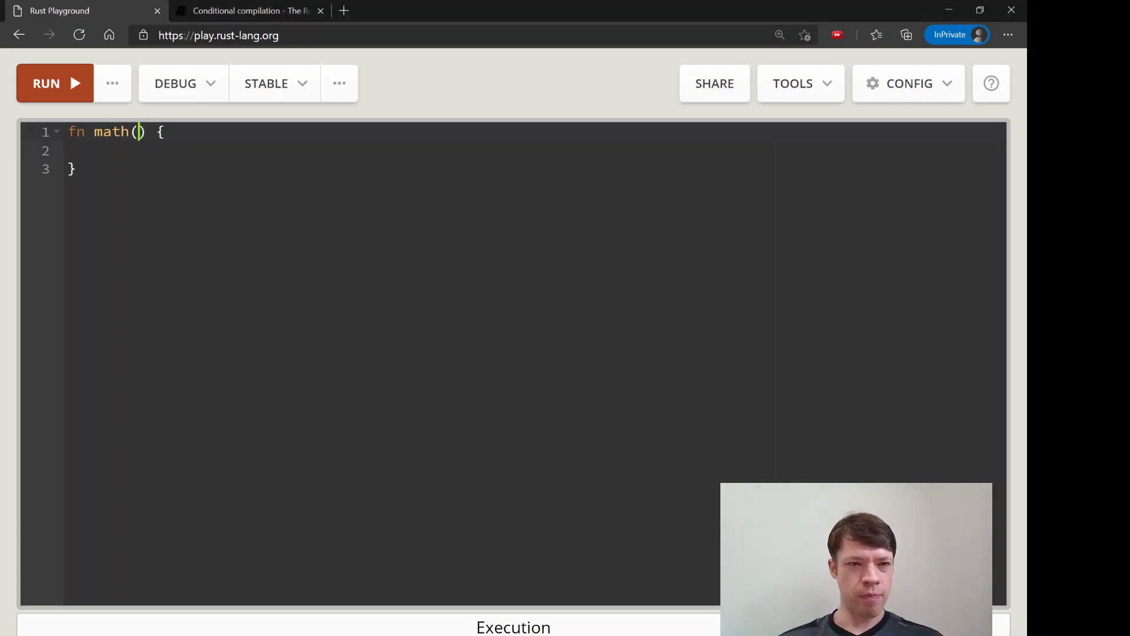
type("input: &str")
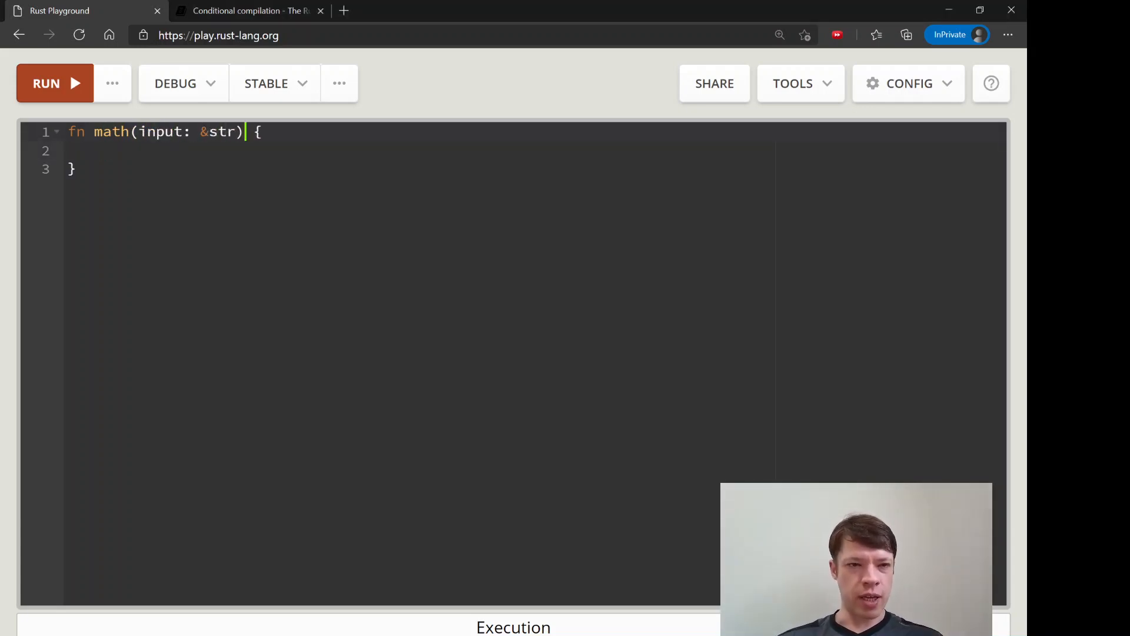
type("-> i32")
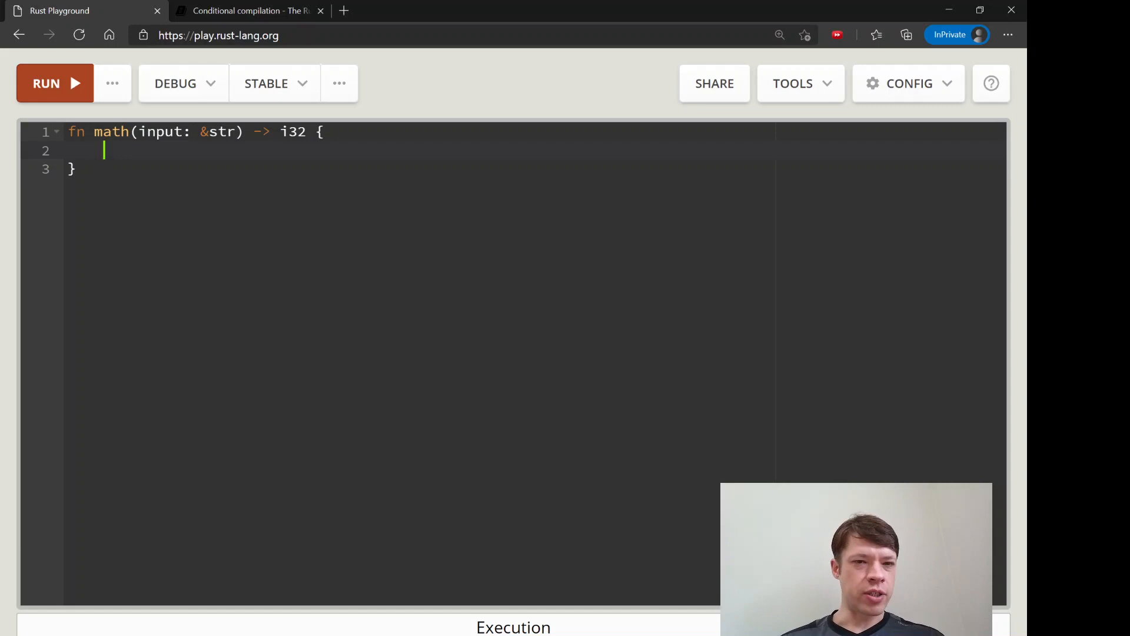
type("6")
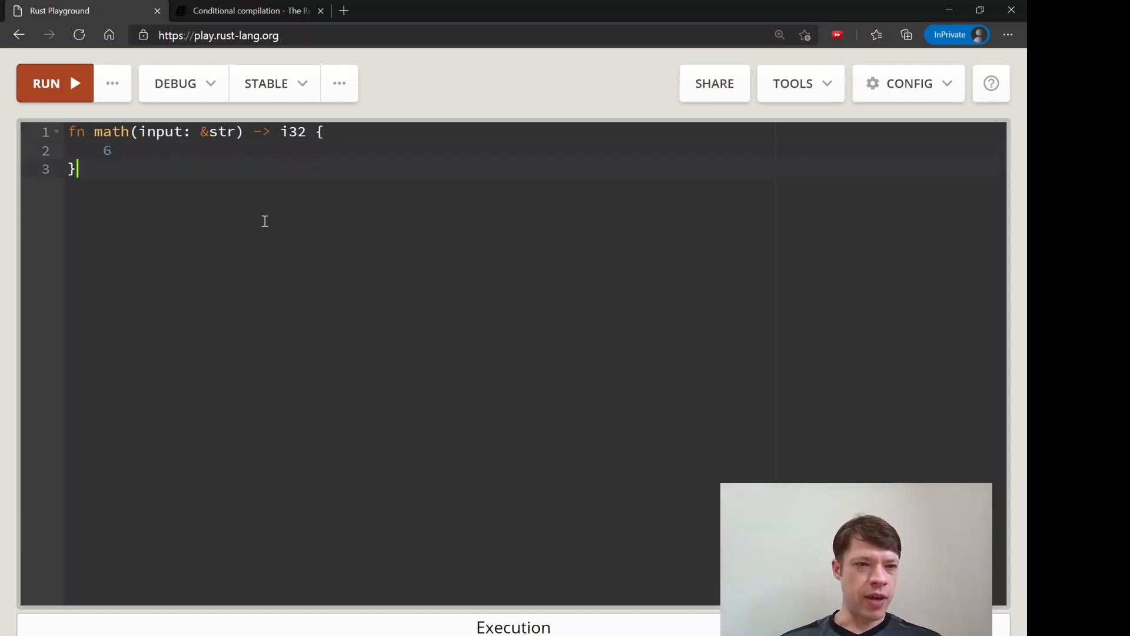
key("Enter")
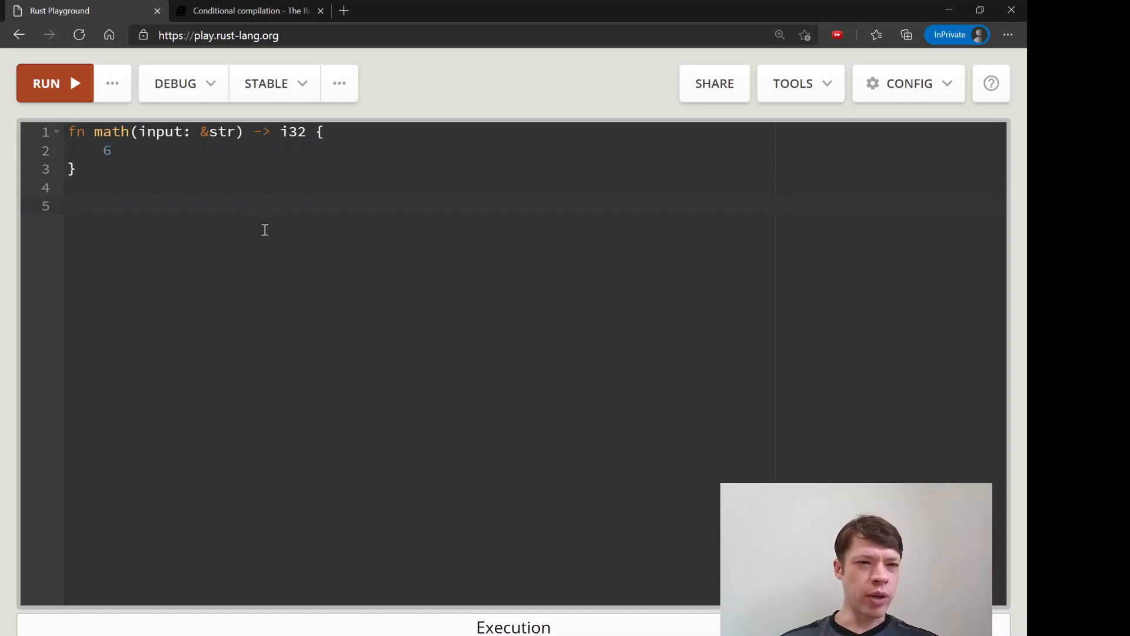
left_click(68, 206)
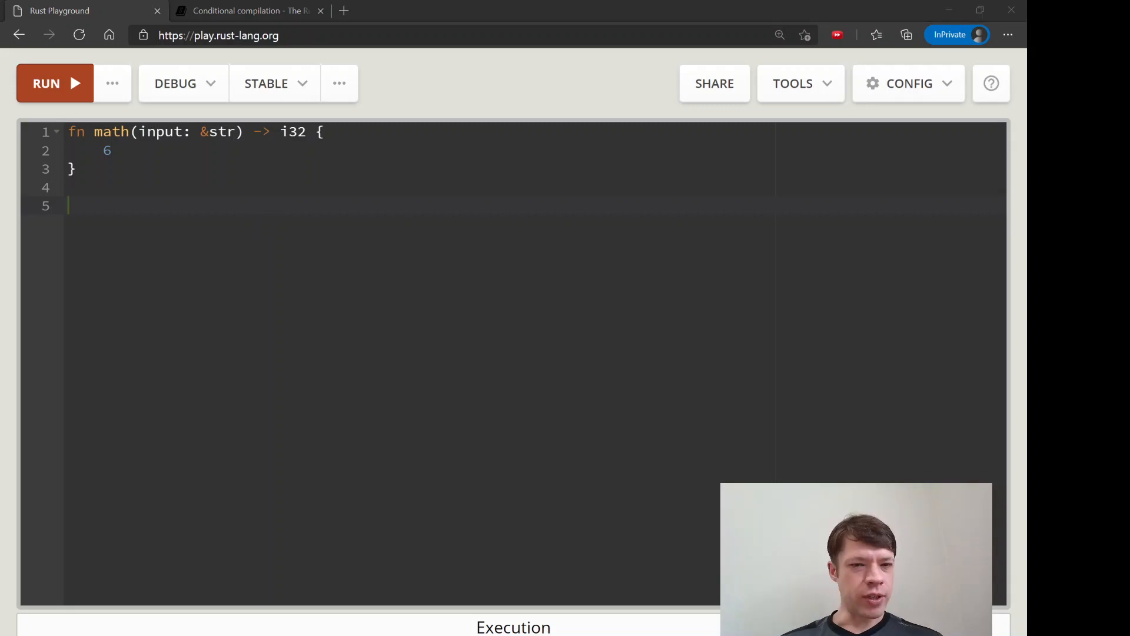
Add a #[cfg(test)] mod tests block containing use super::*;.
type("#")
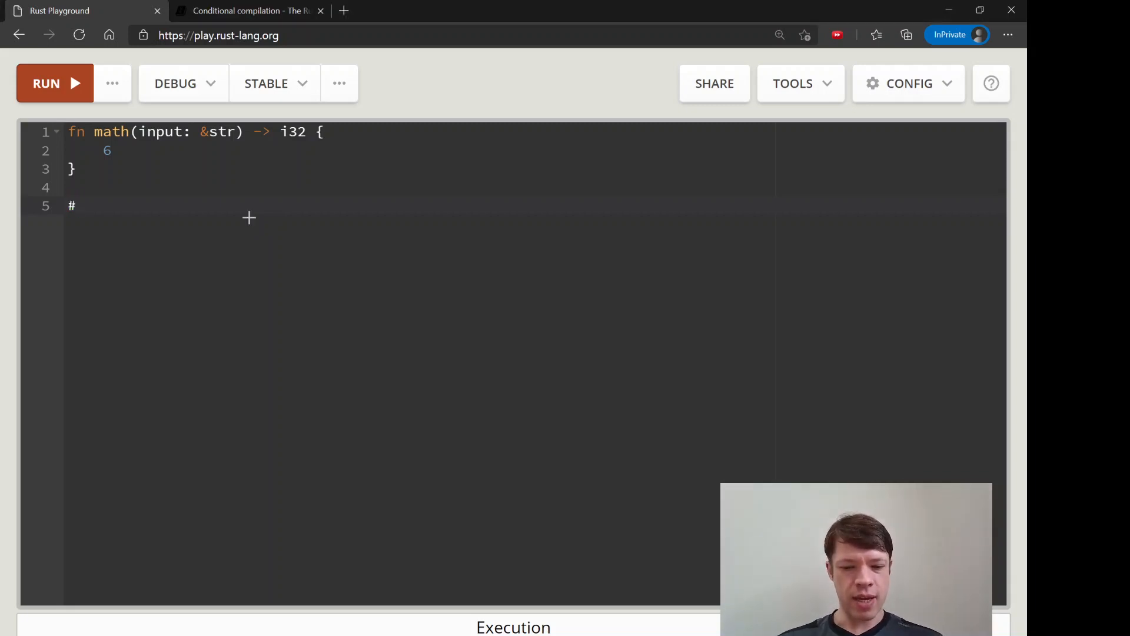
type("[]")
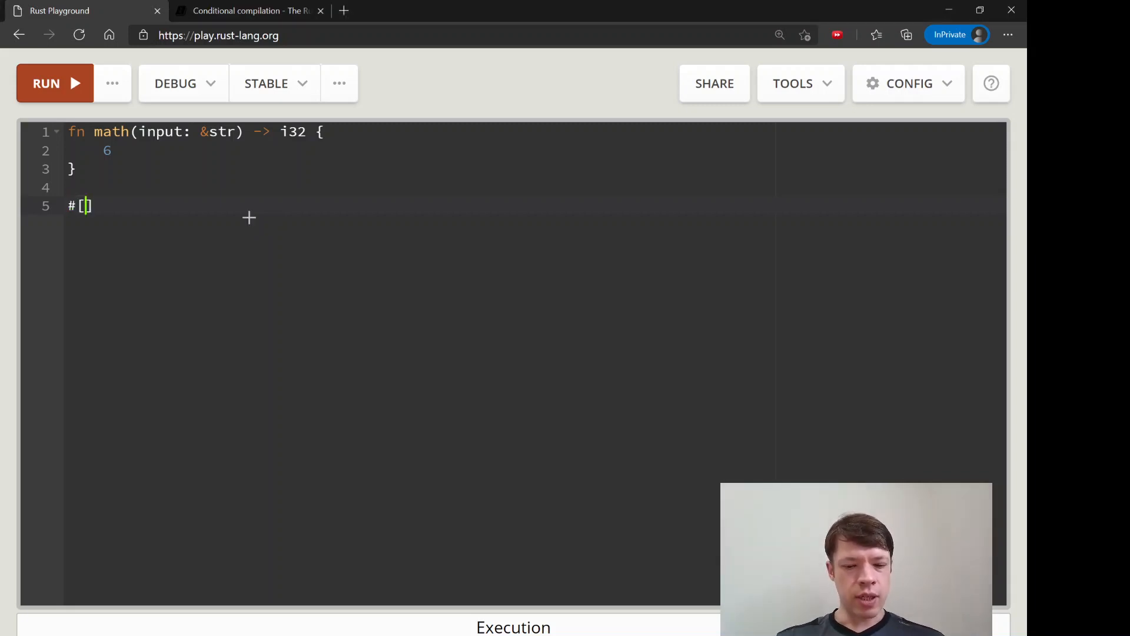
type("cfg(etst)")
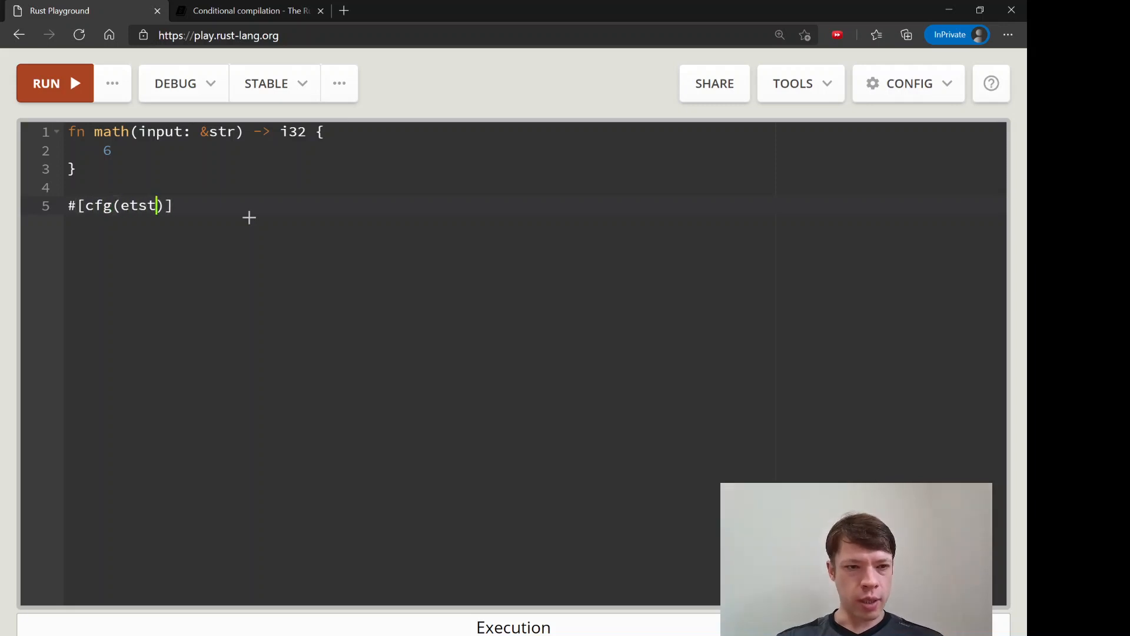
type("test")
type("mod")
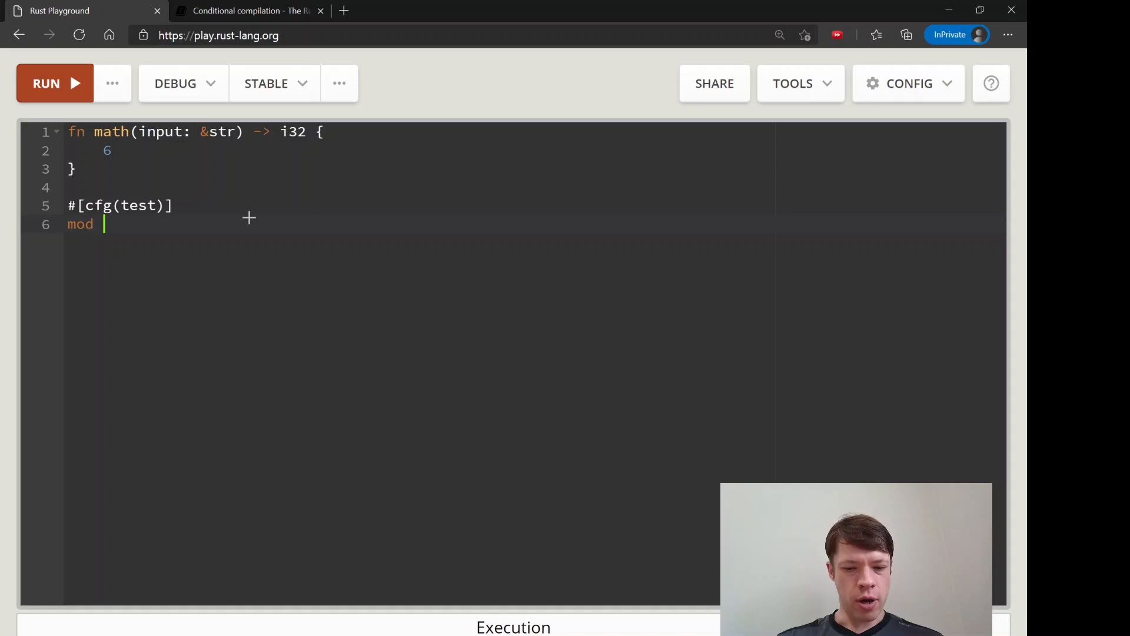
type("tests {")
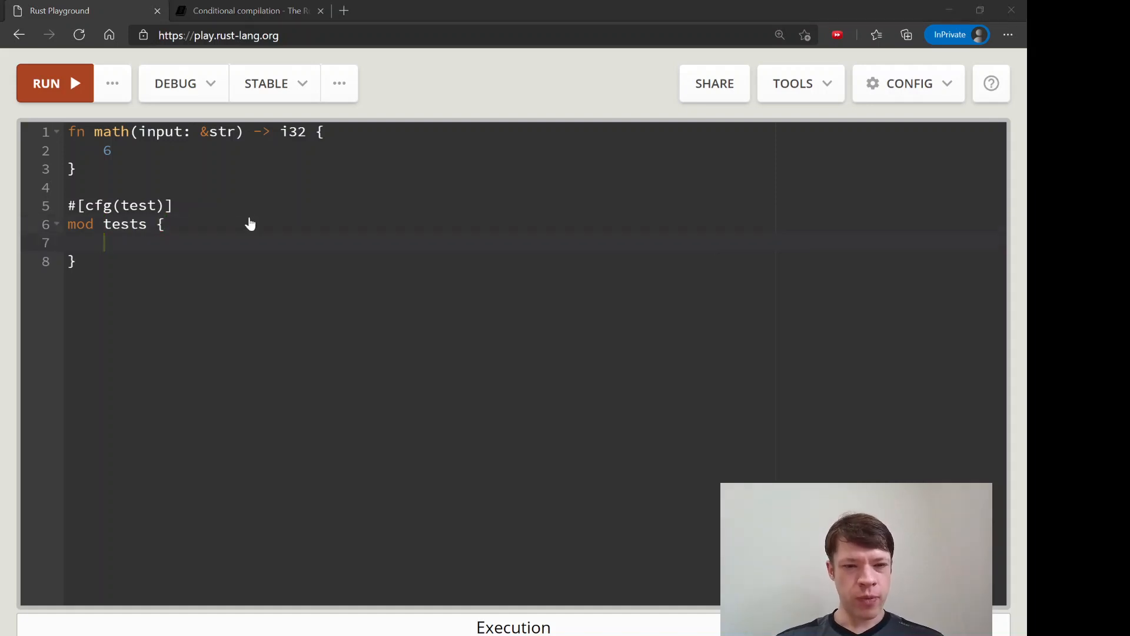
type("use")
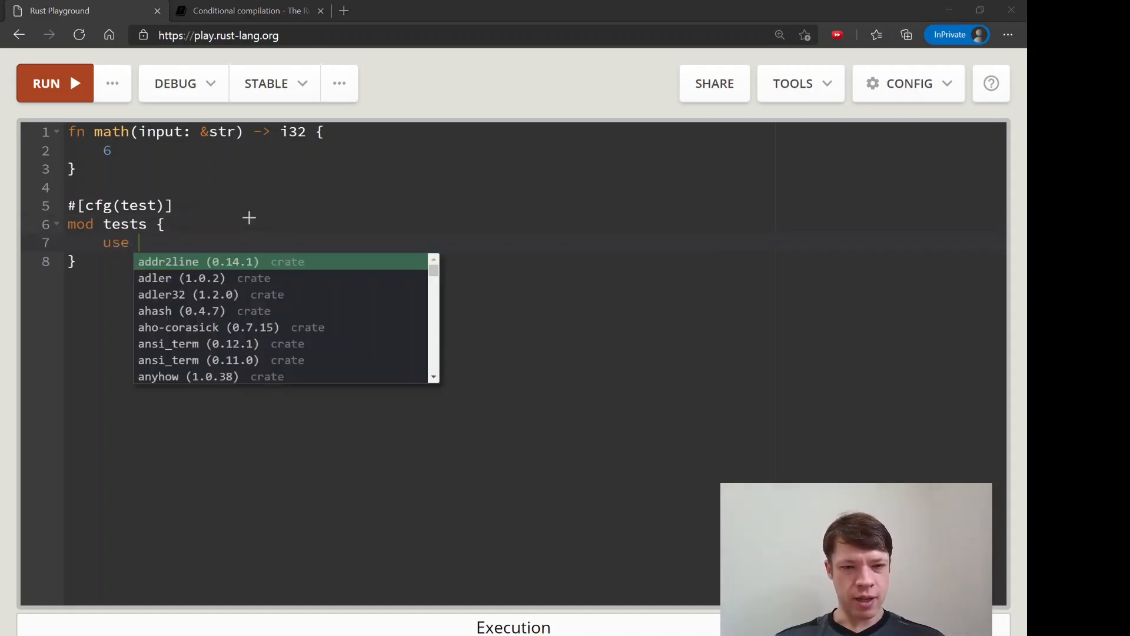
type("super::*;")
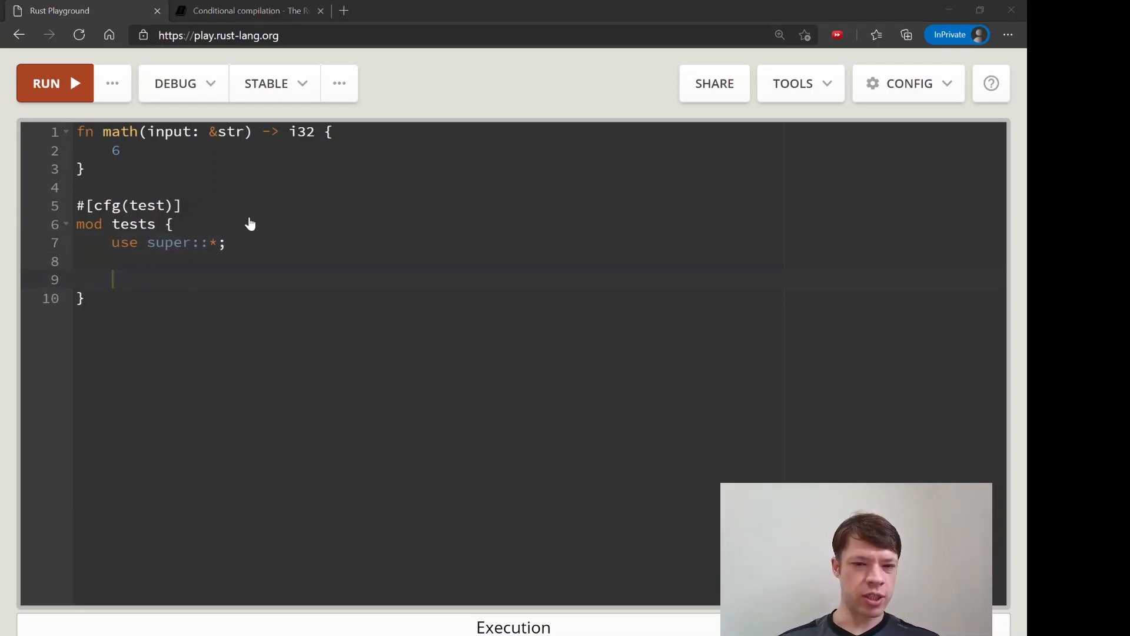
Start a #[test] function named one_plus_one_is_two.
type("#[t]")
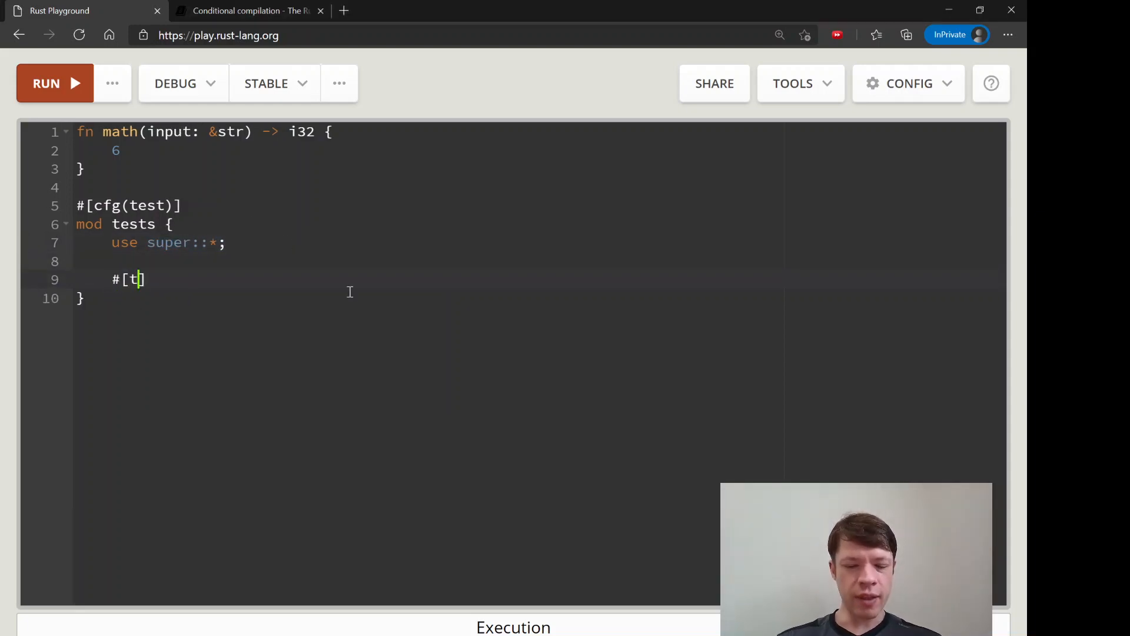
type("est]")
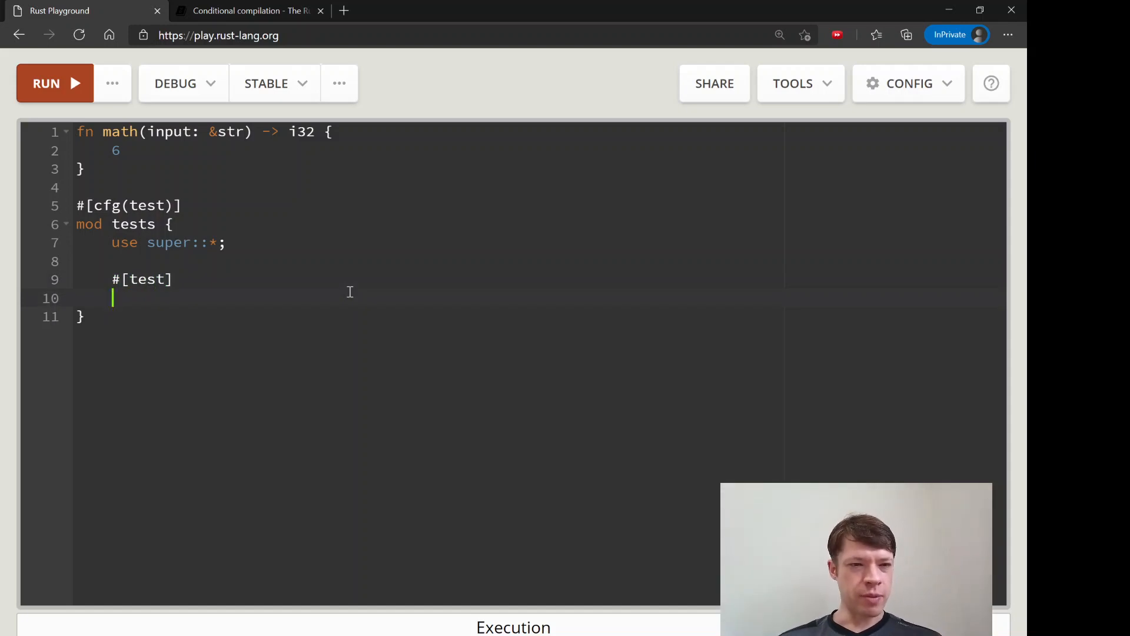
mouse_move(351, 296)
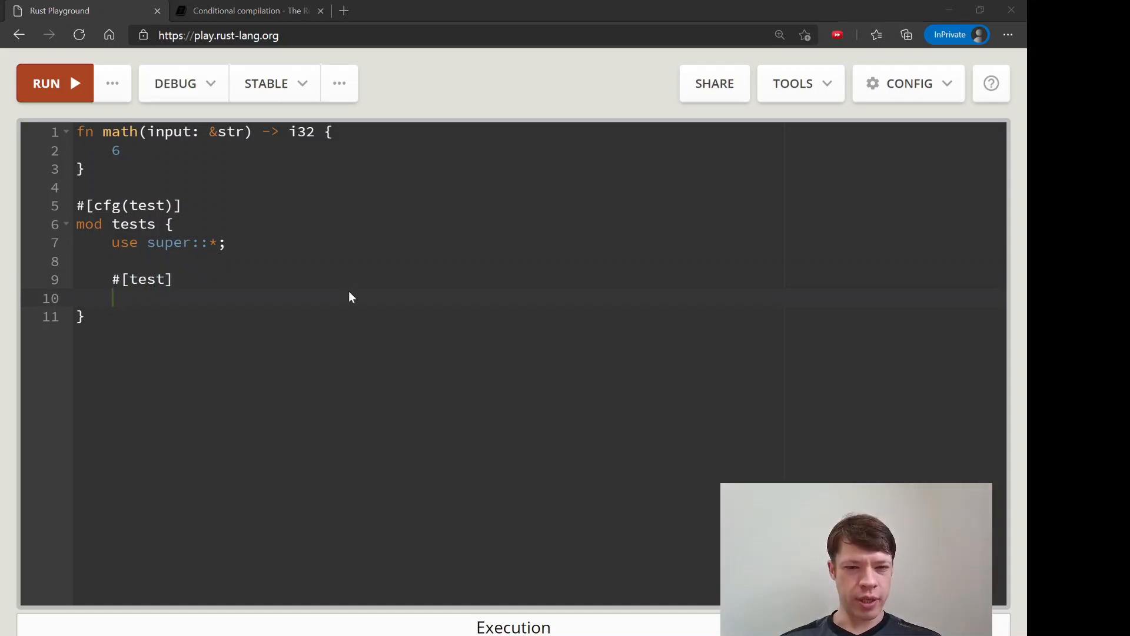
type("f")
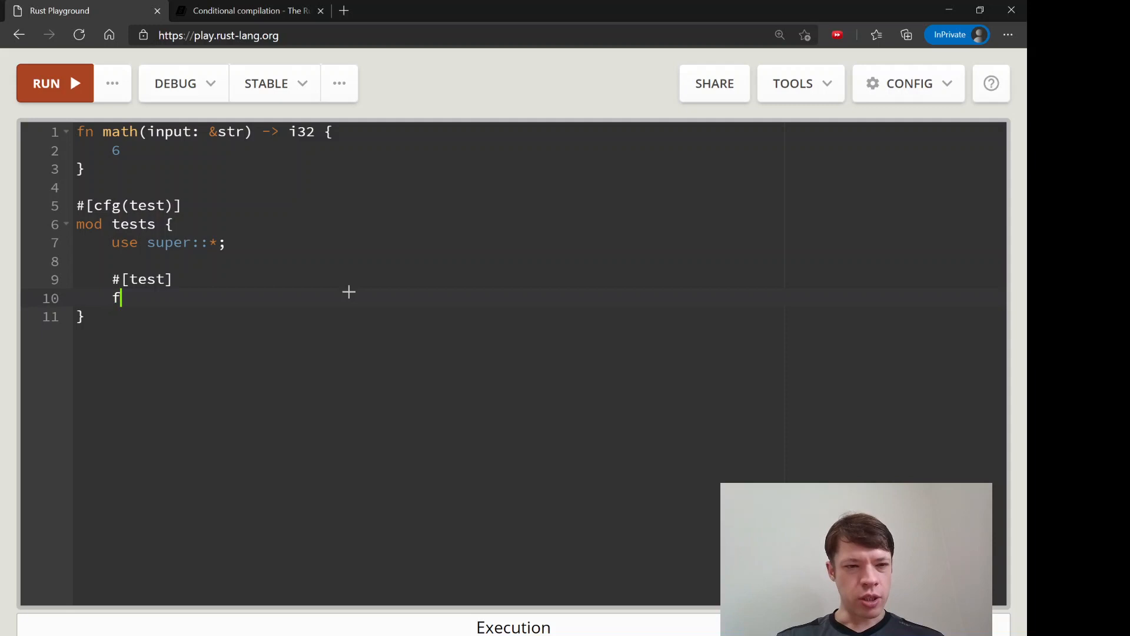
type("n one_")
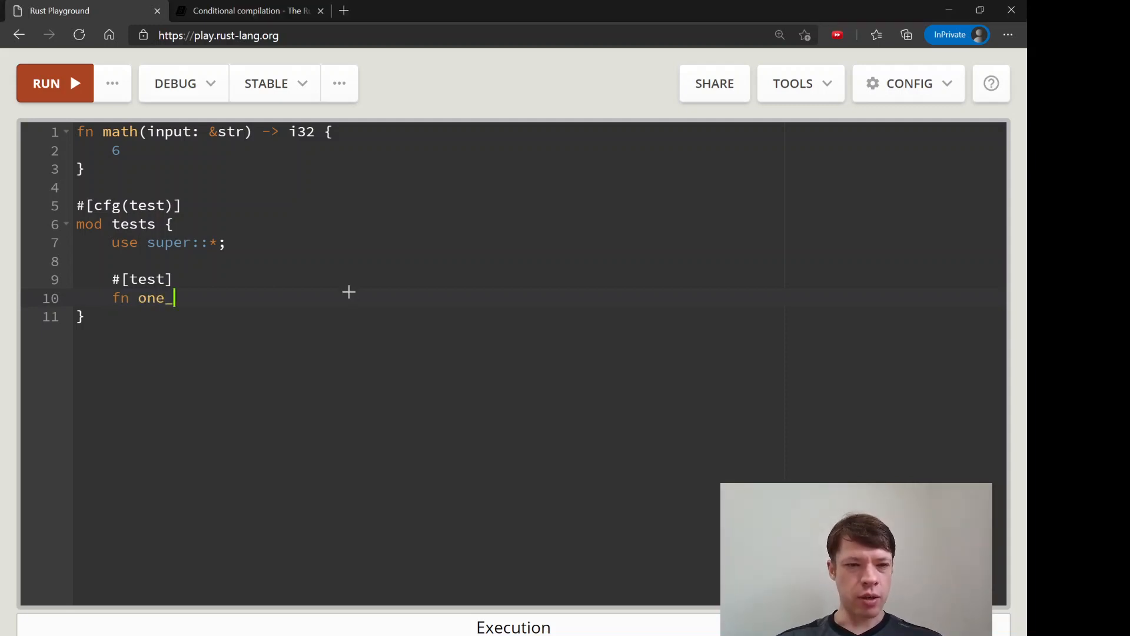
type("plus_one_")
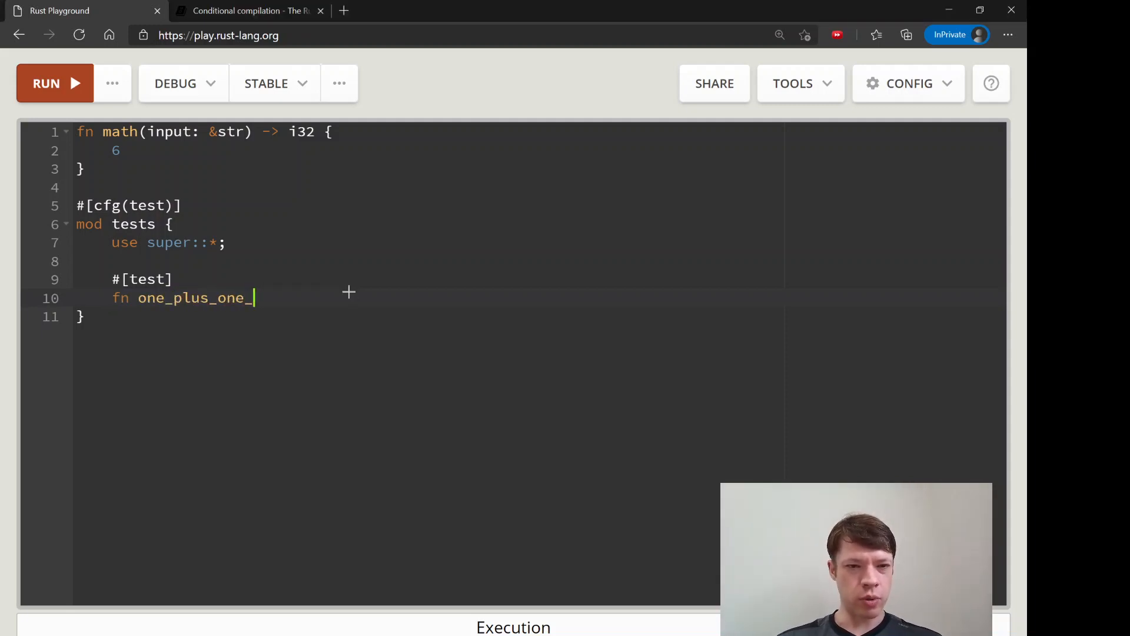
type("is_two() {")
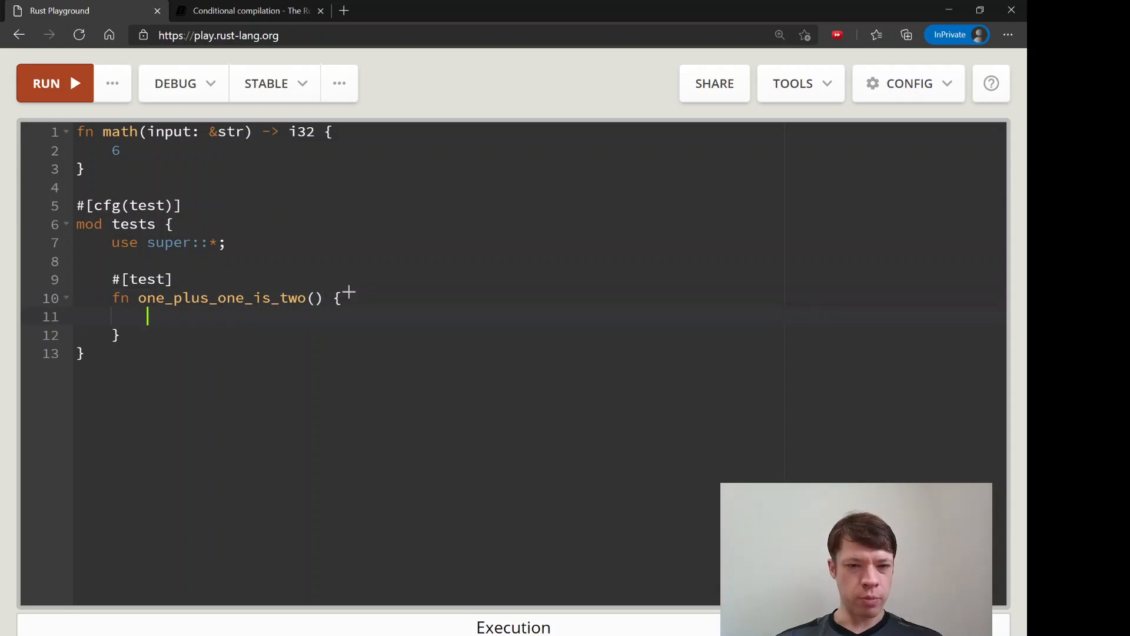
Assert in its body that math("1 + 1") equals 2.
type("assert")
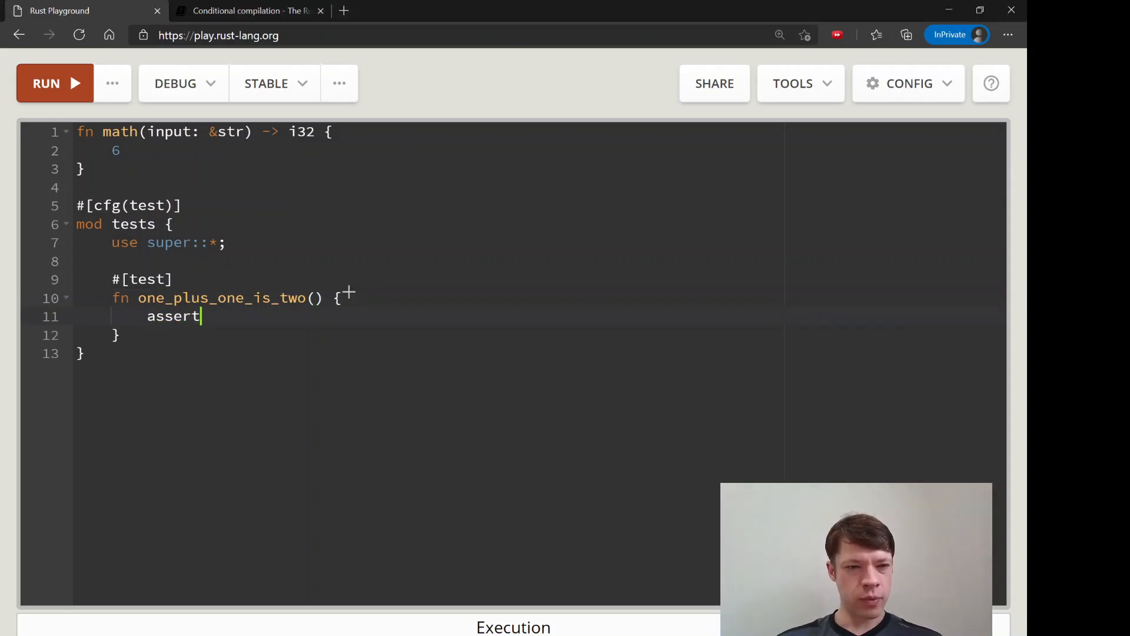
type("_eq!()")
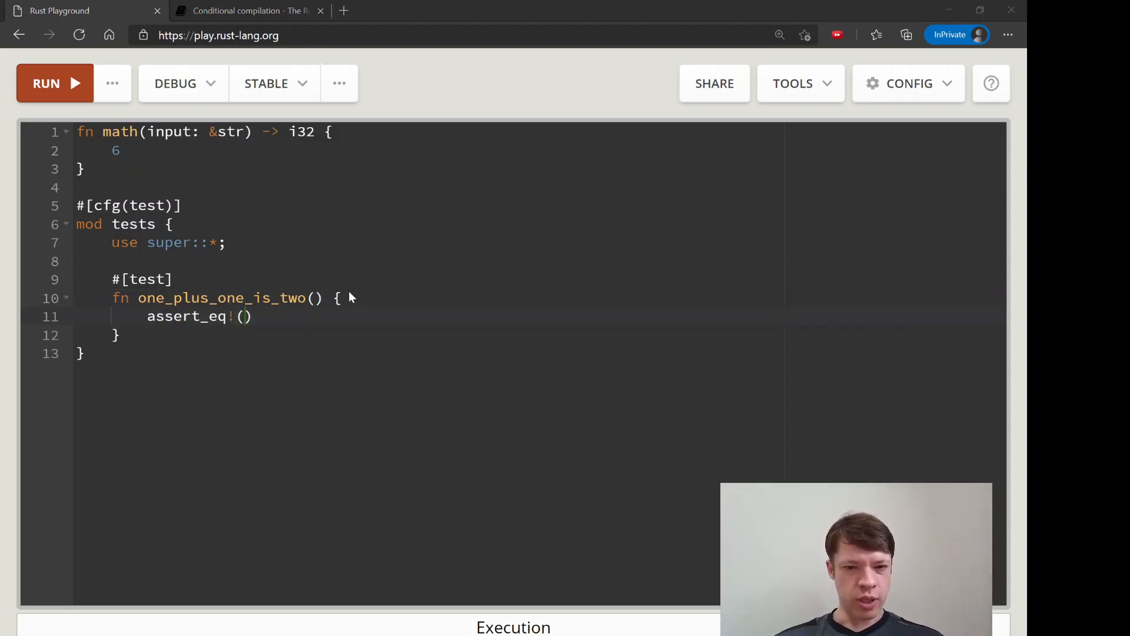
type("math")
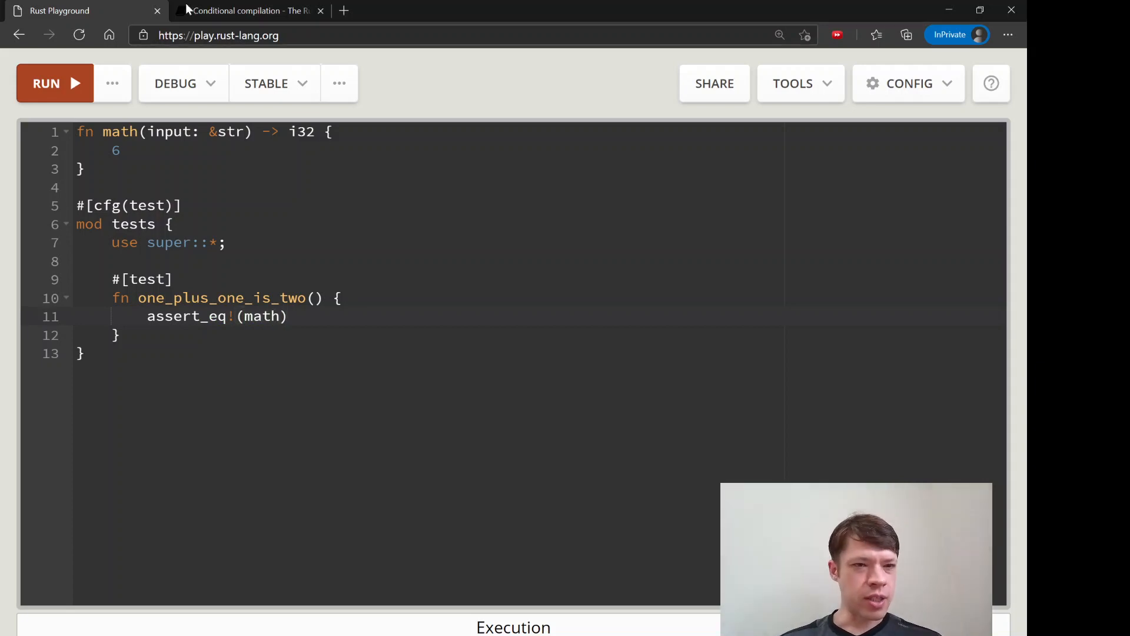
type("()")
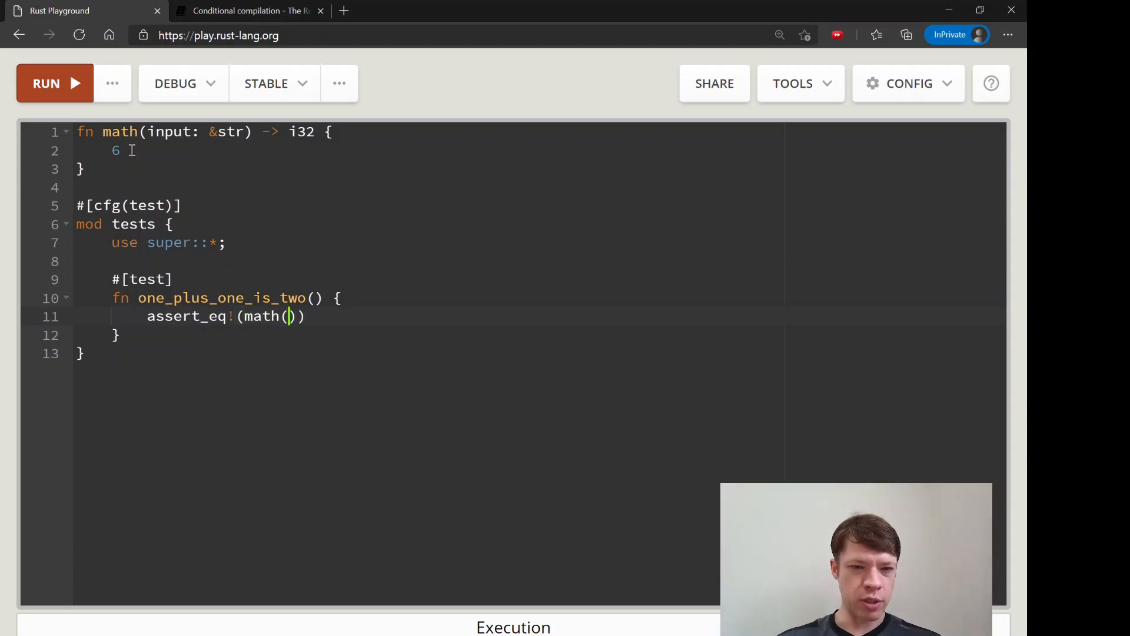
type("1 + \"")
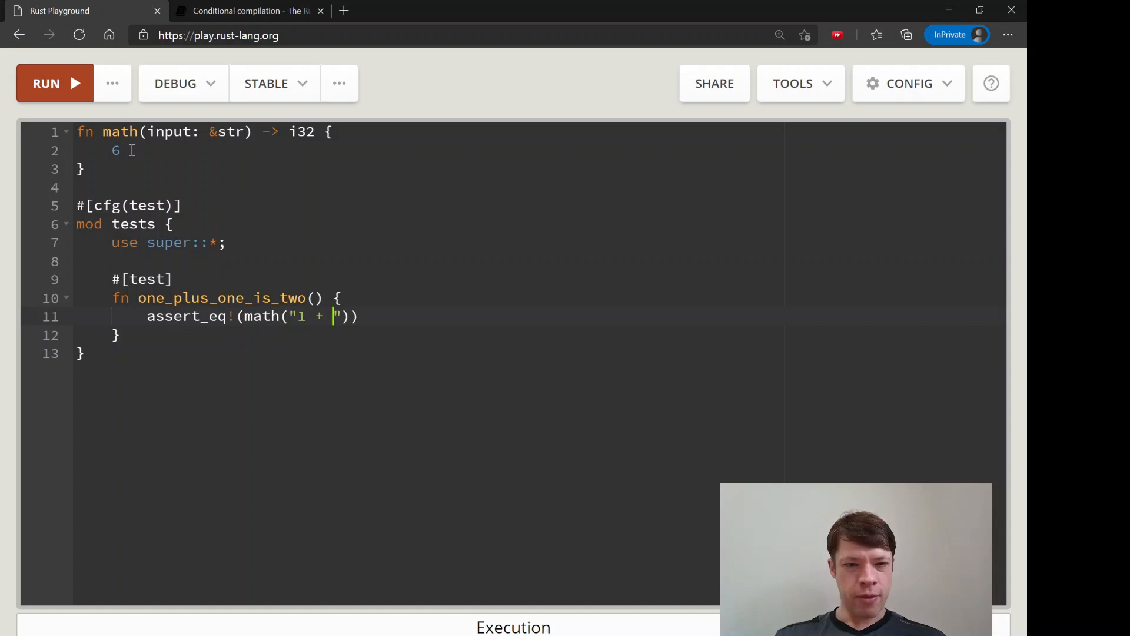
type("1\"), 2")
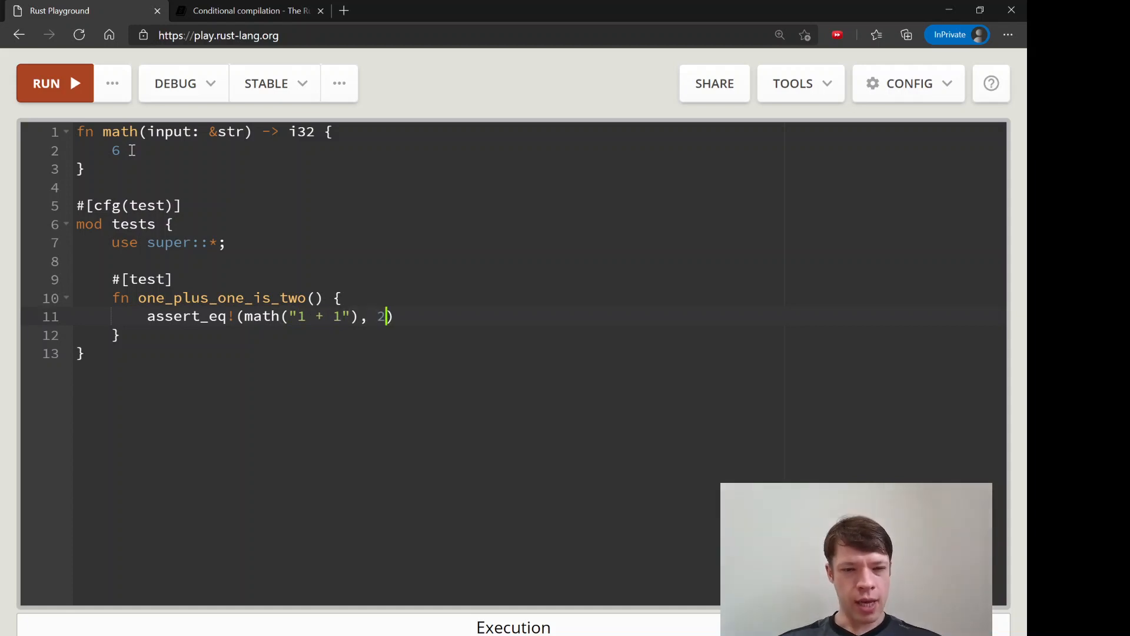
type(";")
type("#[test")
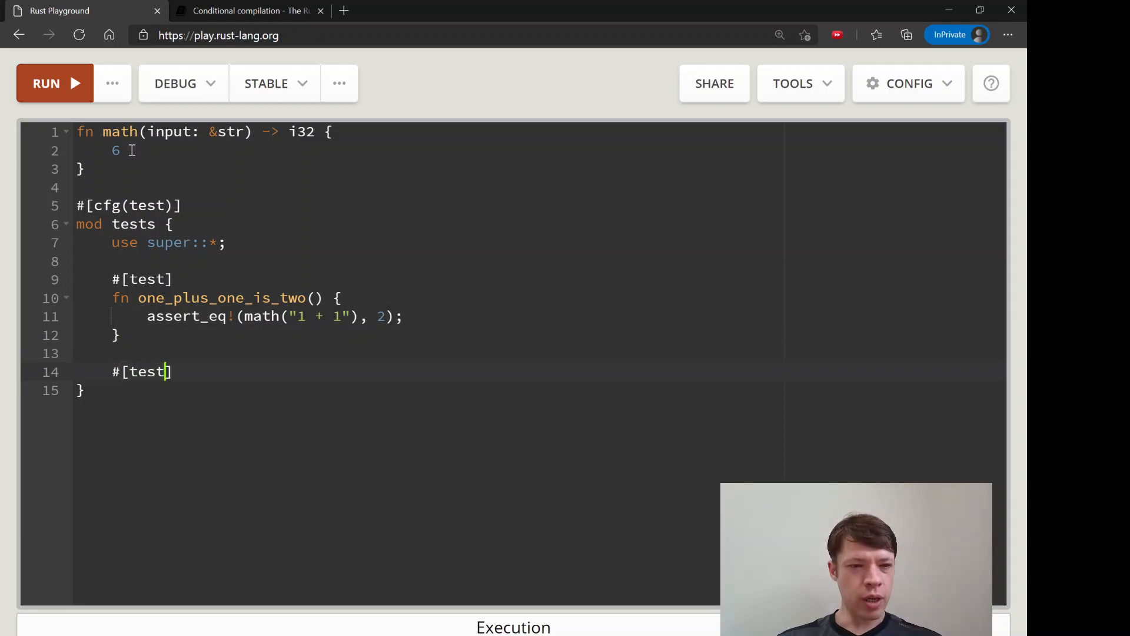
Write test one_minus_two_is_minus_one asserting math("1 - 2") equals -1.
type("fn")
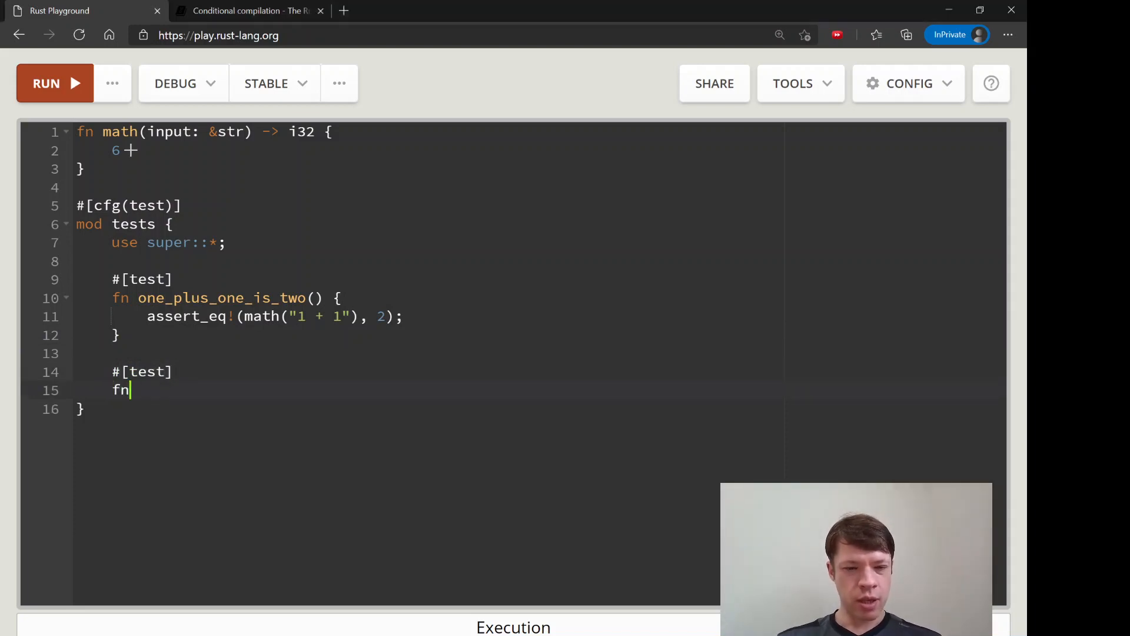
type("one_")
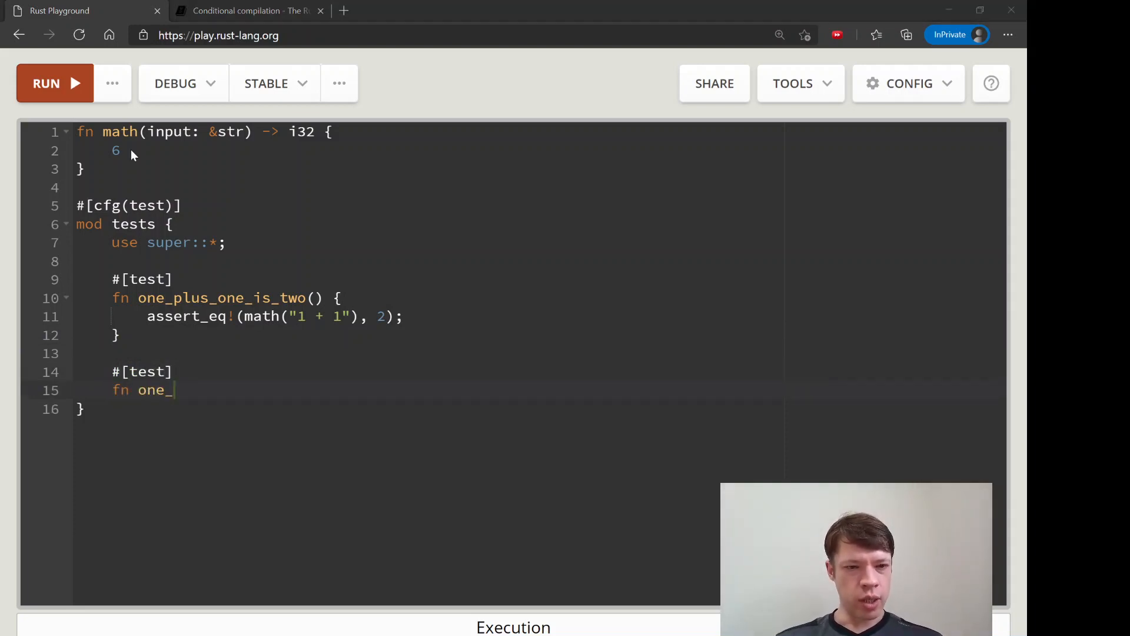
type("minus_two_is_")
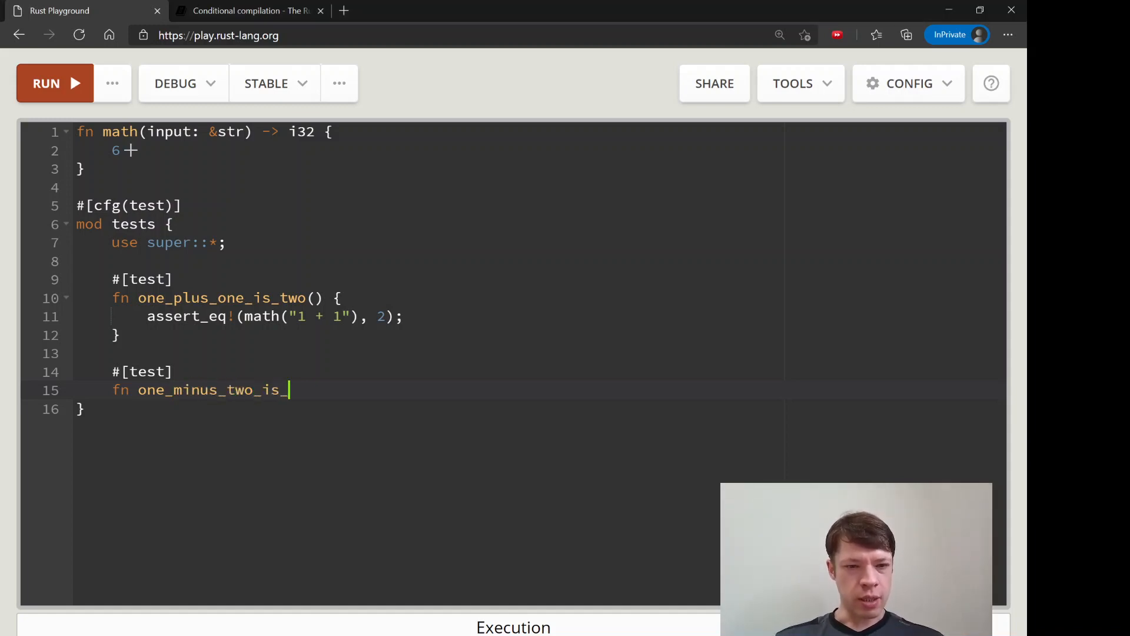
type("minus_one() {")
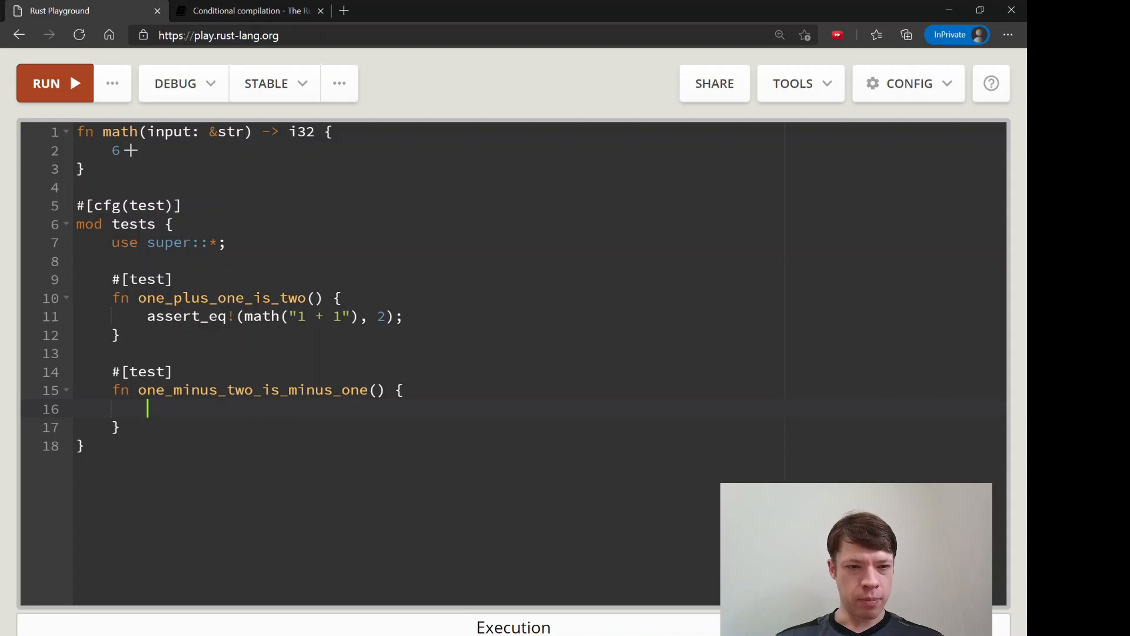
type("assert_eq!")
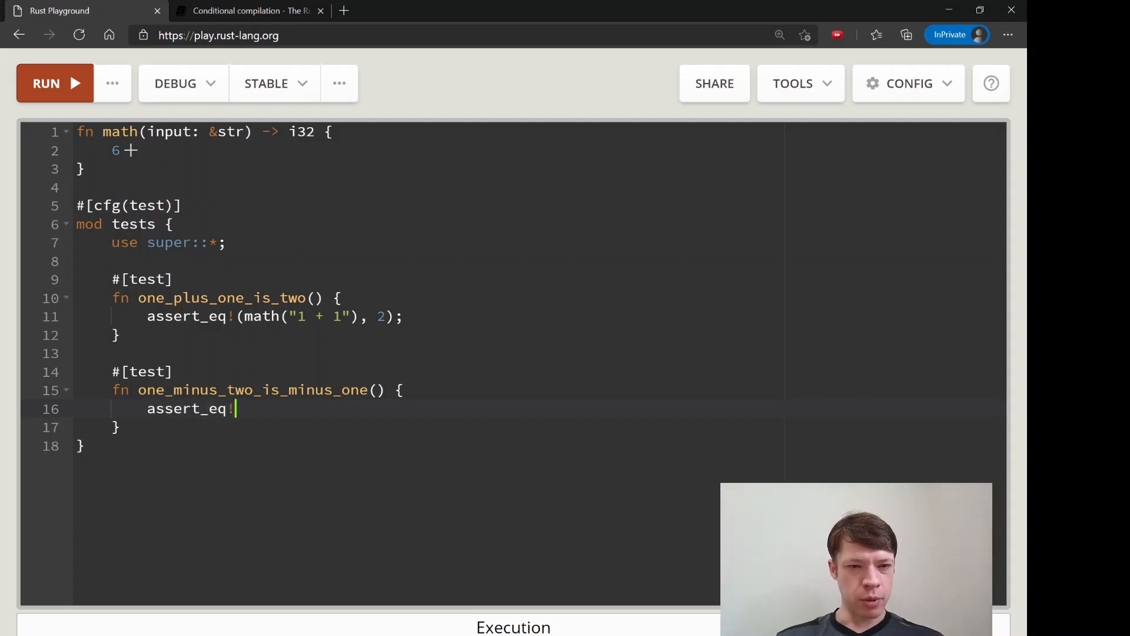
type("(math())")
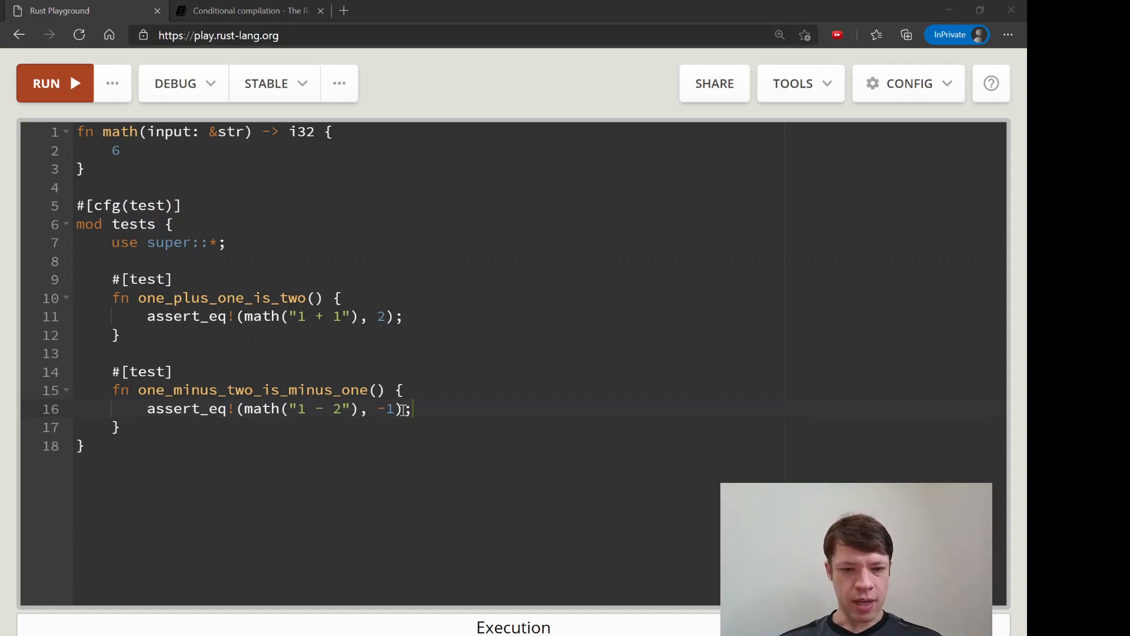
mouse_move(416, 296)
type("#[test")
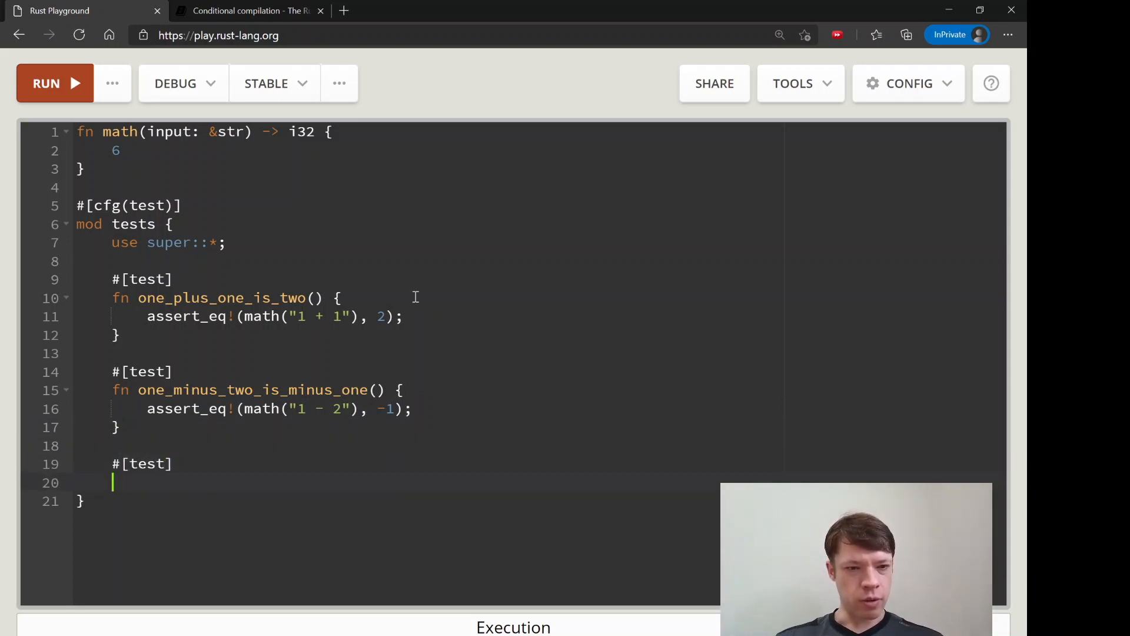
Write test one_minus_minus_one_is_two asserting math("1 --1") equals 2.
type("fn one_minus_")
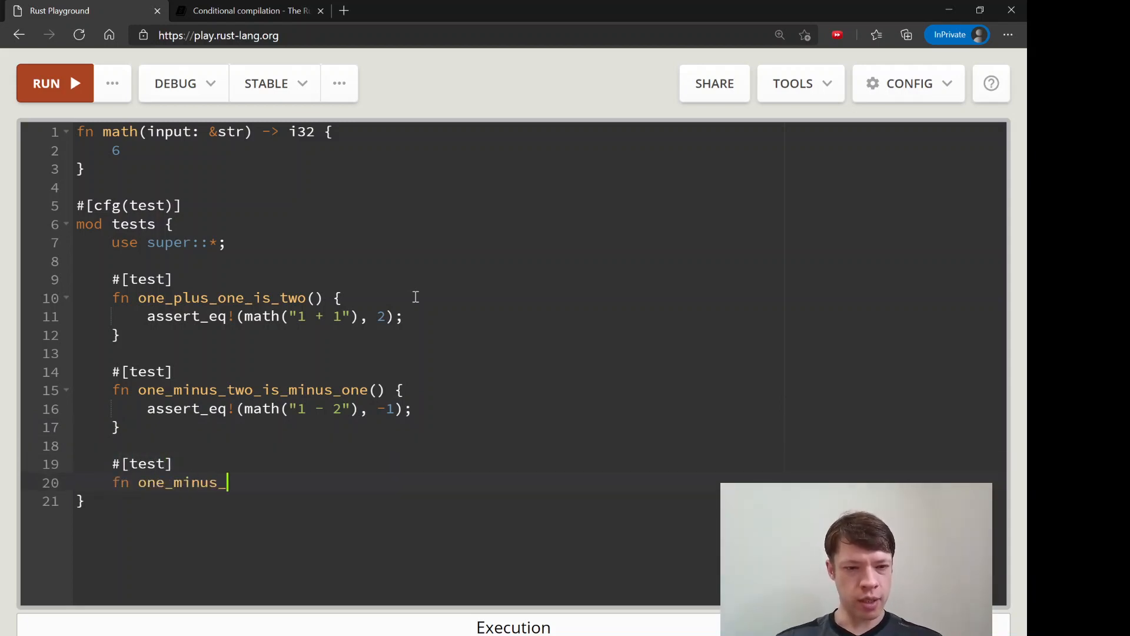
type("minus_one_is_two() {")
type("assert_")
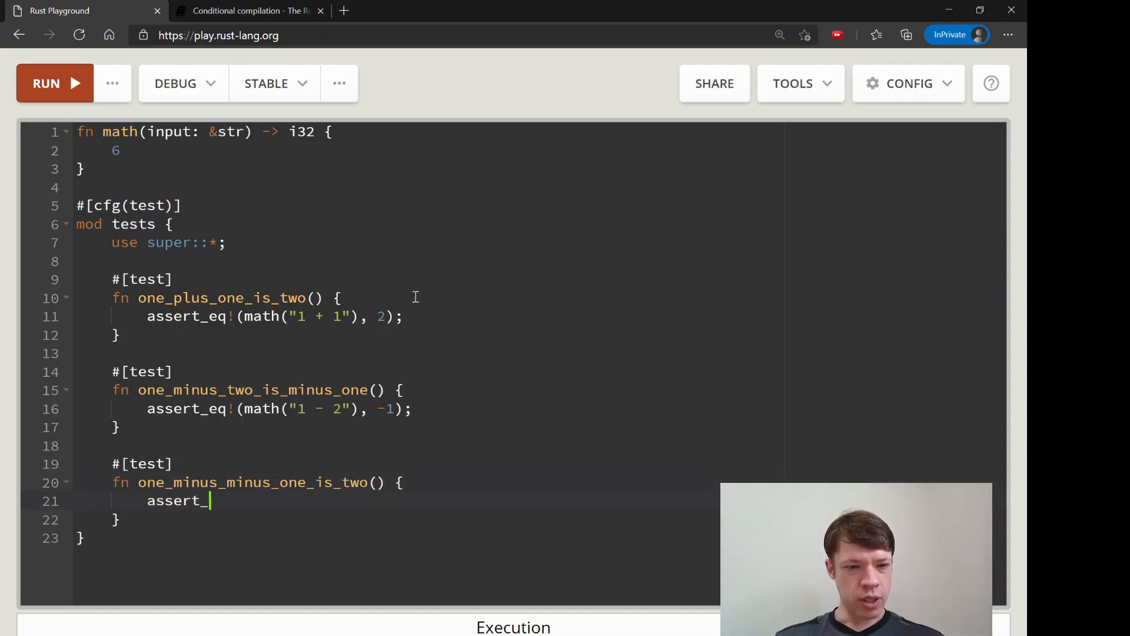
type("eq!(math(\"1")
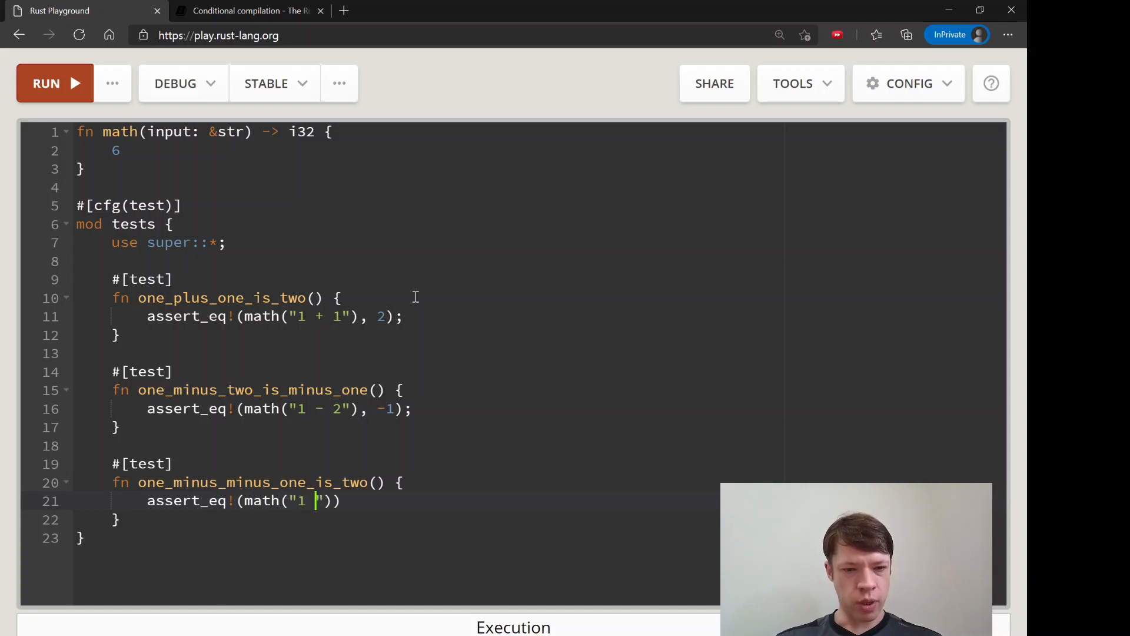
type("--1")
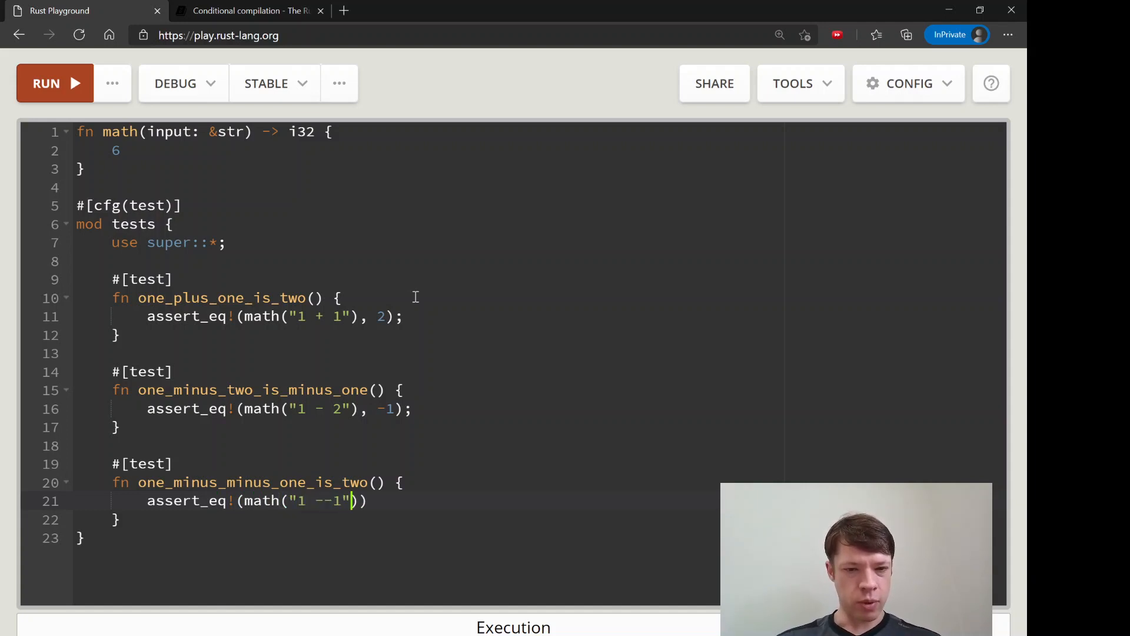
type(", 2);")
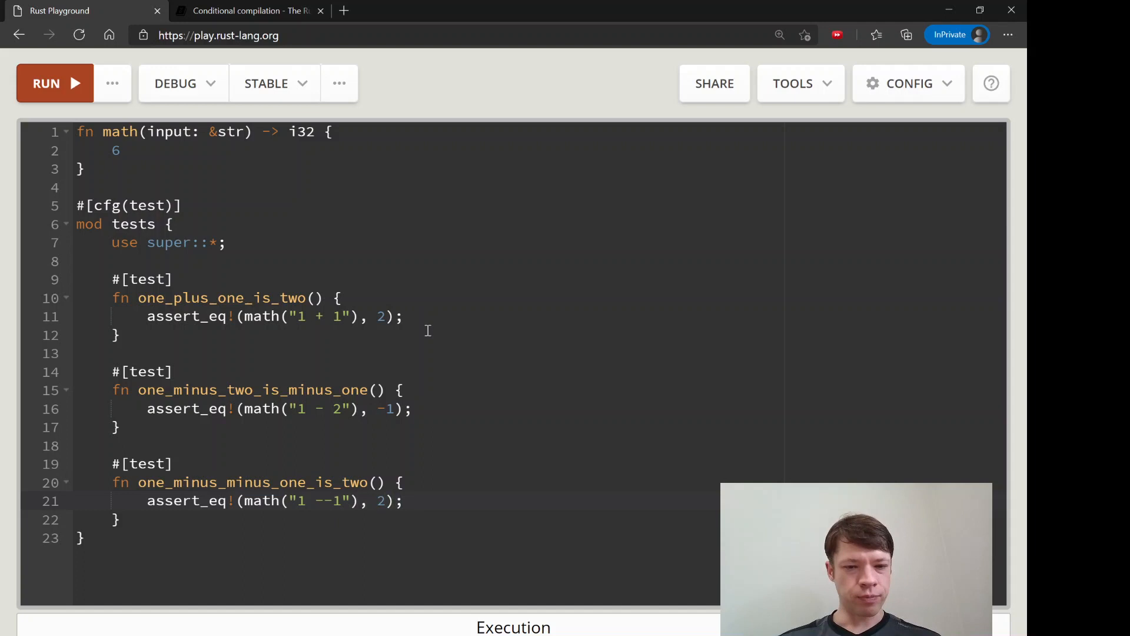
left_click(405, 500)
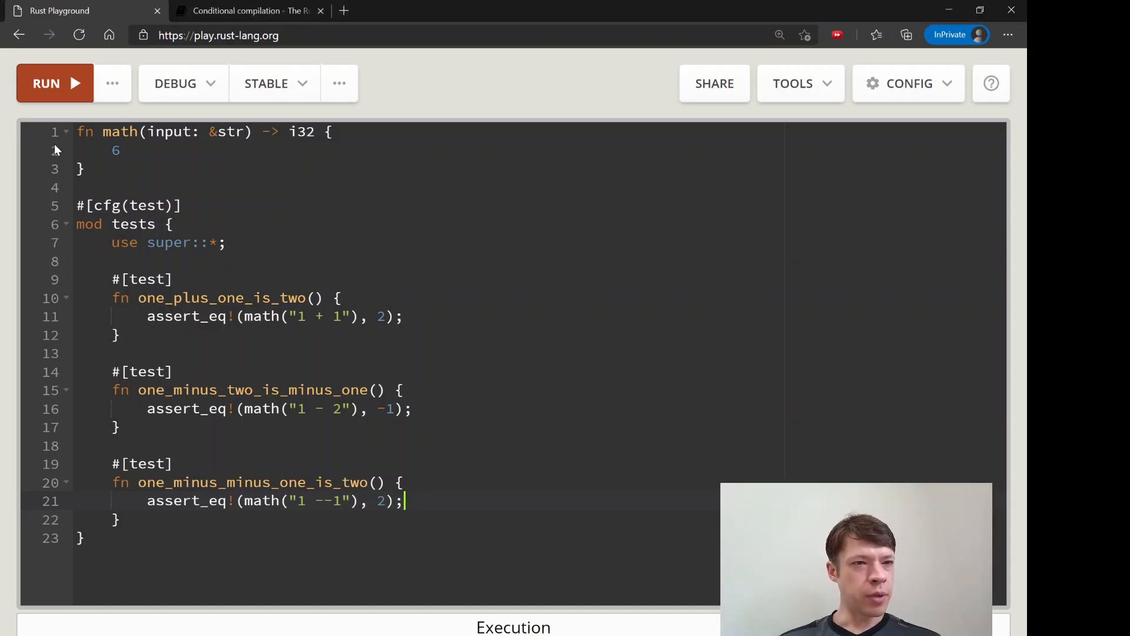
mouse_move(113, 82)
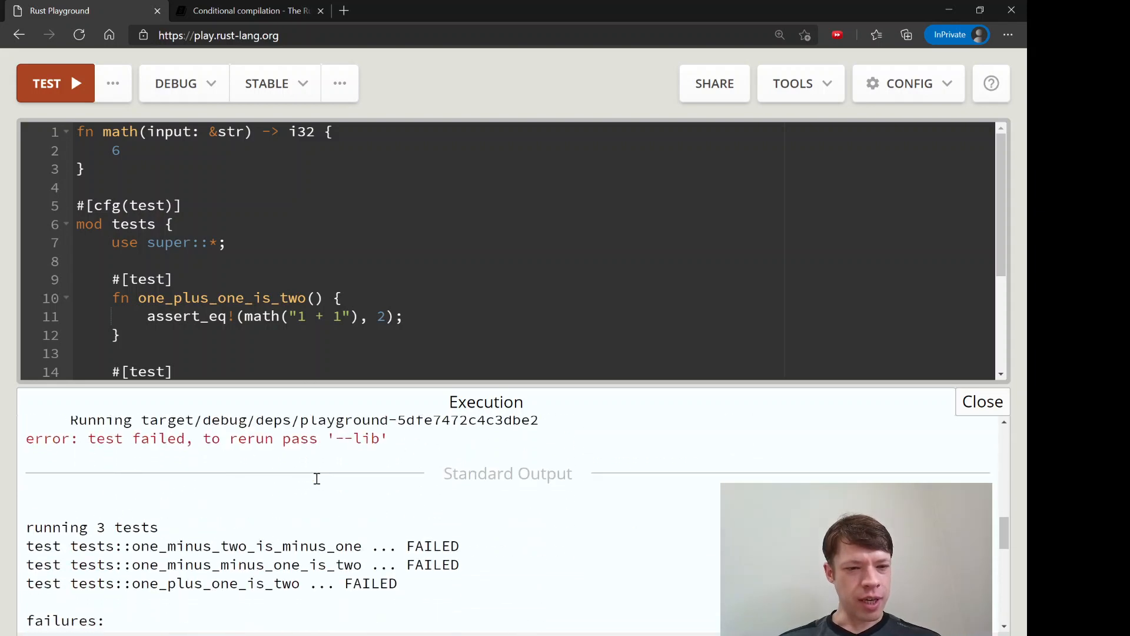
Scroll through the three test failures showing left value 6, then close the output panel.
scroll("down", 3)
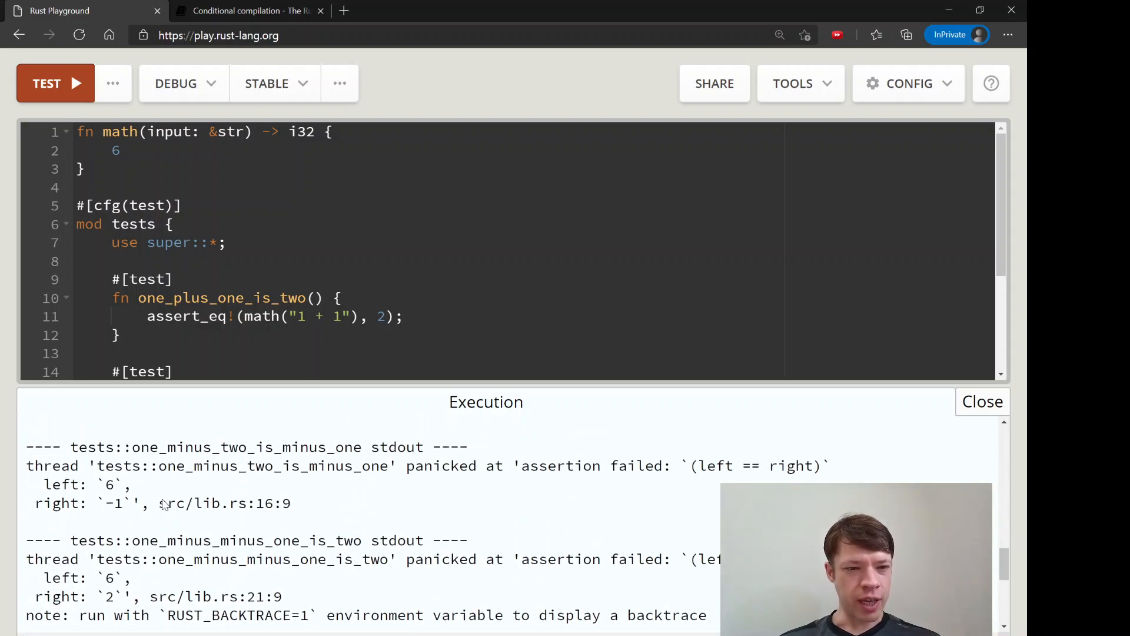
scroll("up", 3)
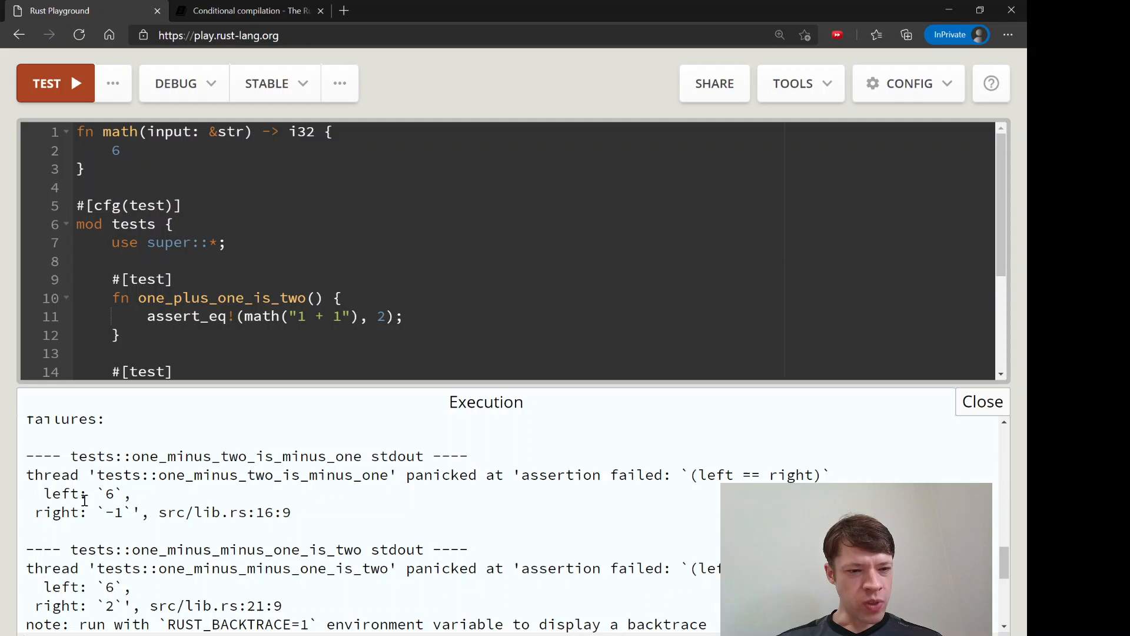
scroll("down", 3)
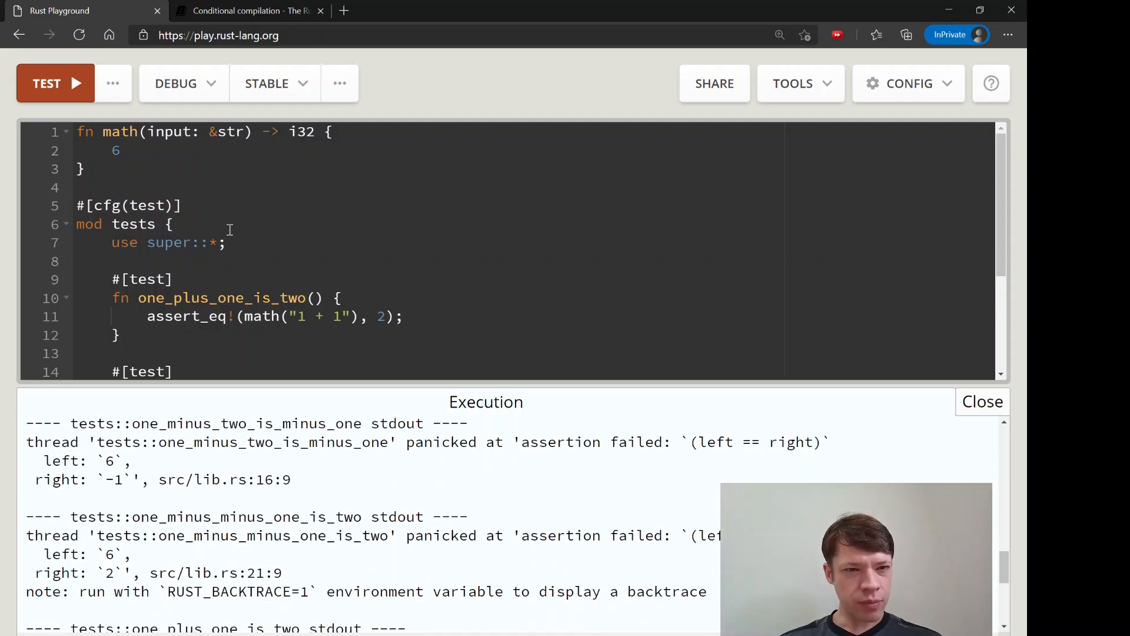
double_click(57, 461)
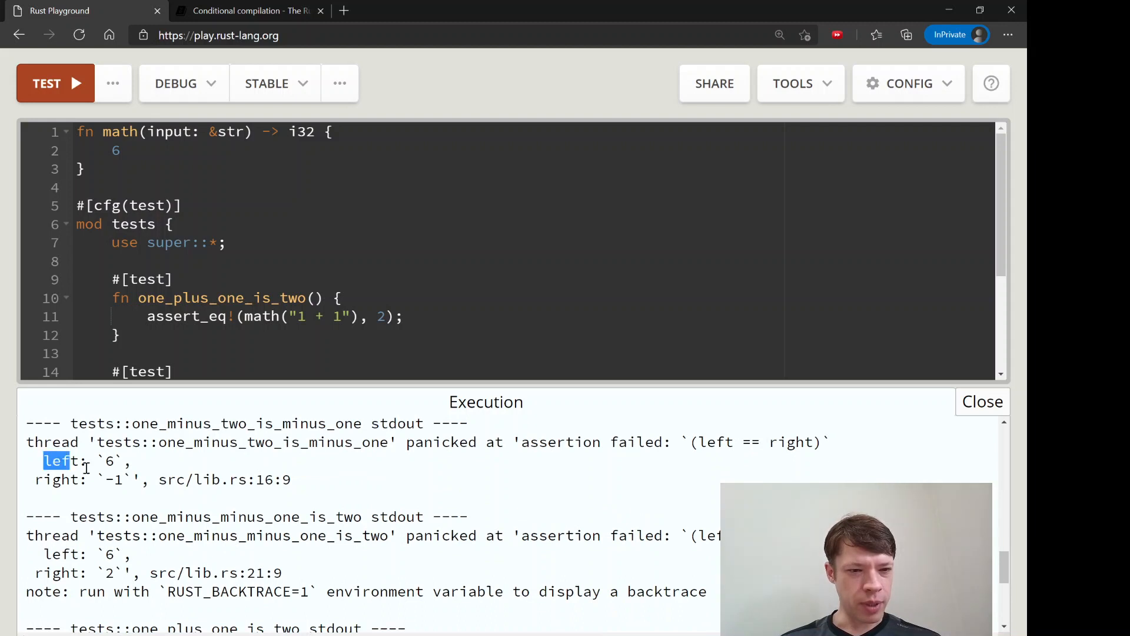
scroll("down", 3)
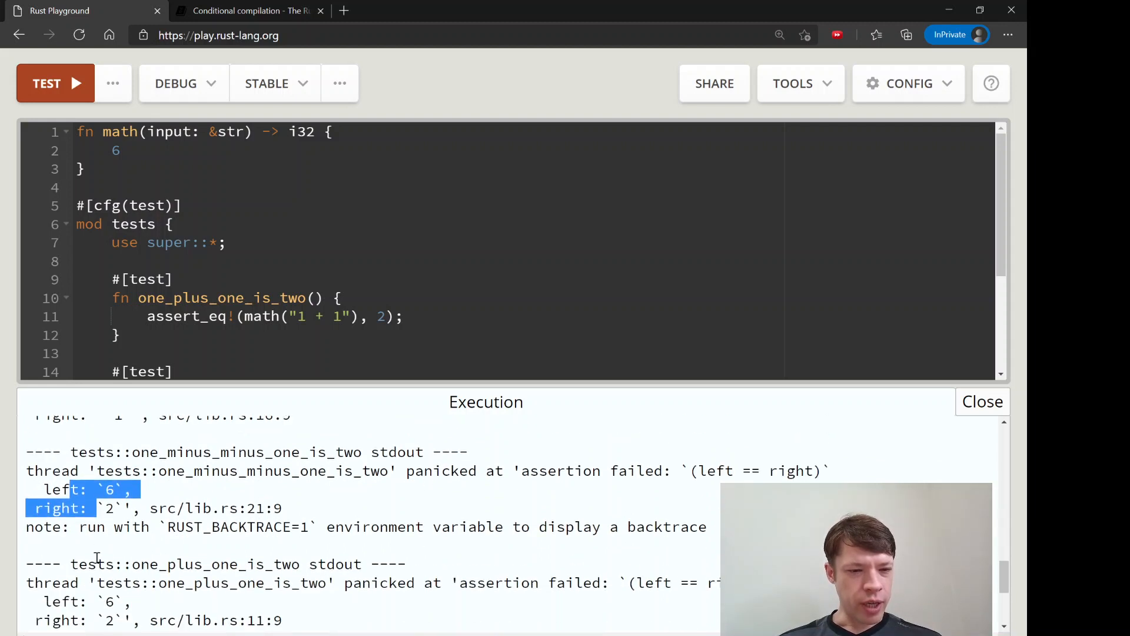
scroll("down", 3)
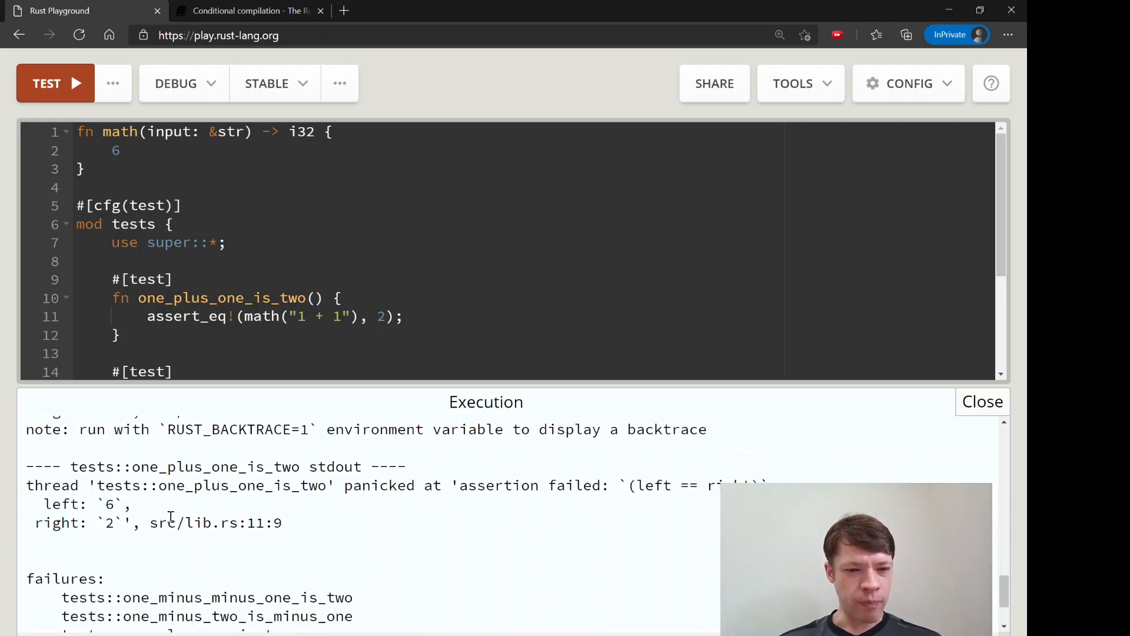
left_click(982, 401)
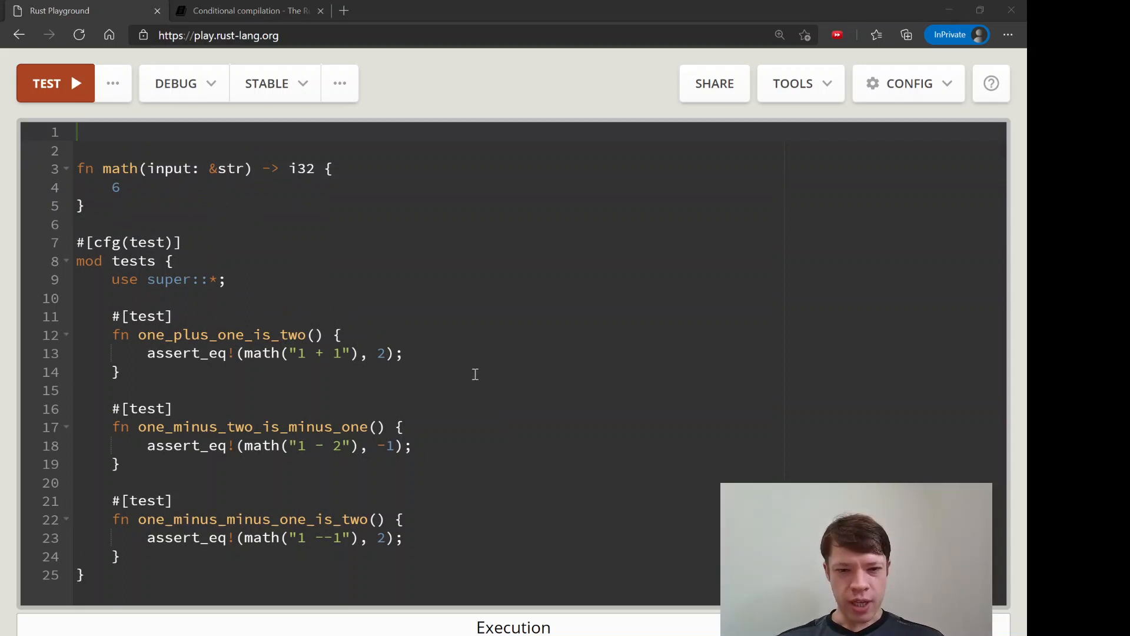
mouse_move(474, 358)
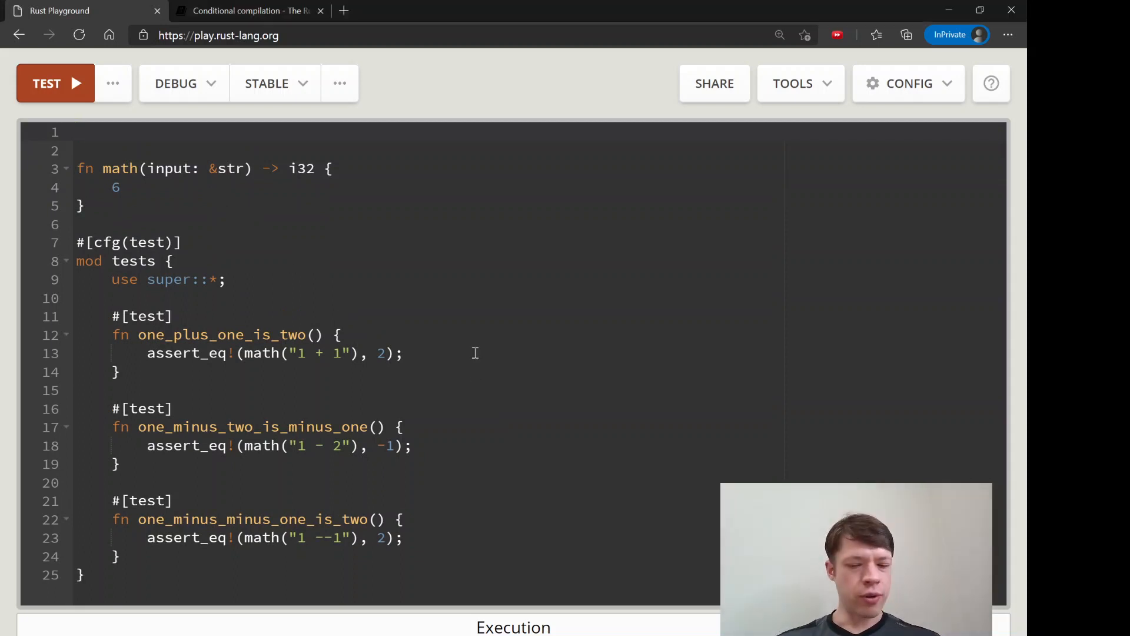
Declare const OKAY_CHARACTERS: &str = at the top of the file.
type("const")
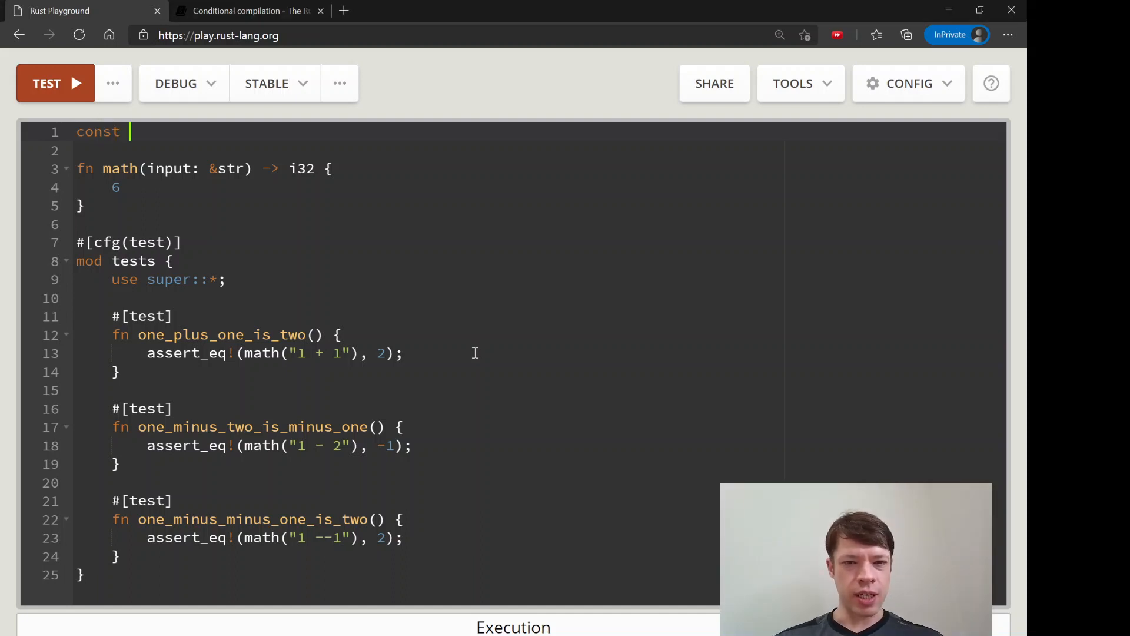
type("OKAY_")
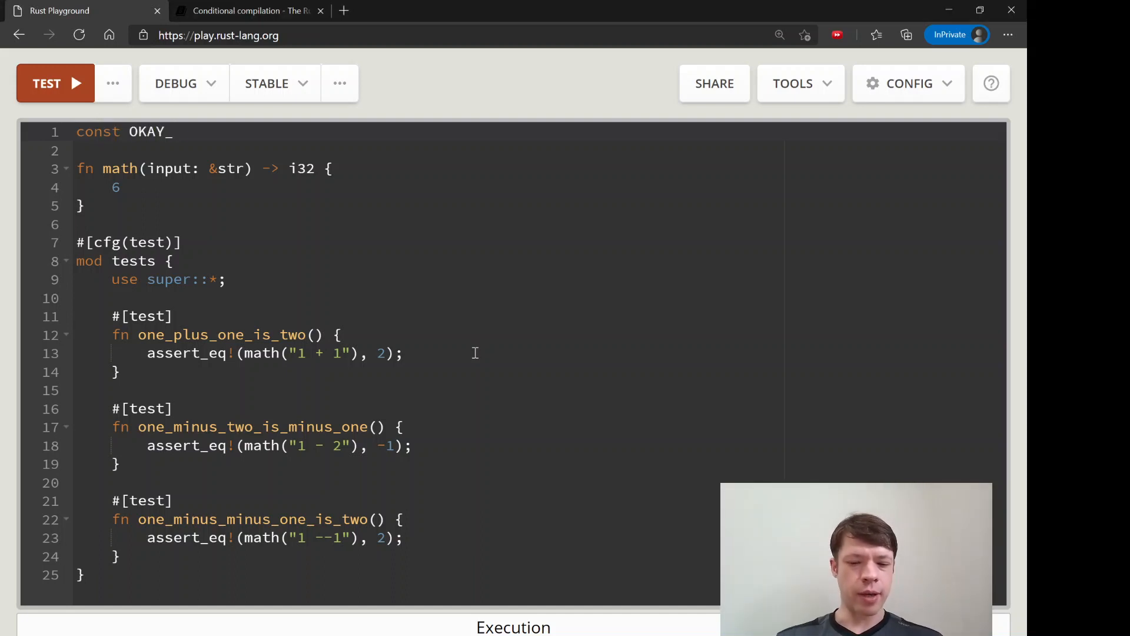
type("CHARACTERS")
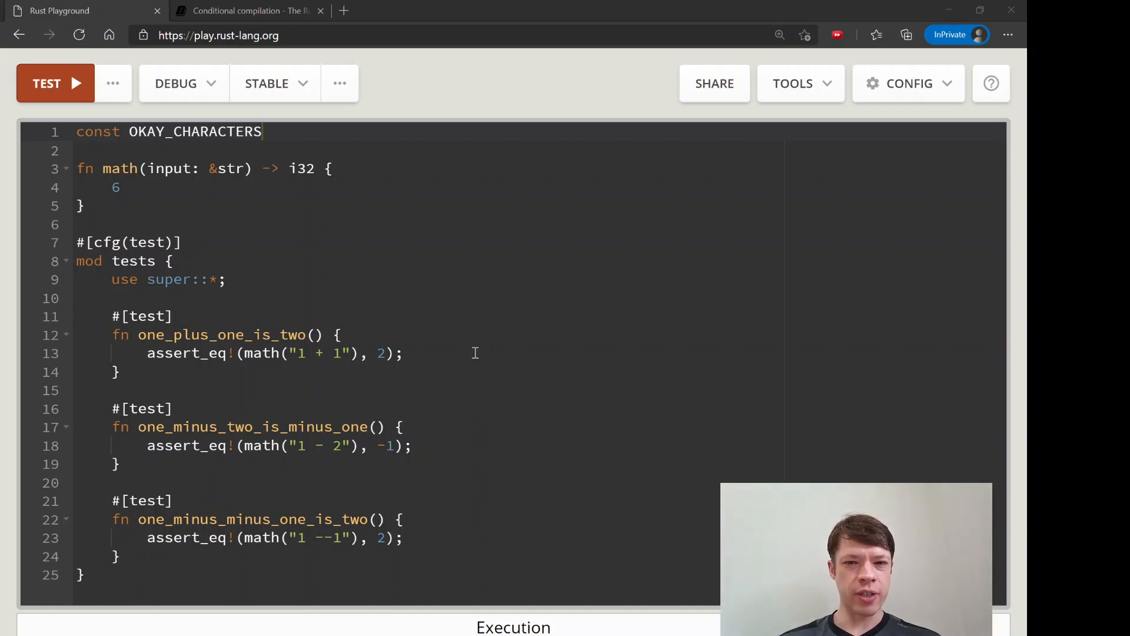
type(": &str")
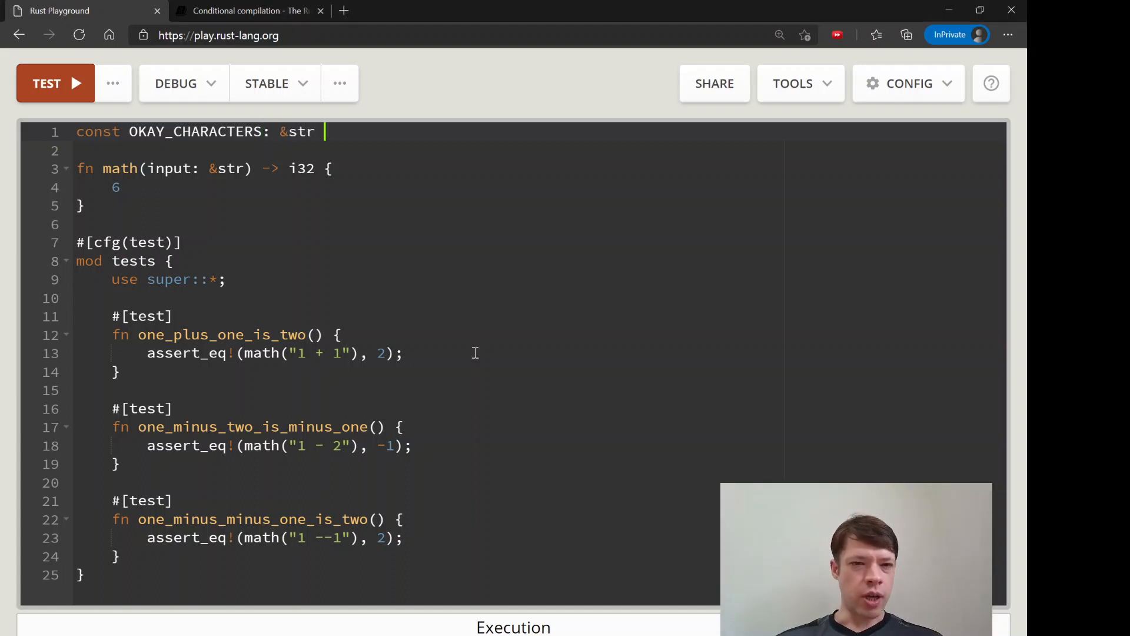
type("\"\"")
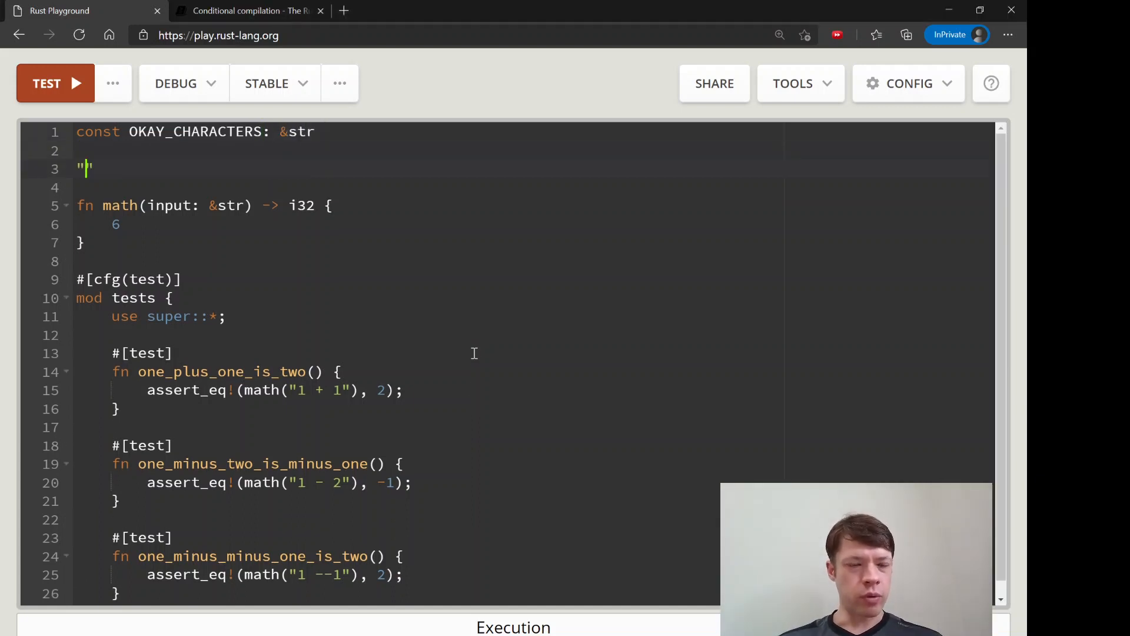
type("toheth")
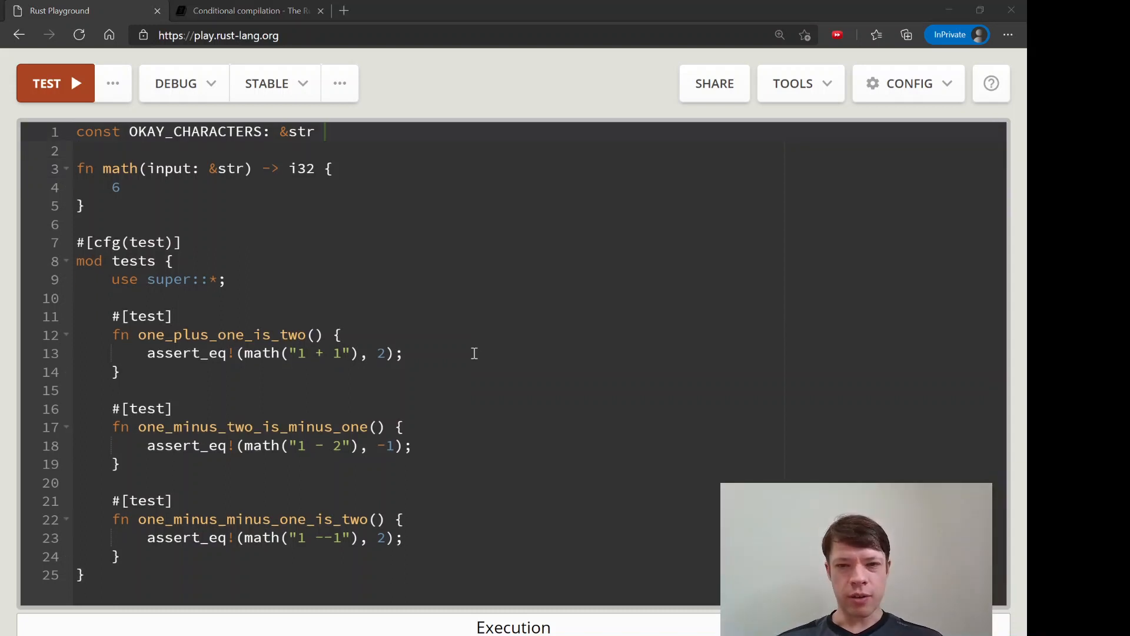
type("\"\"")
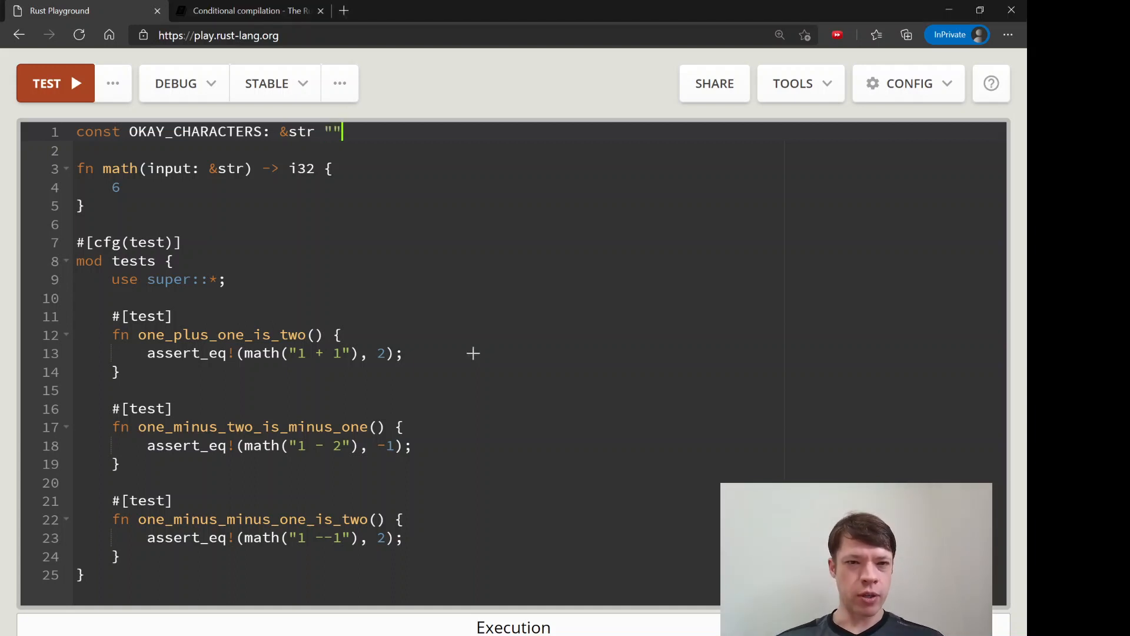
left_click(308, 131)
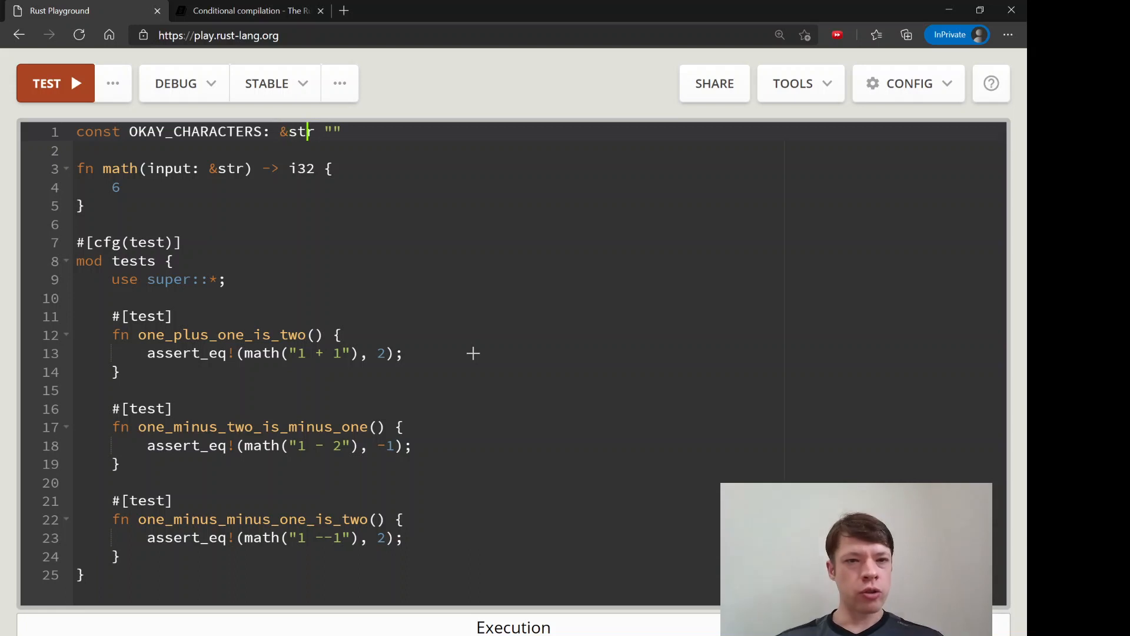
type("=")
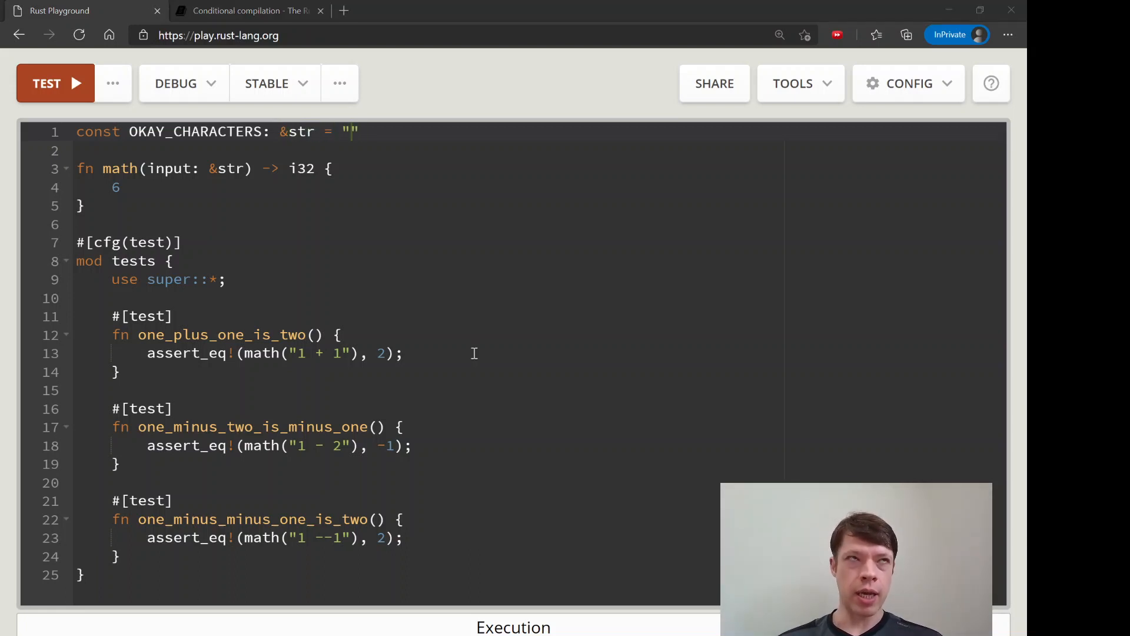
type("12")
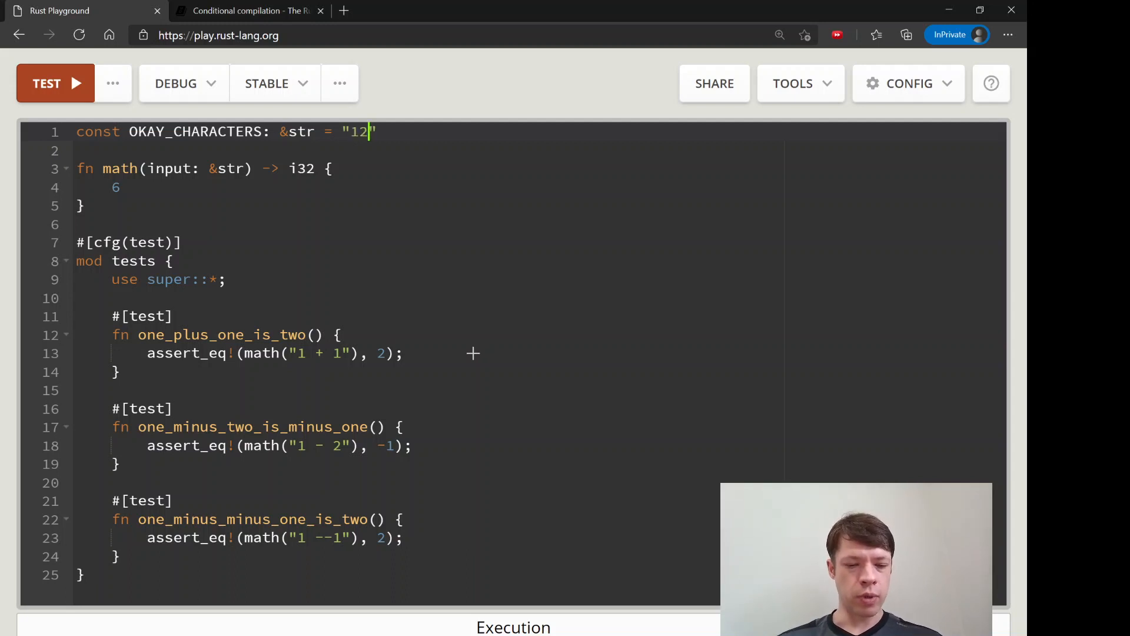
type("345678")
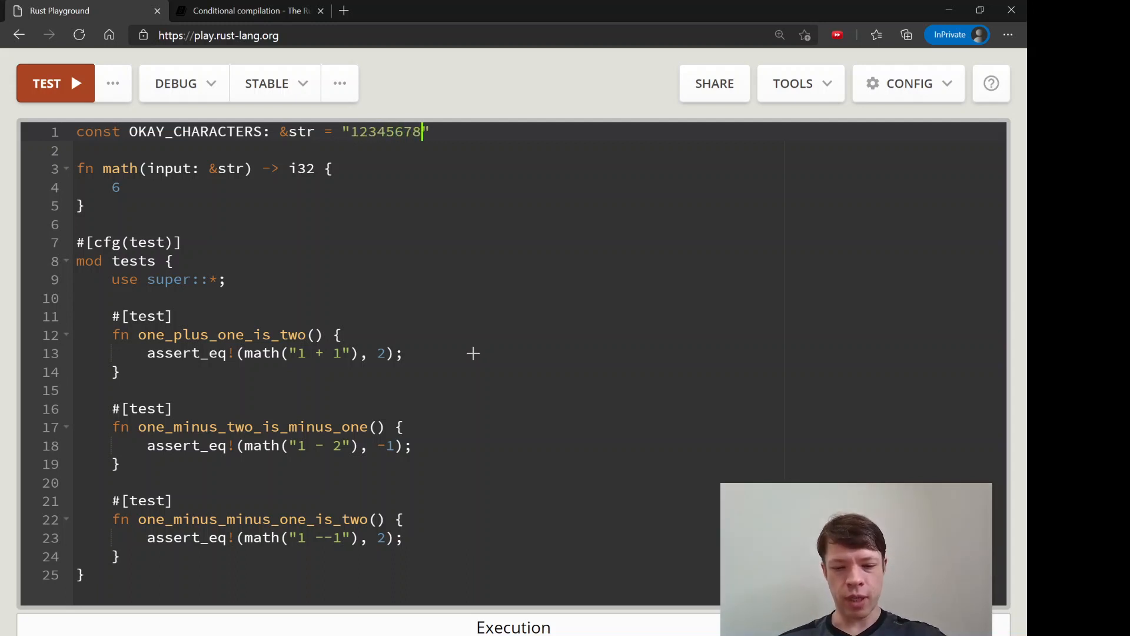
type("90")
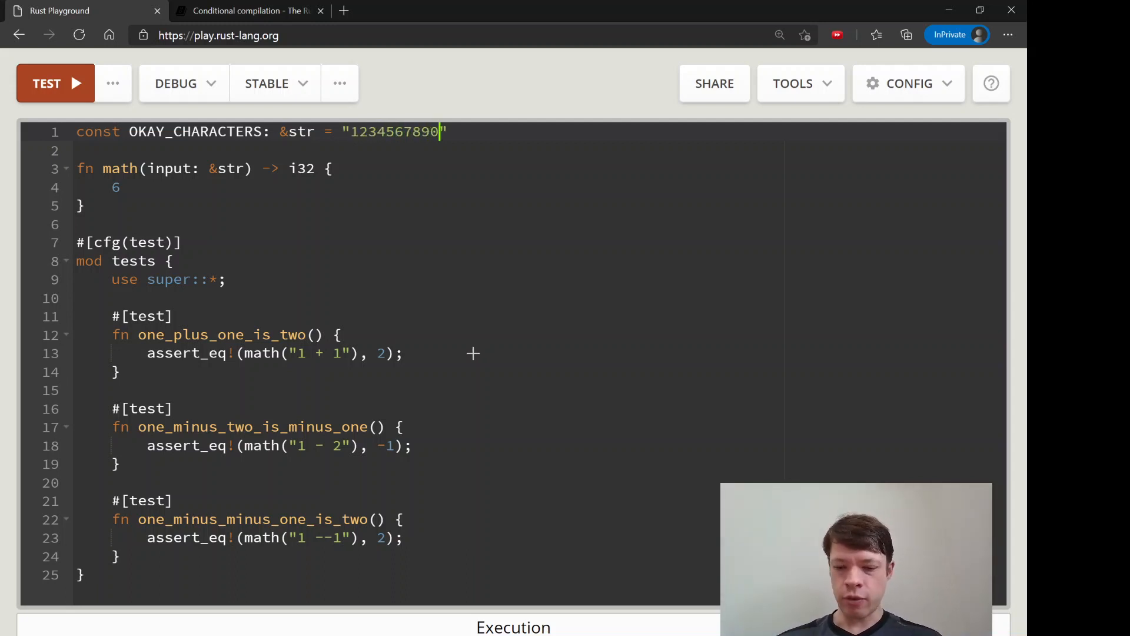
type("+-")
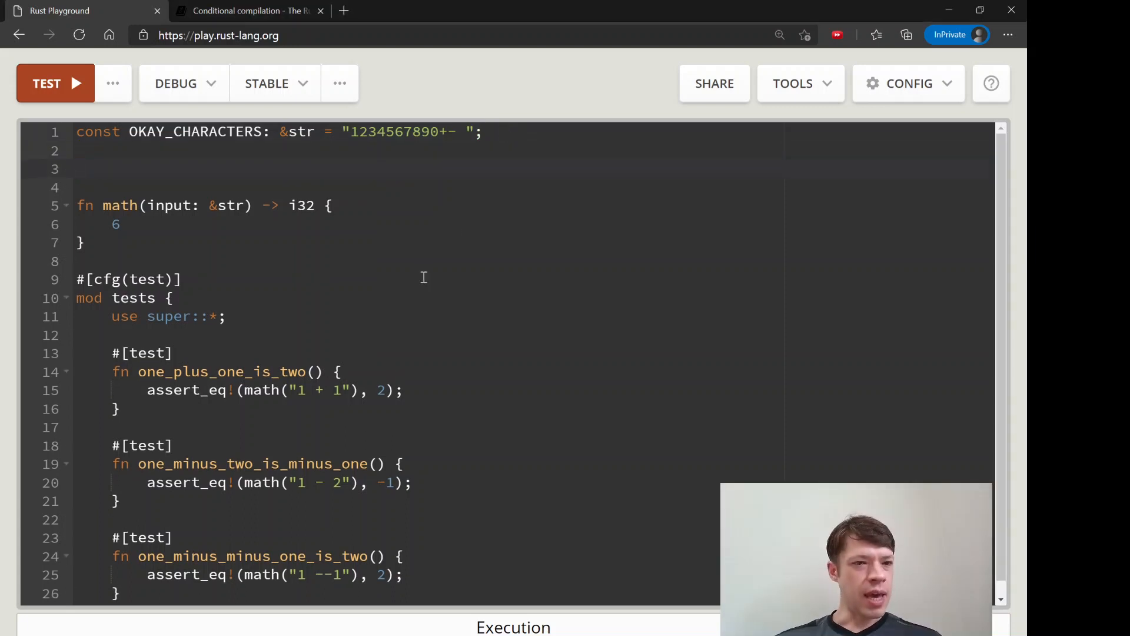
Begin math's body with an if !input.chars().all(| condition.
key("Backspace")
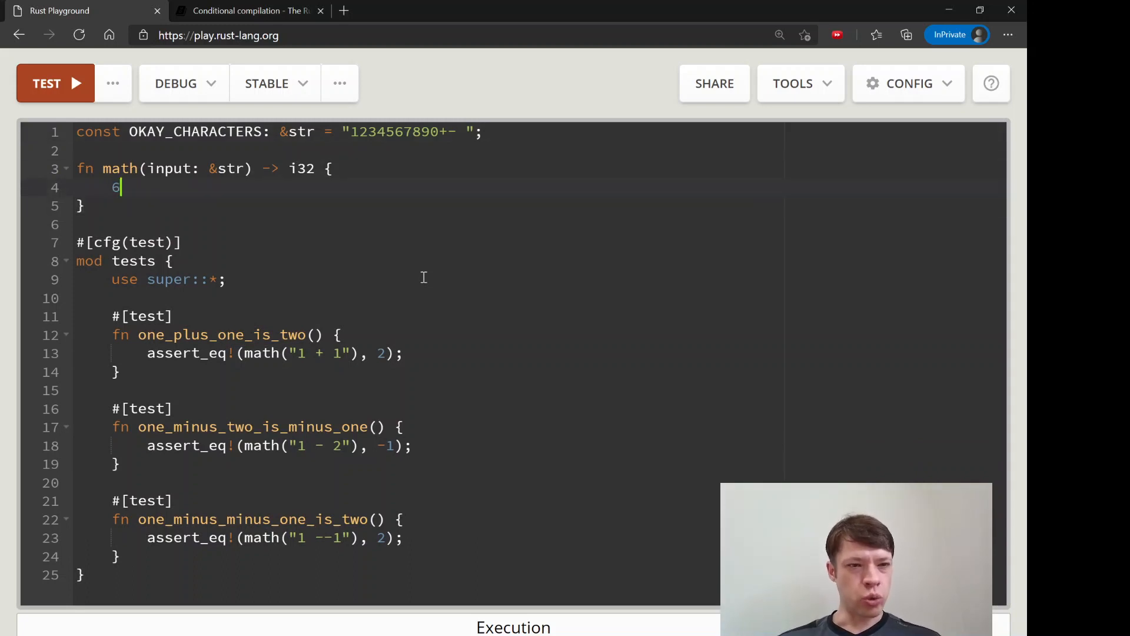
key("Backspace")
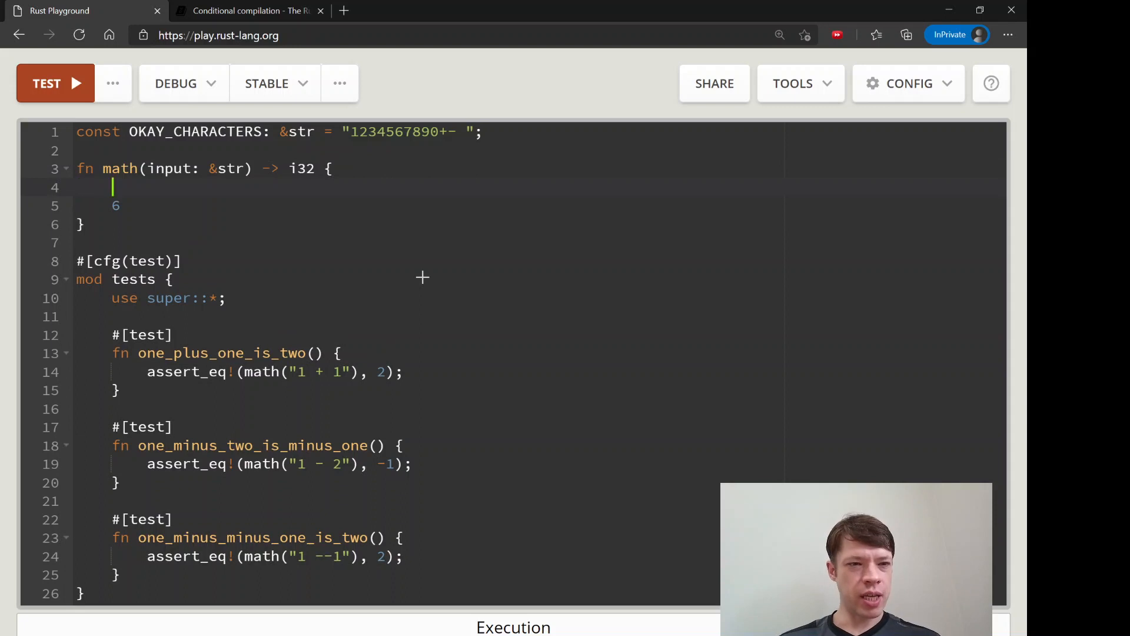
mouse_move(423, 277)
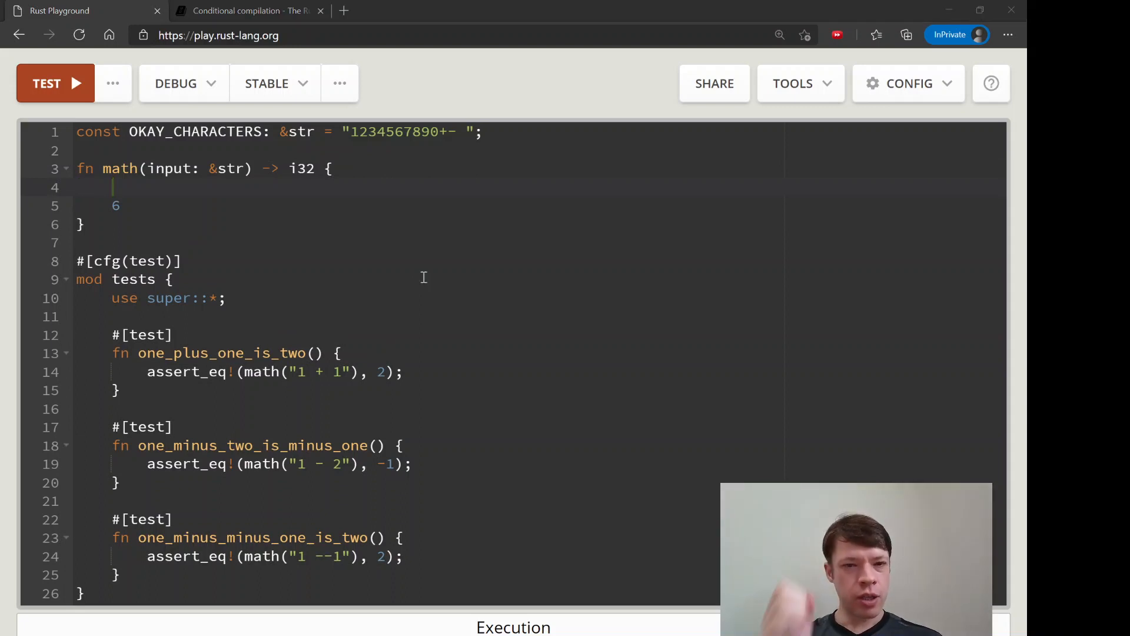
type("if")
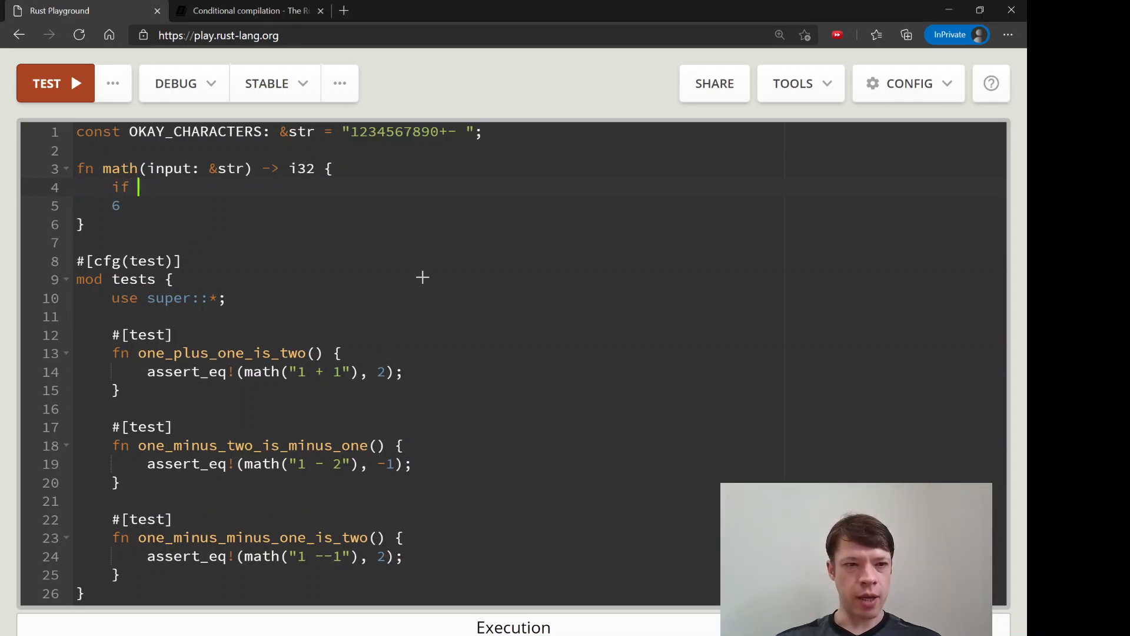
type("!i")
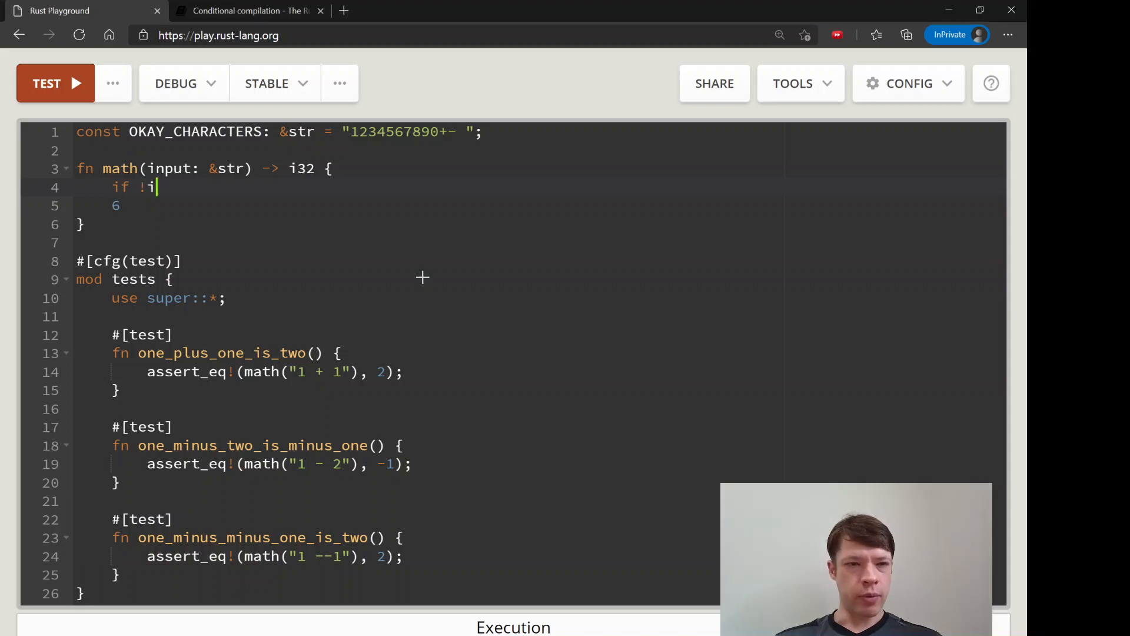
type("nput.chars().")
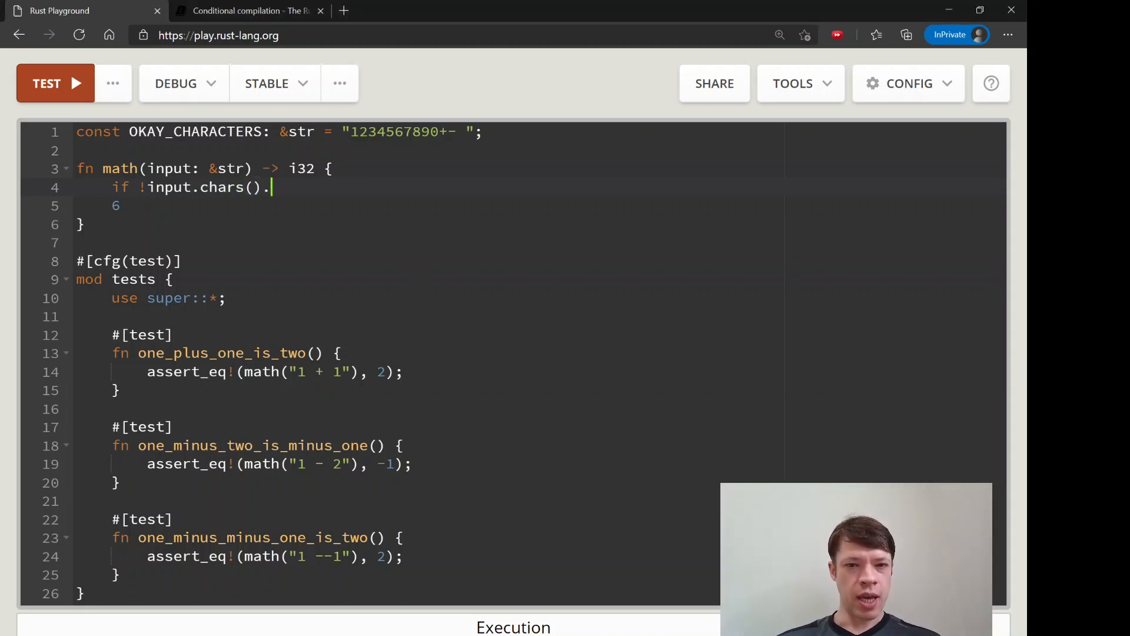
type("all(|")
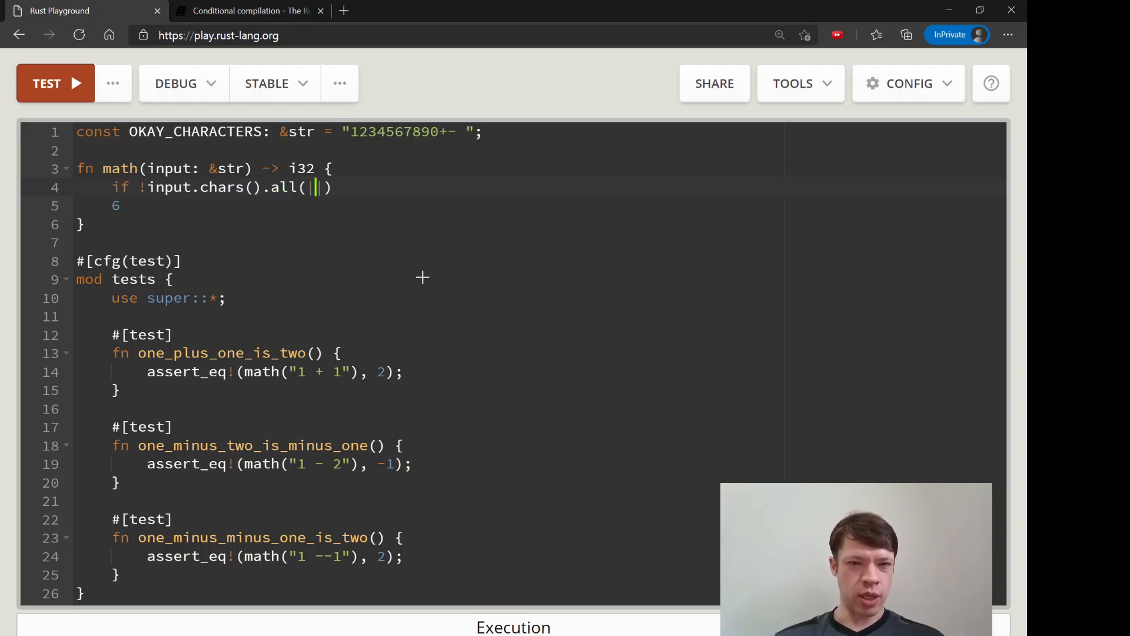
mouse_move(400, 216)
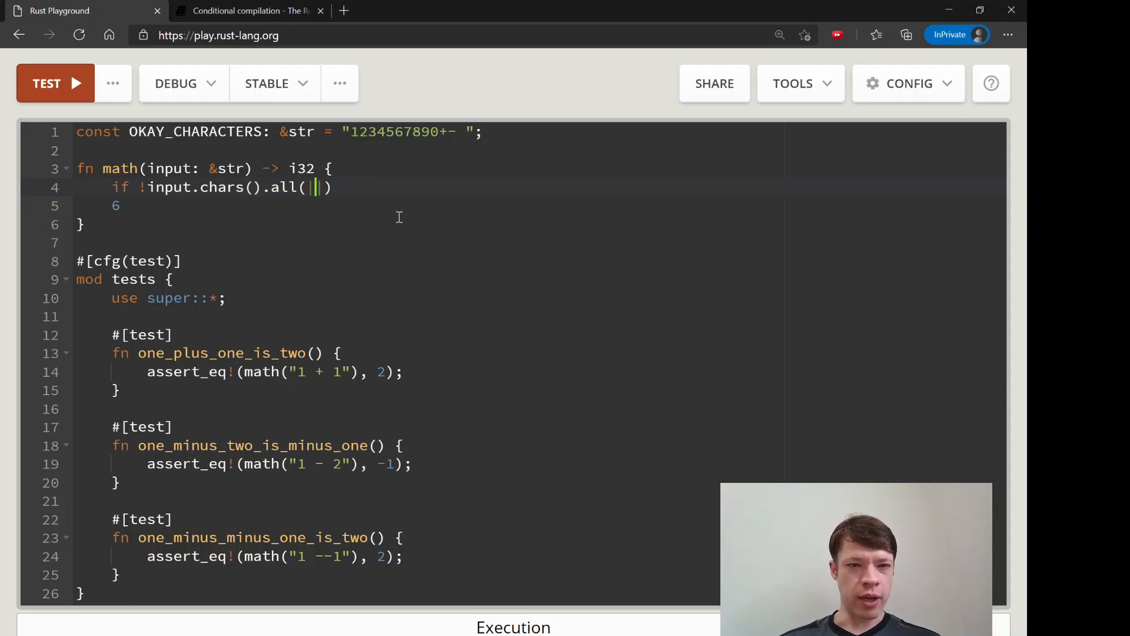
Complete the closure as OKAY_CHARACTERS.contains(character) and open the if block.
type("character")
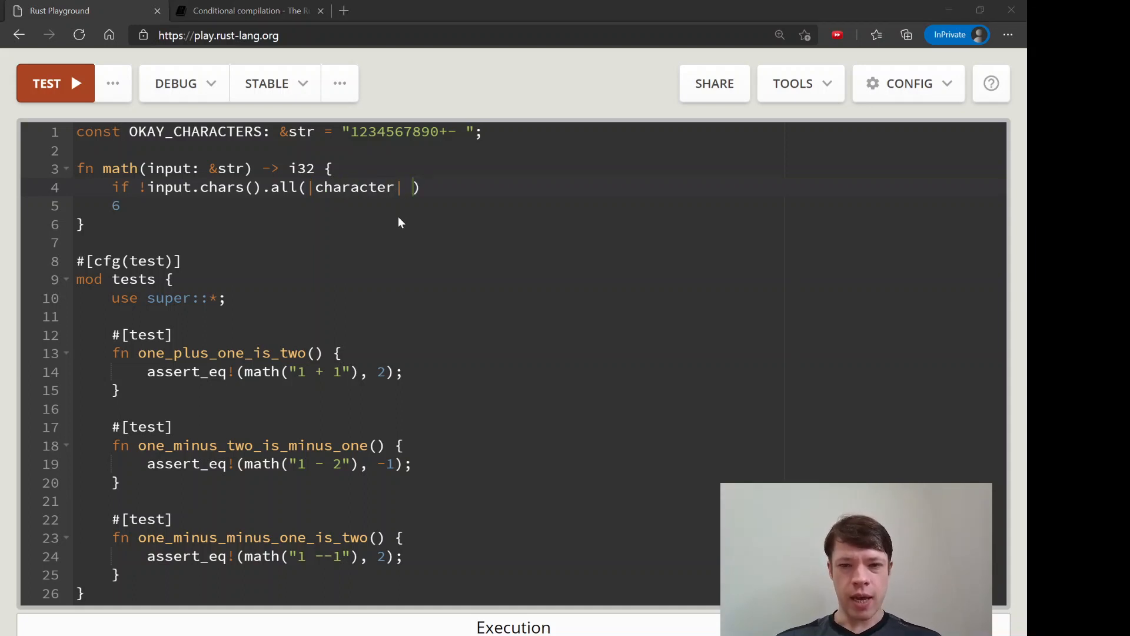
type("OKAY_C")
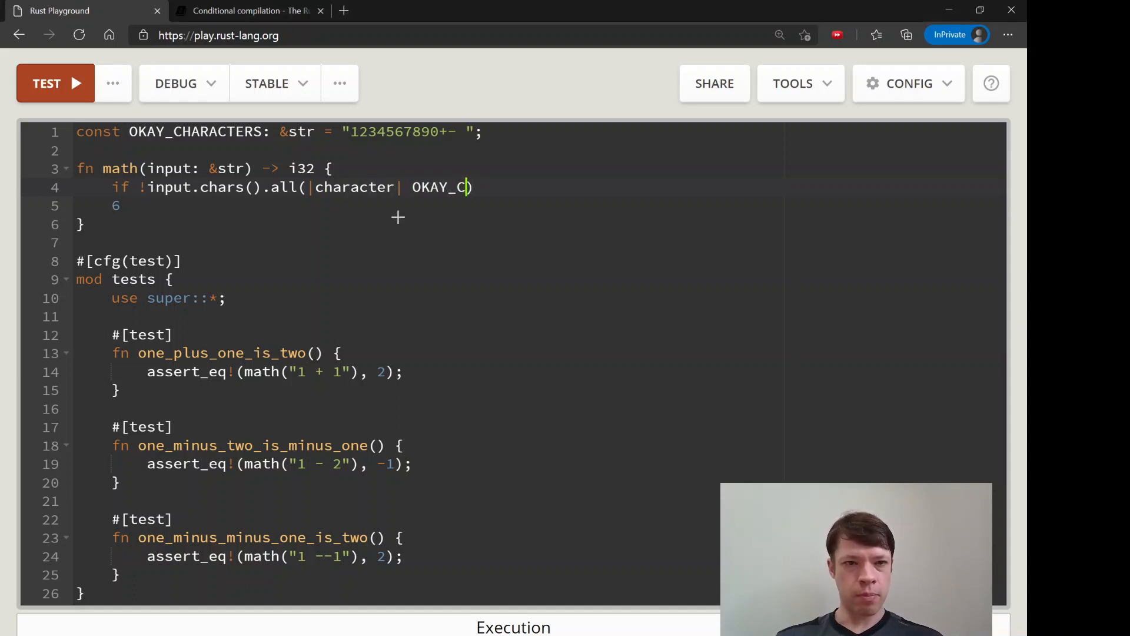
type("HARACTERS.conta")
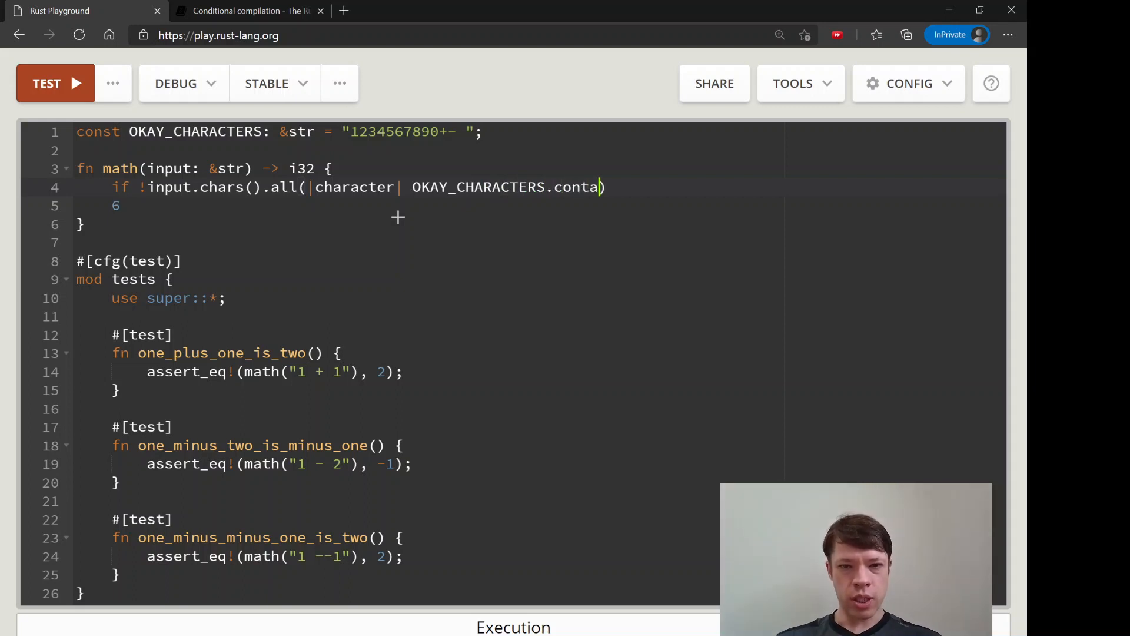
type("ins(character)")
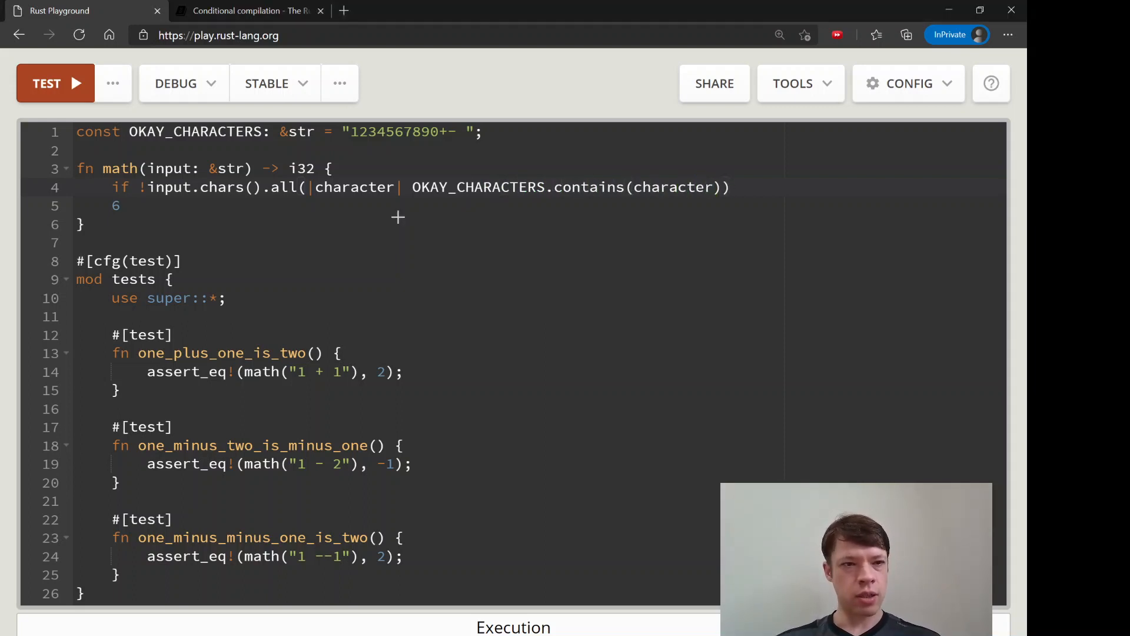
type("{")
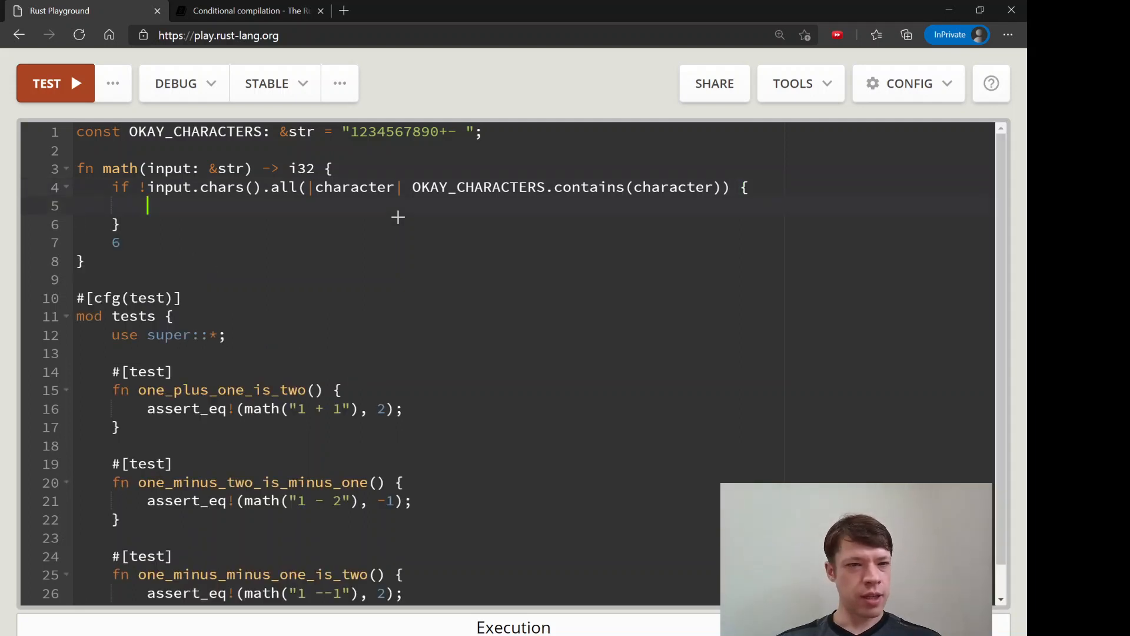
Write panic!("Please only input numbers, +-, or spaces"); inside the if block.
type("p")
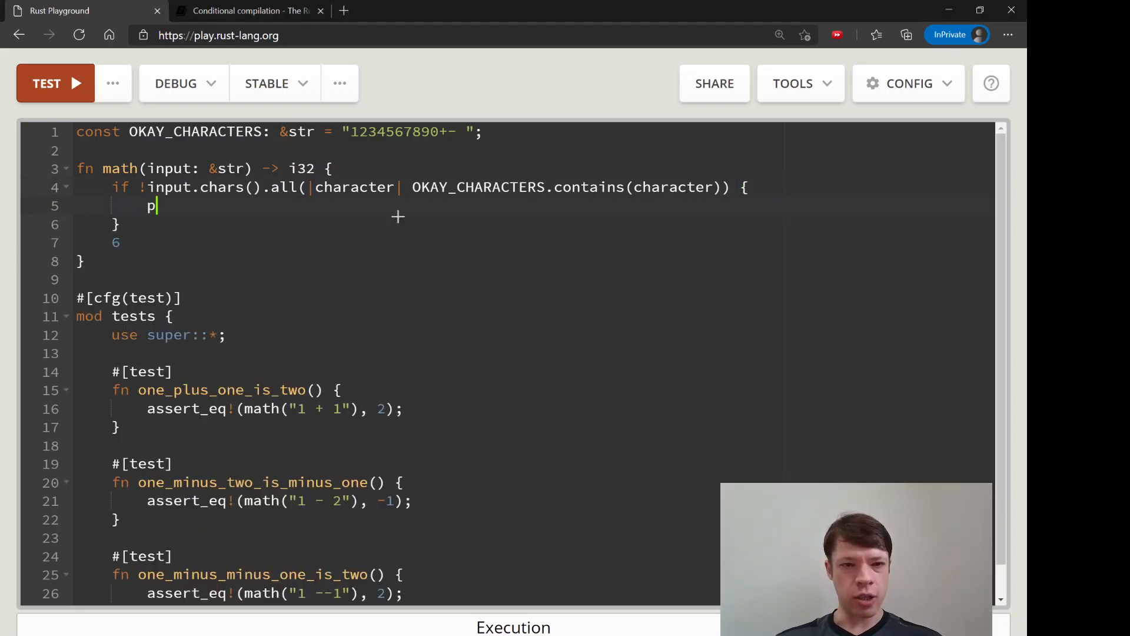
type("anic!(")
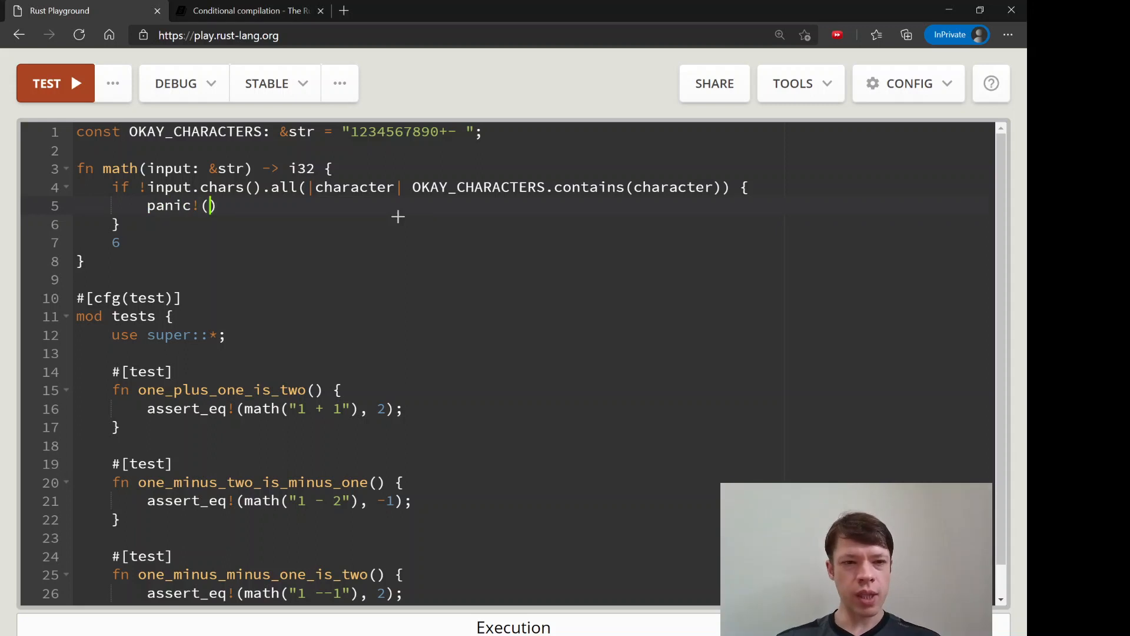
type("\"")
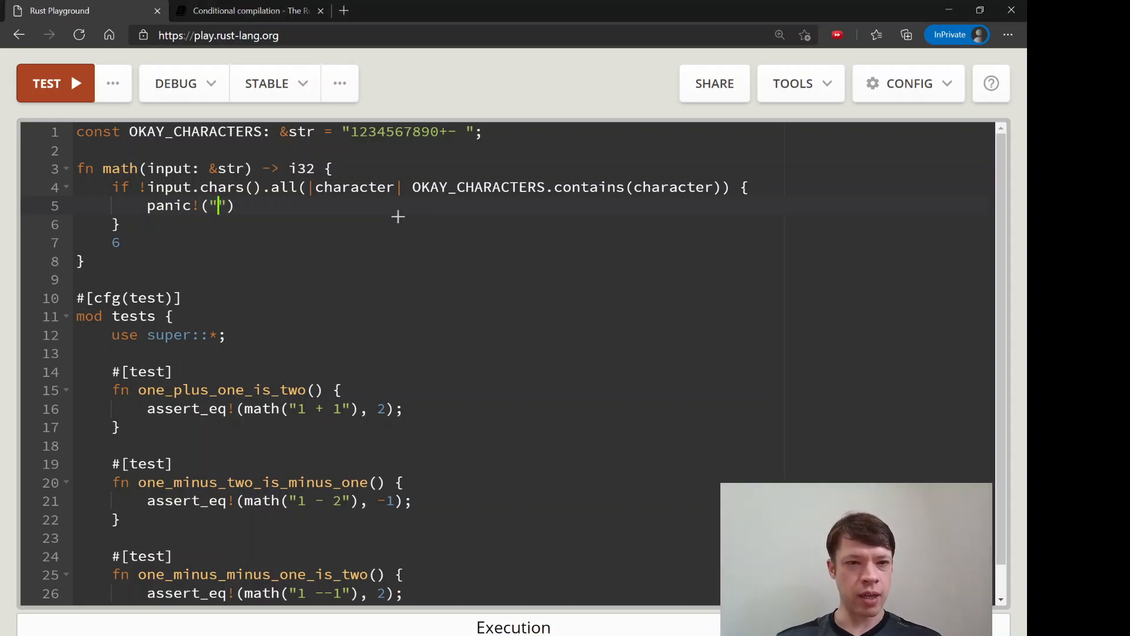
type("Please only")
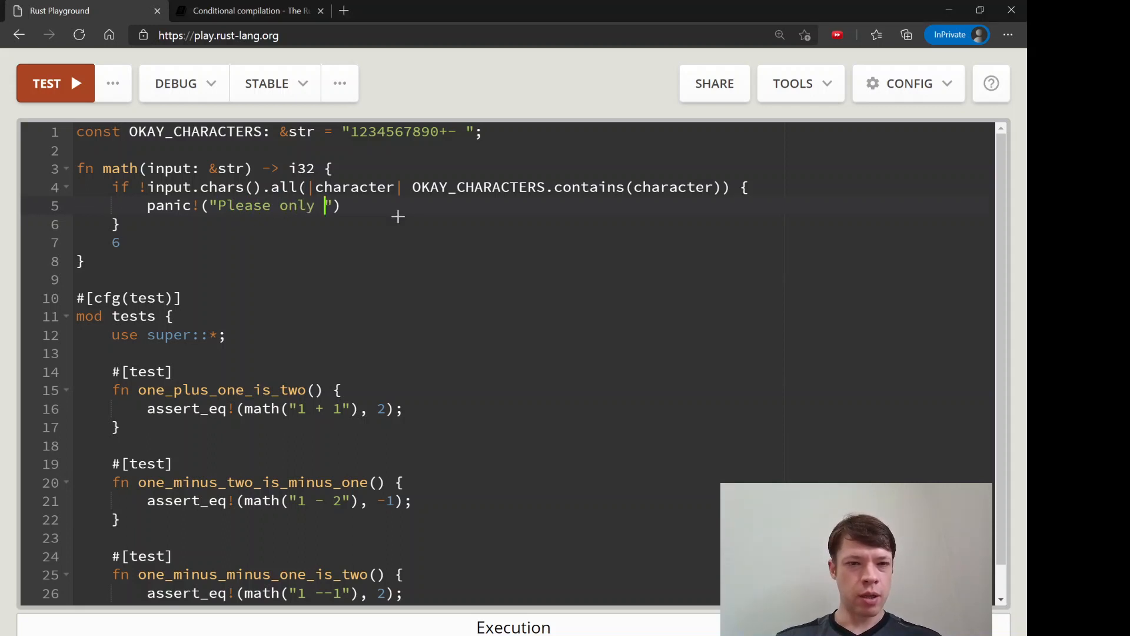
type("input n")
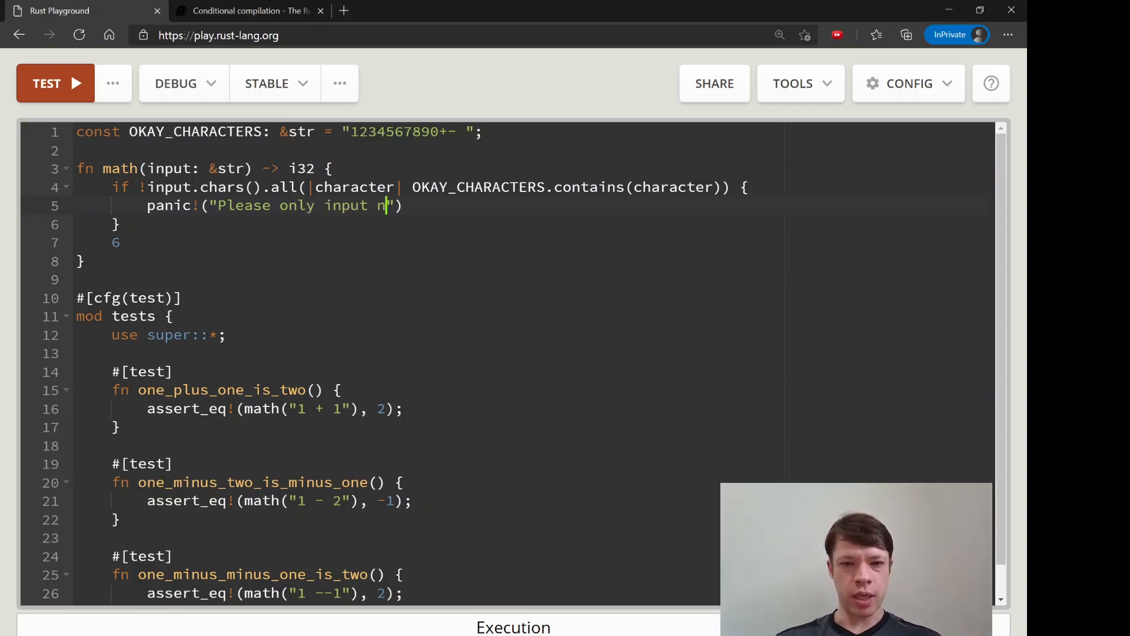
type("umbers, +-")
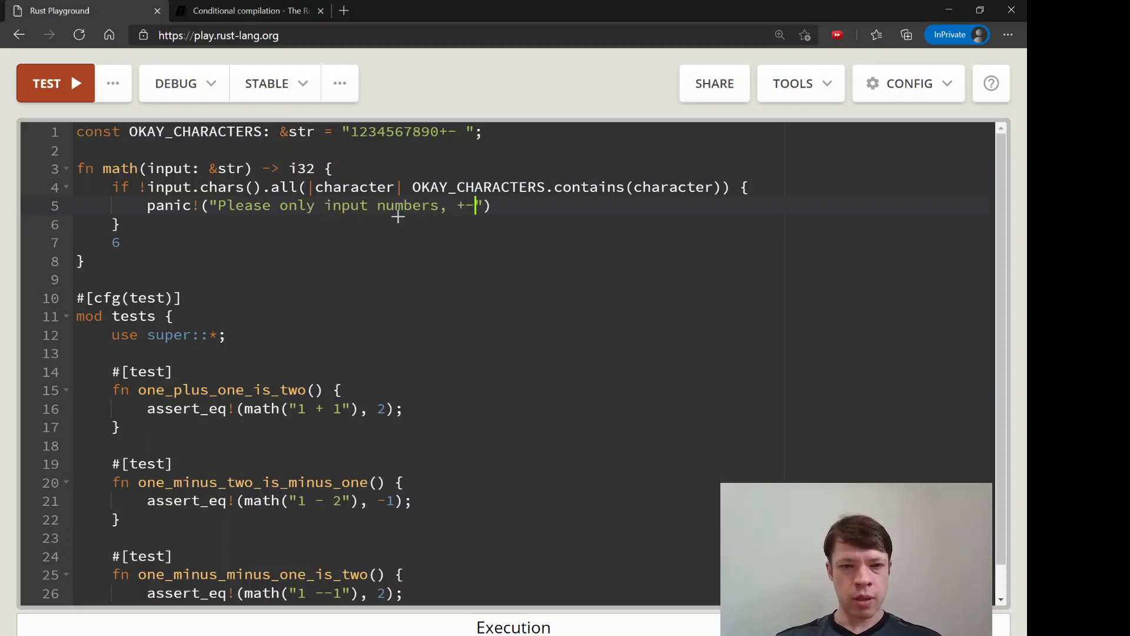
type(", or sp")
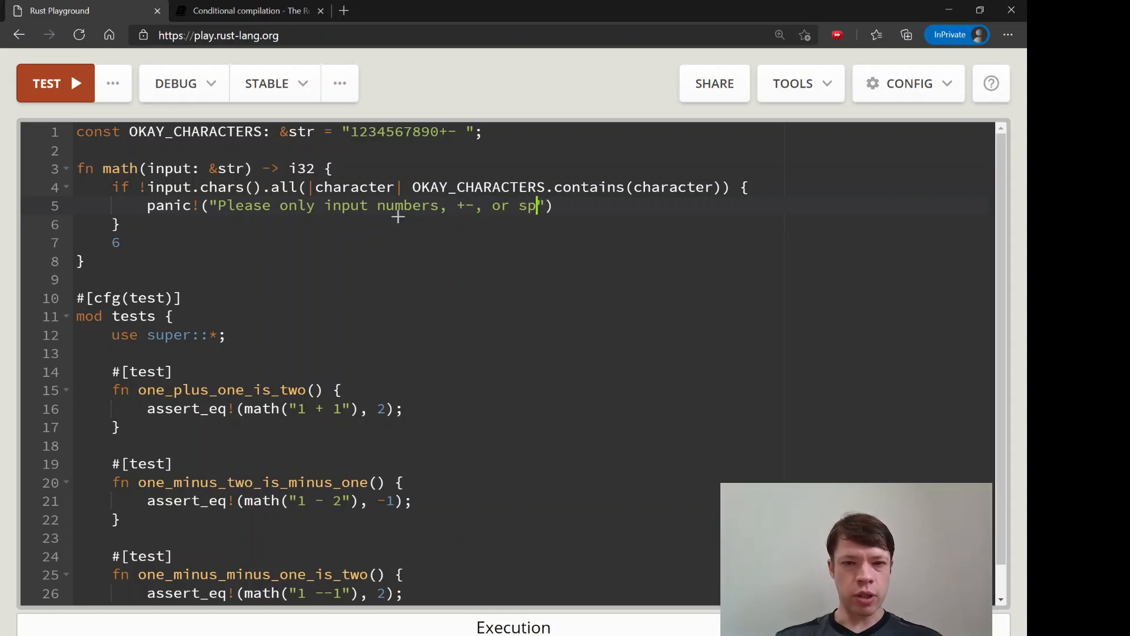
type("aces\");")
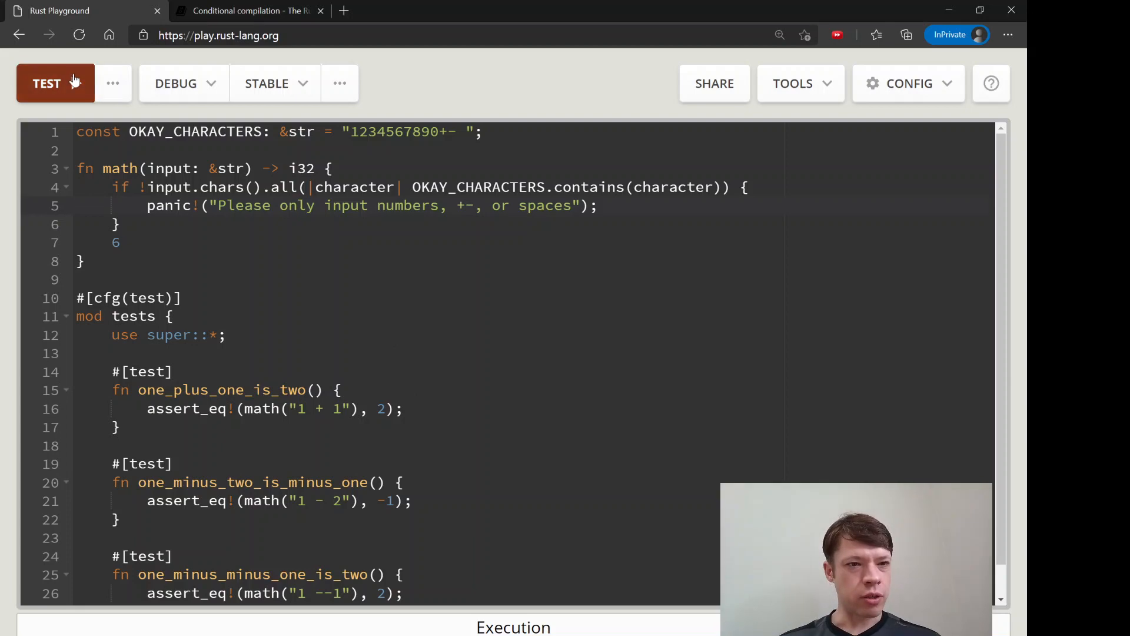
Run the test suite again; all three tests still fail.
left_click(47, 83)
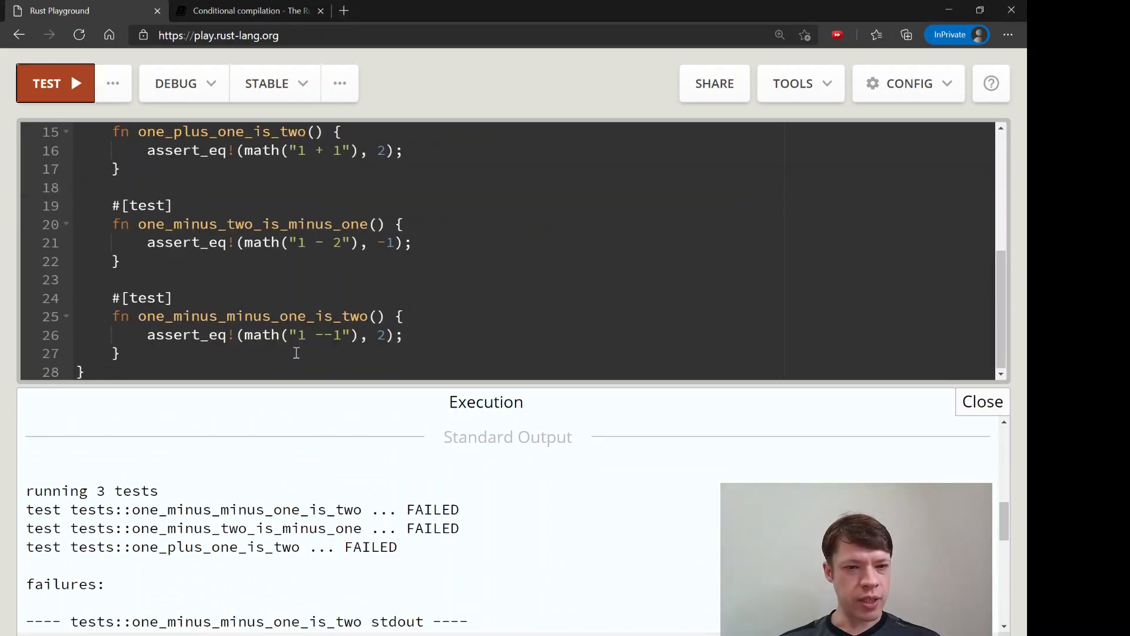
Add #[test] and #[should_panic] attributes below the existing tests, dismissing the results panel.
type("#[")
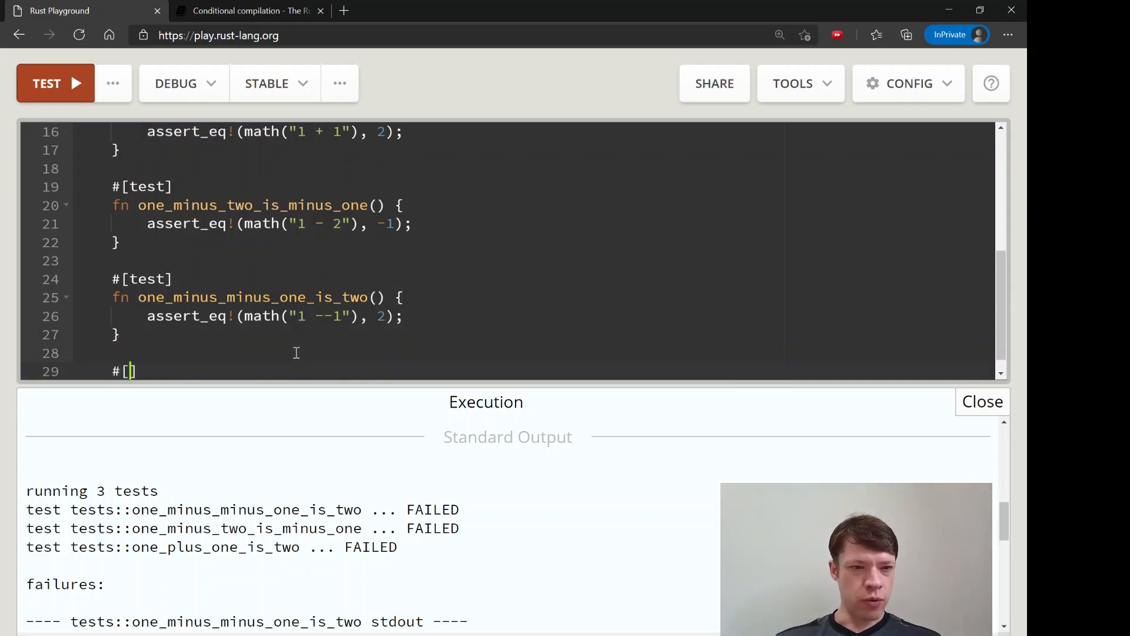
type("test]")
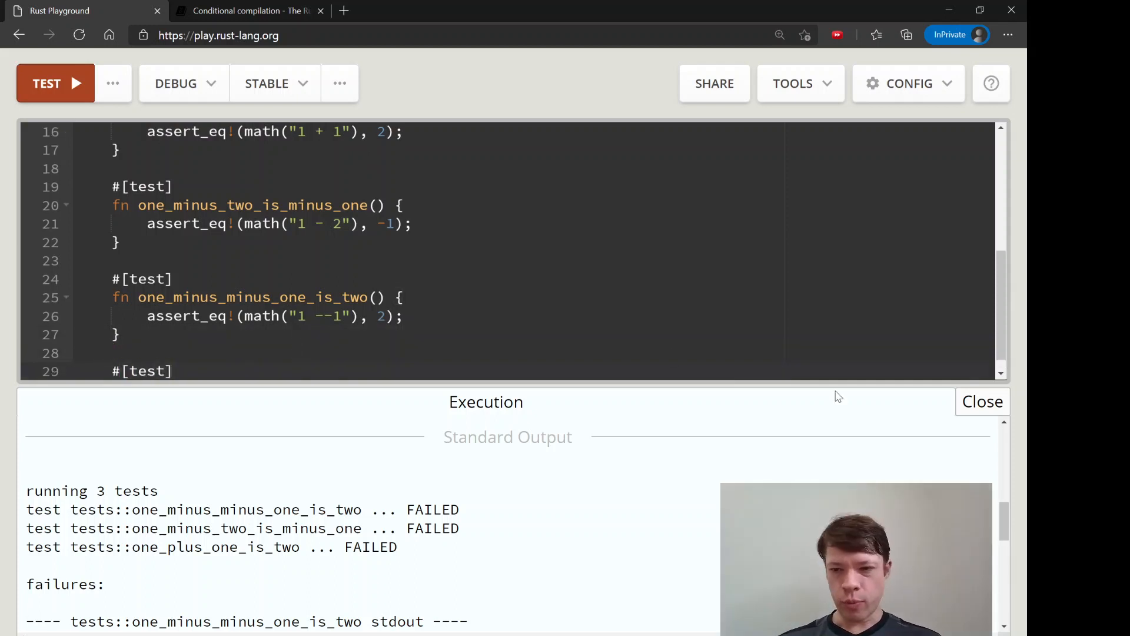
left_click(982, 402)
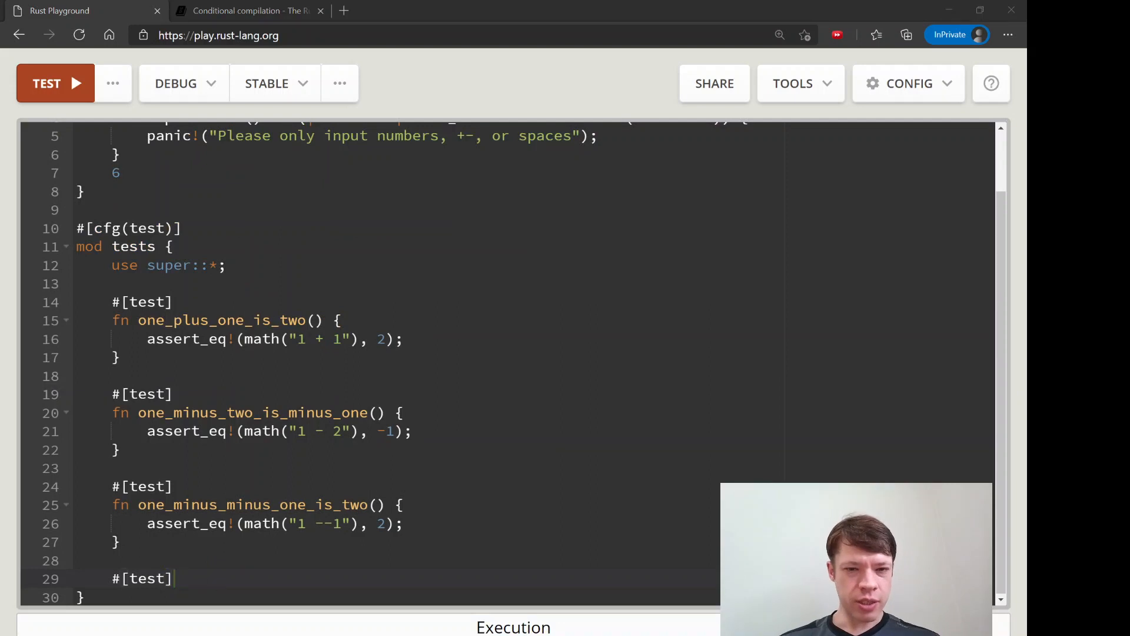
type("#")
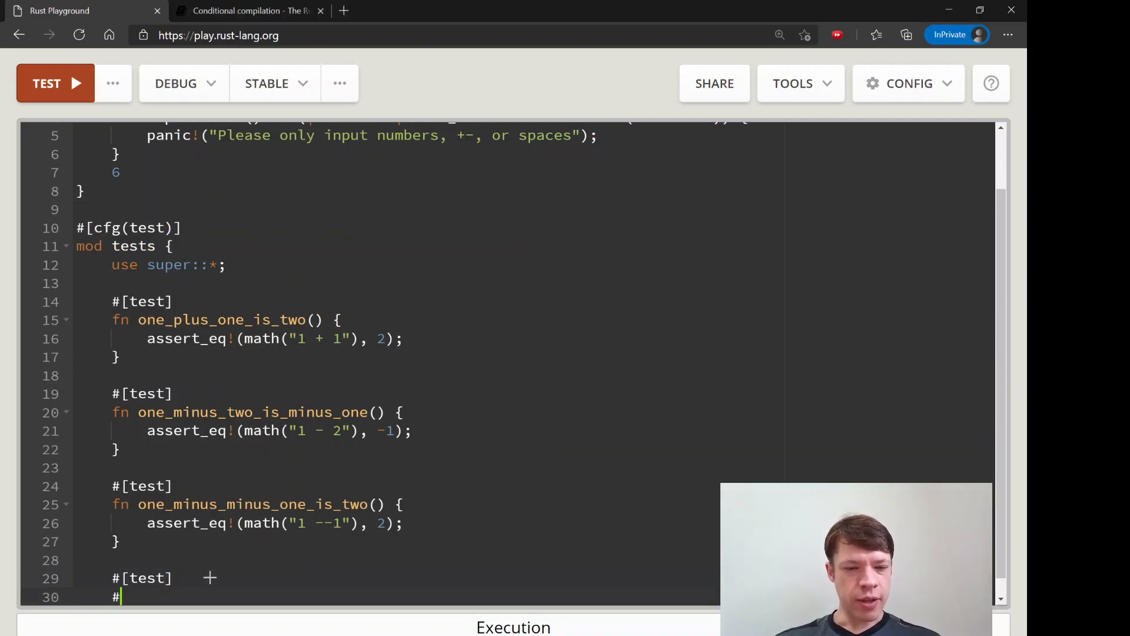
type("[")
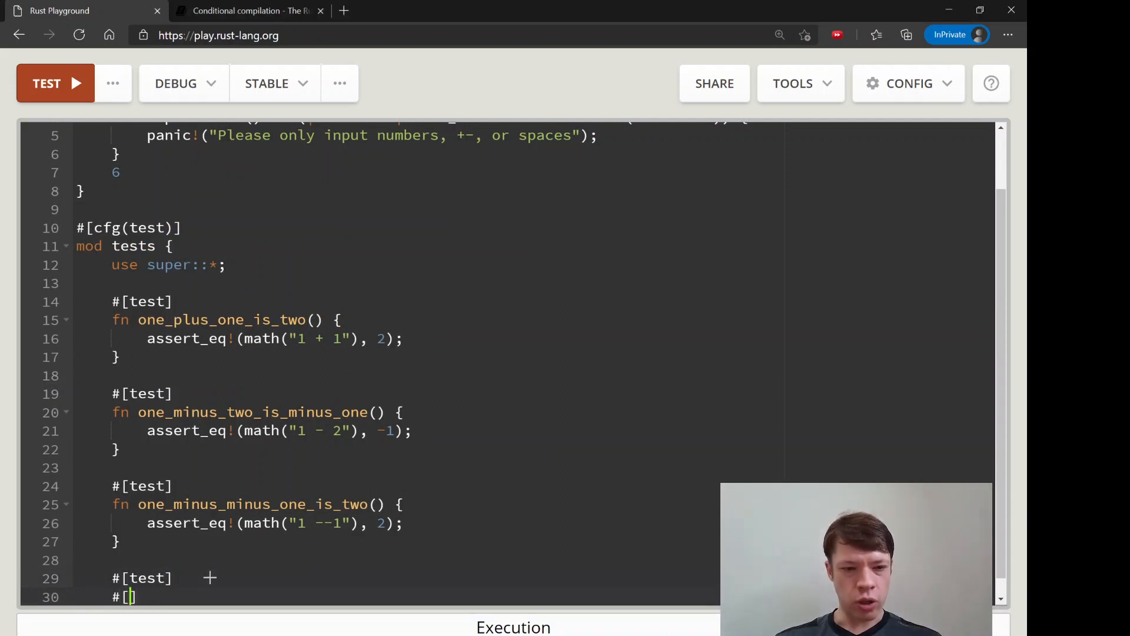
type("should_panic")
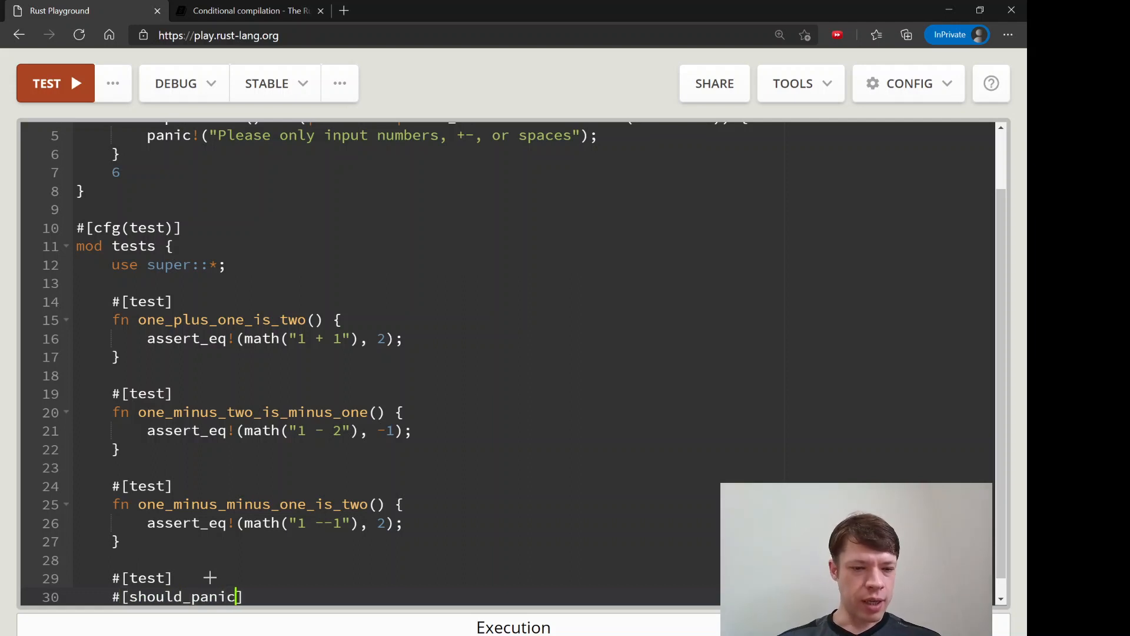
scroll("down", 3)
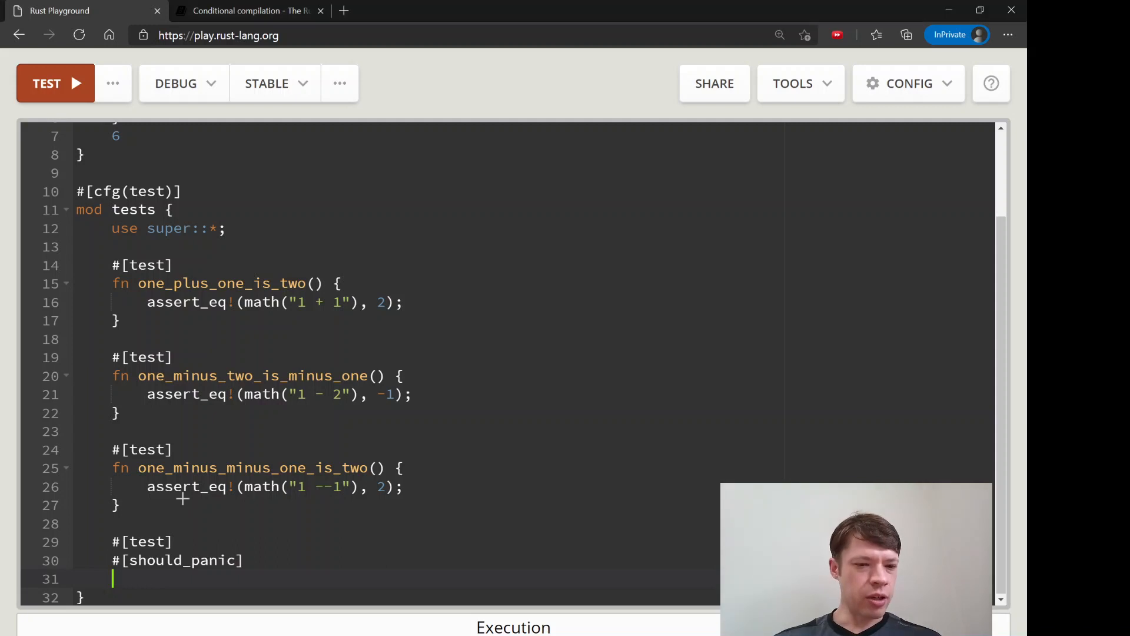
mouse_move(231, 492)
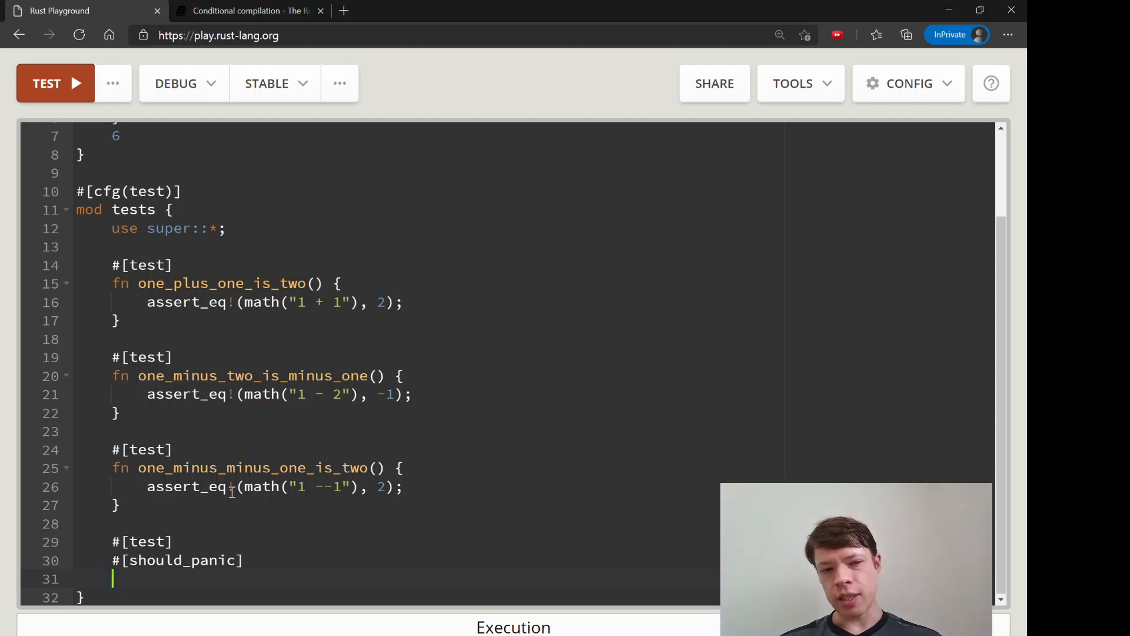
Declare fn panics_when_characters_not_right() and open its body.
type("fn")
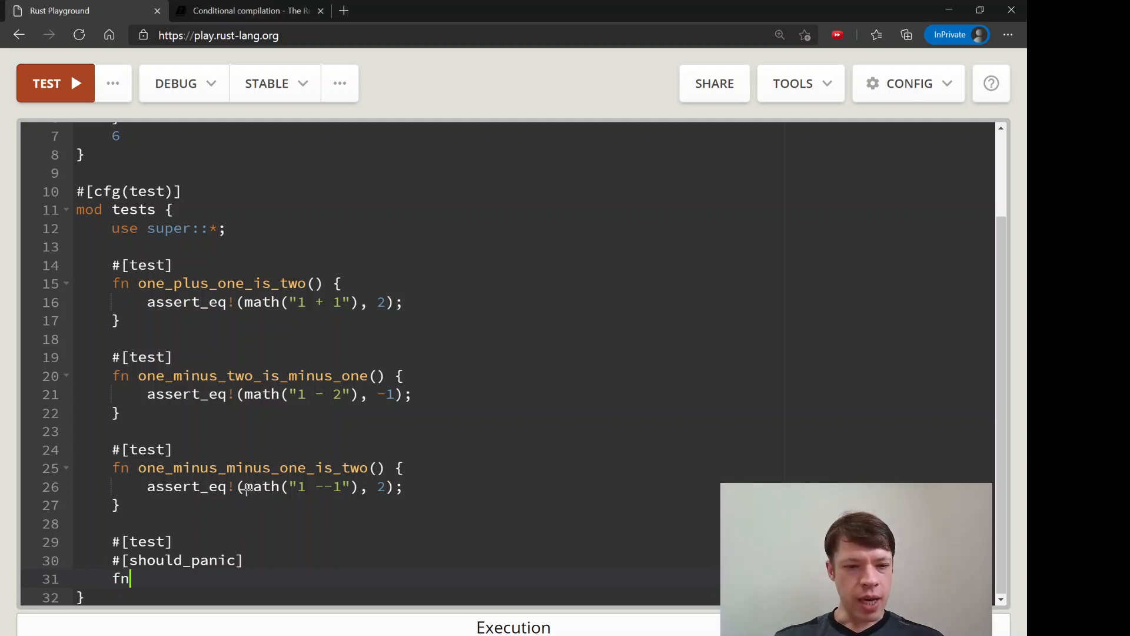
type("panics_when")
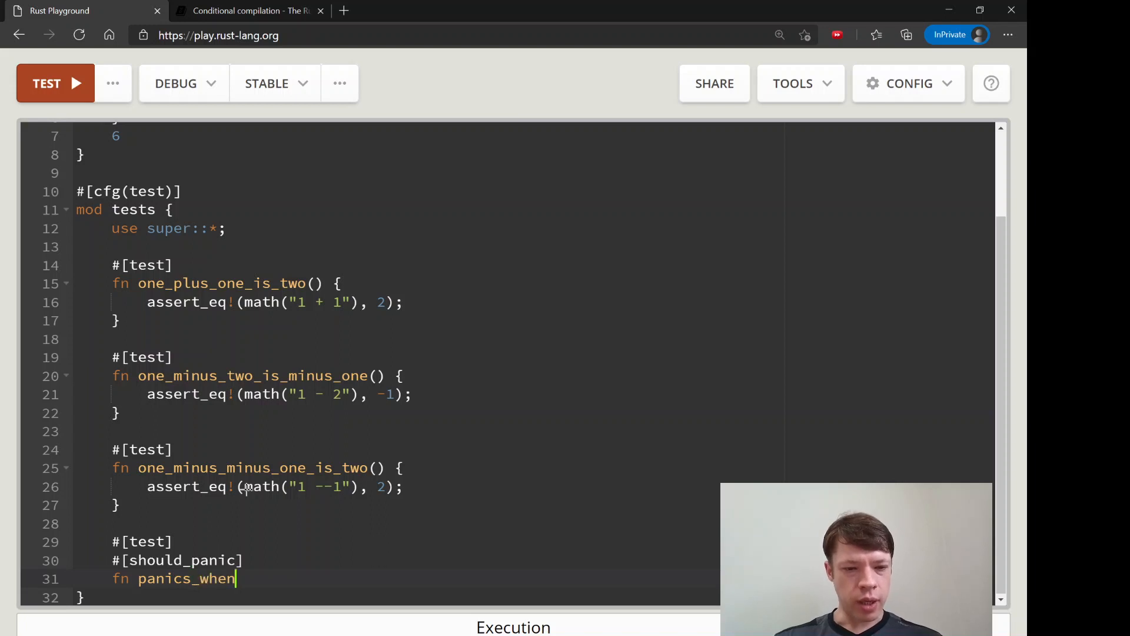
type("_characters")
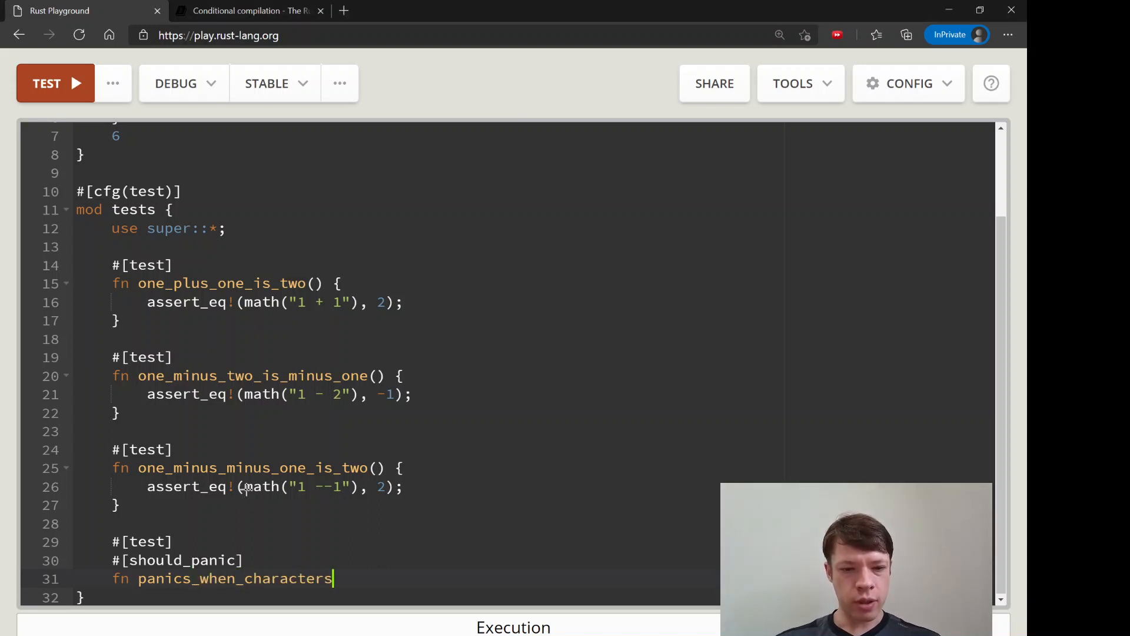
type("_not_righ")
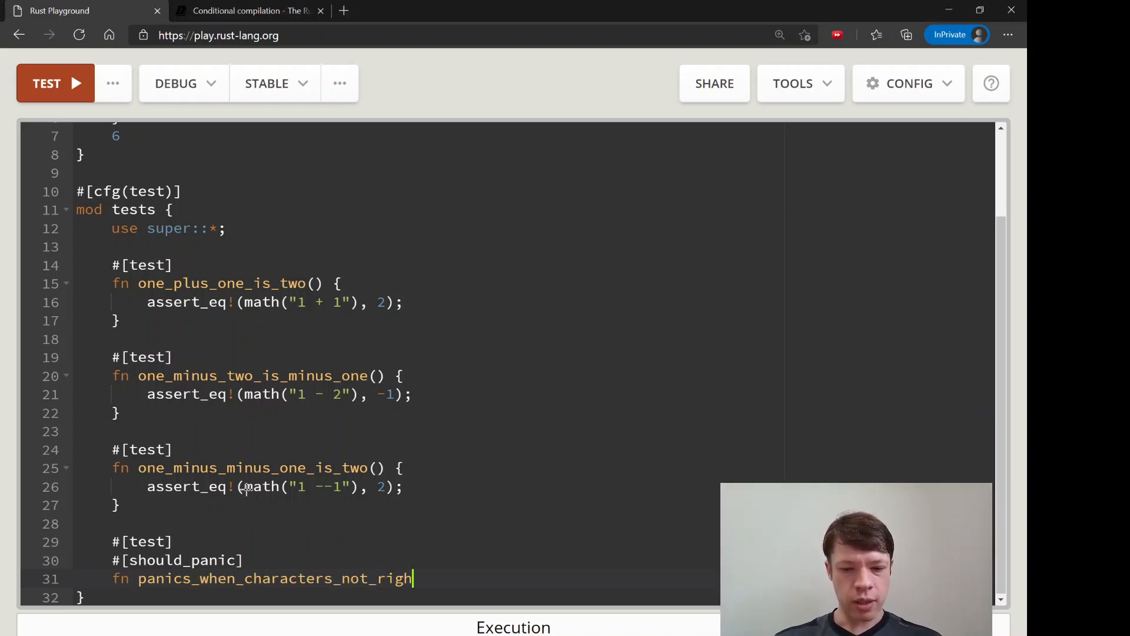
type("t()")
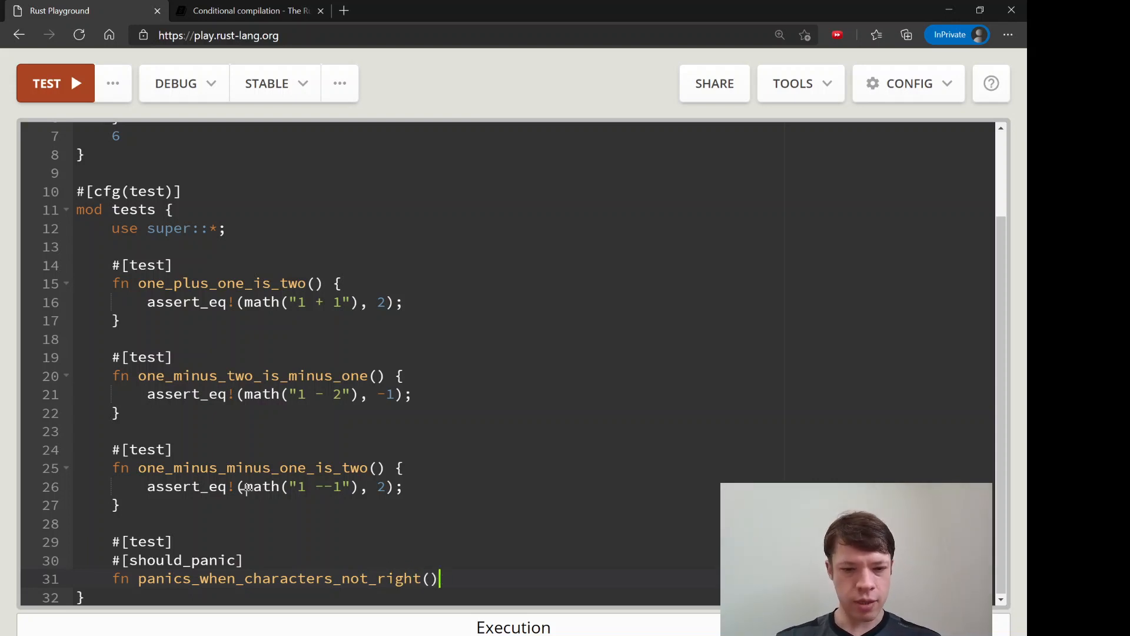
type("{")
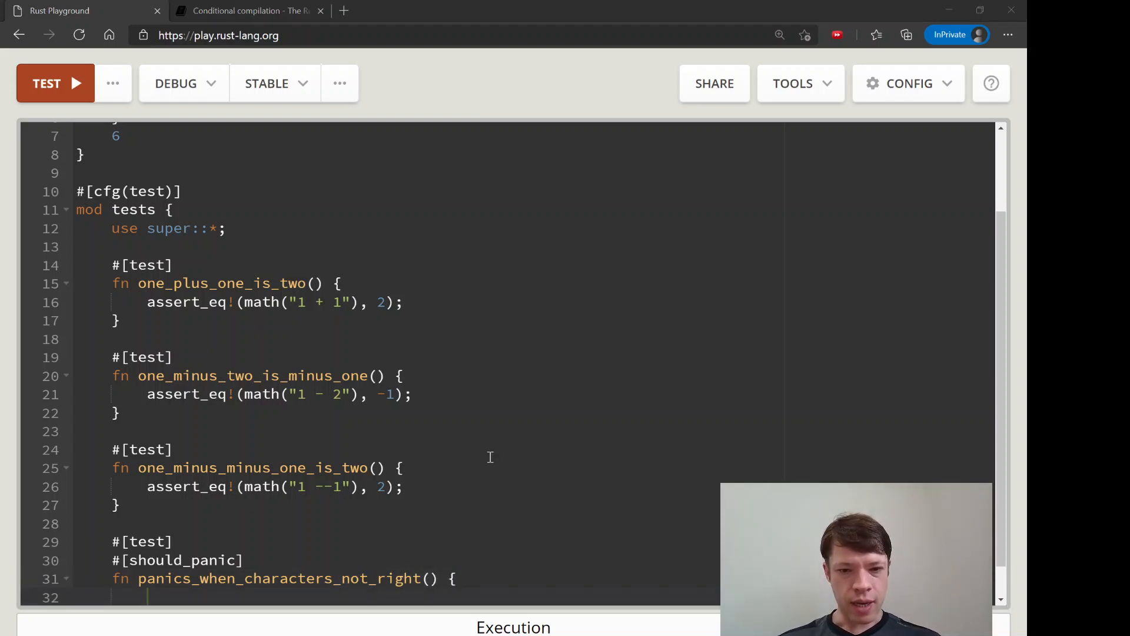
Call math("7 + seven") in the new test and run the suite; the panic test passes.
type("math")
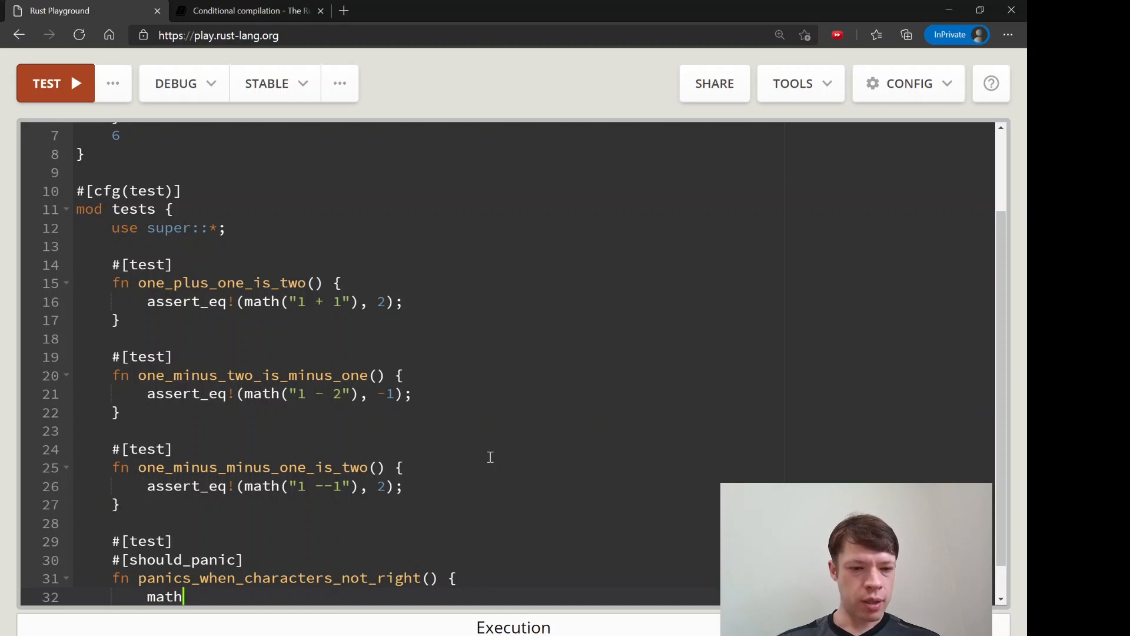
type("()")
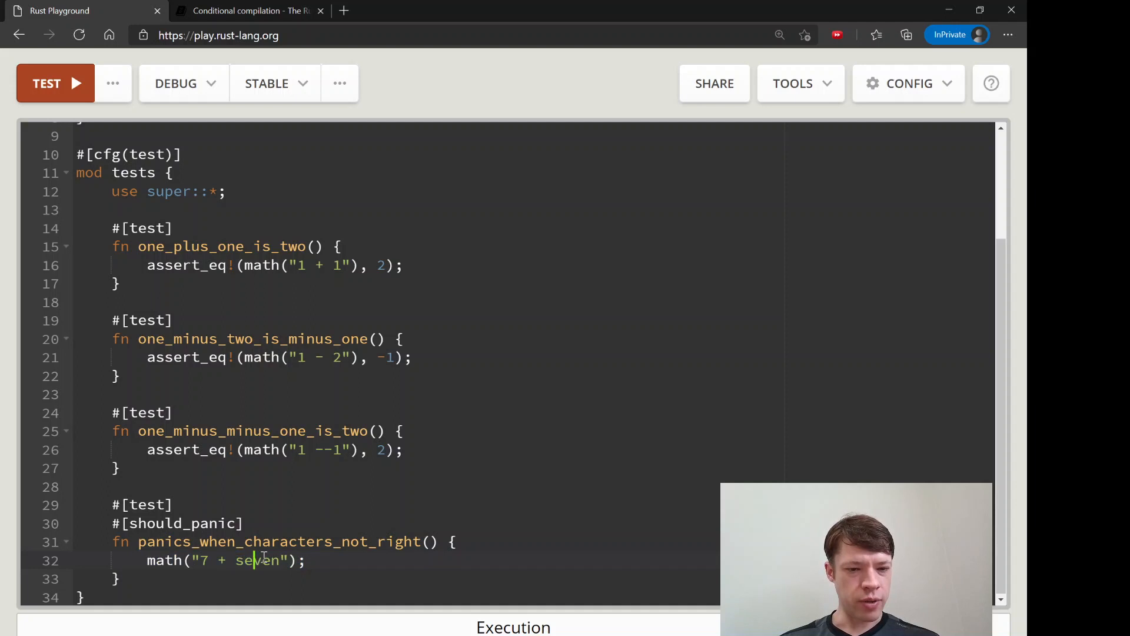
scroll("up", 3)
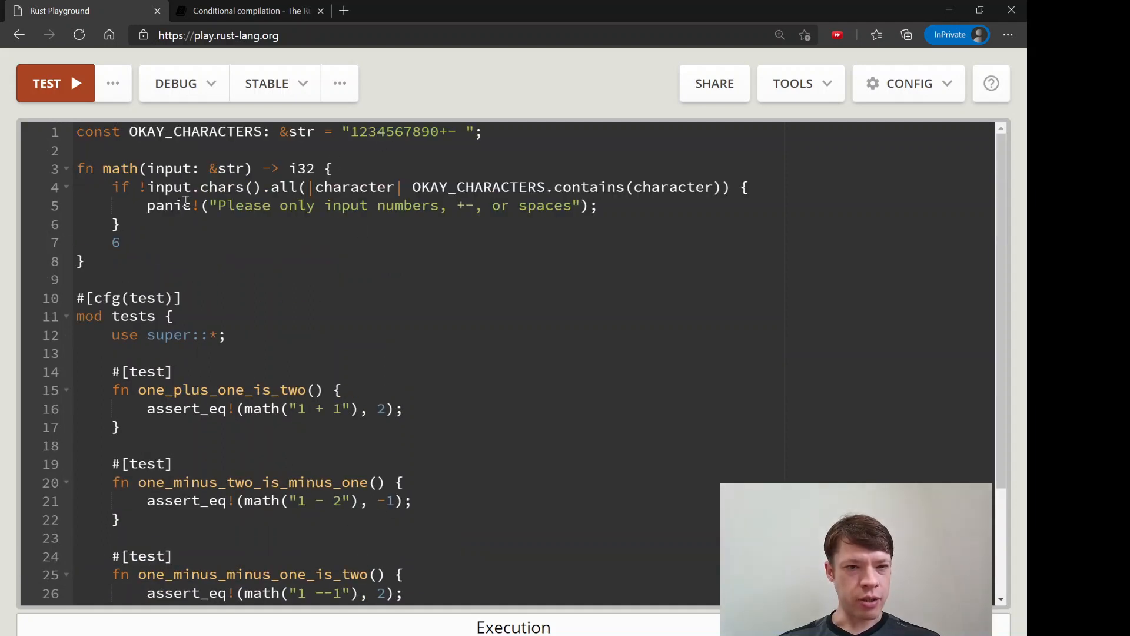
scroll("down", 3)
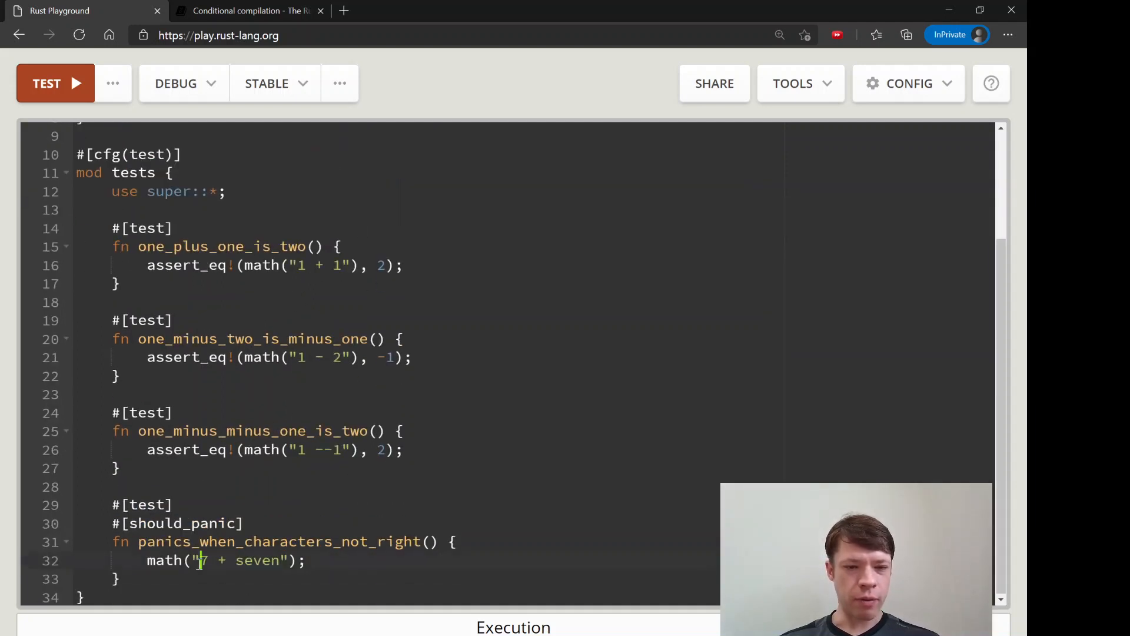
left_click(55, 82)
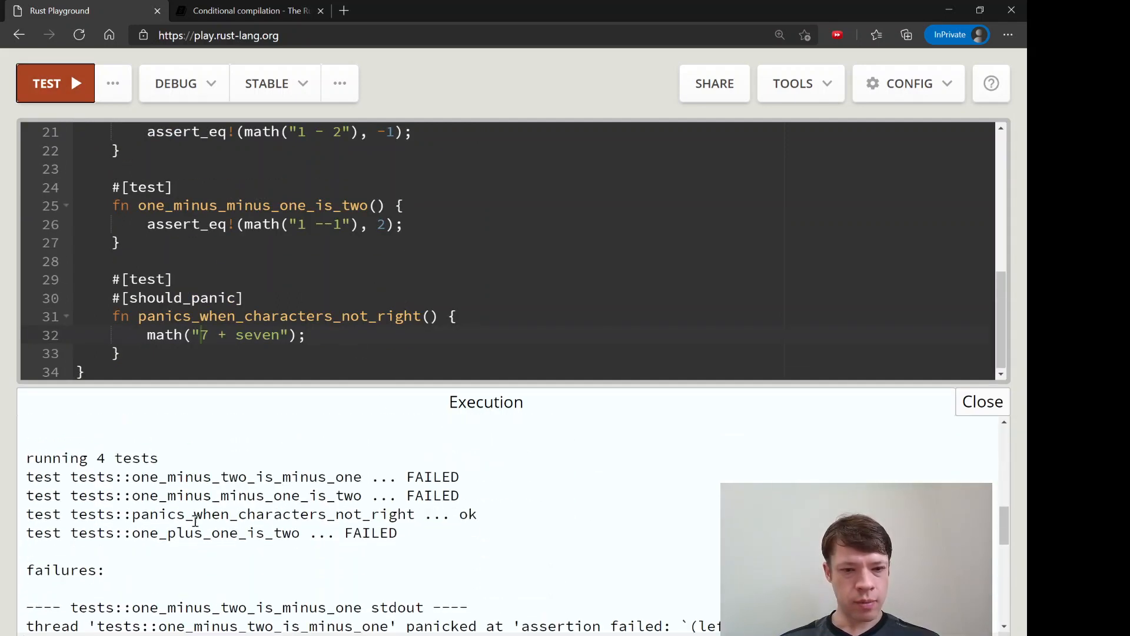
mouse_move(495, 518)
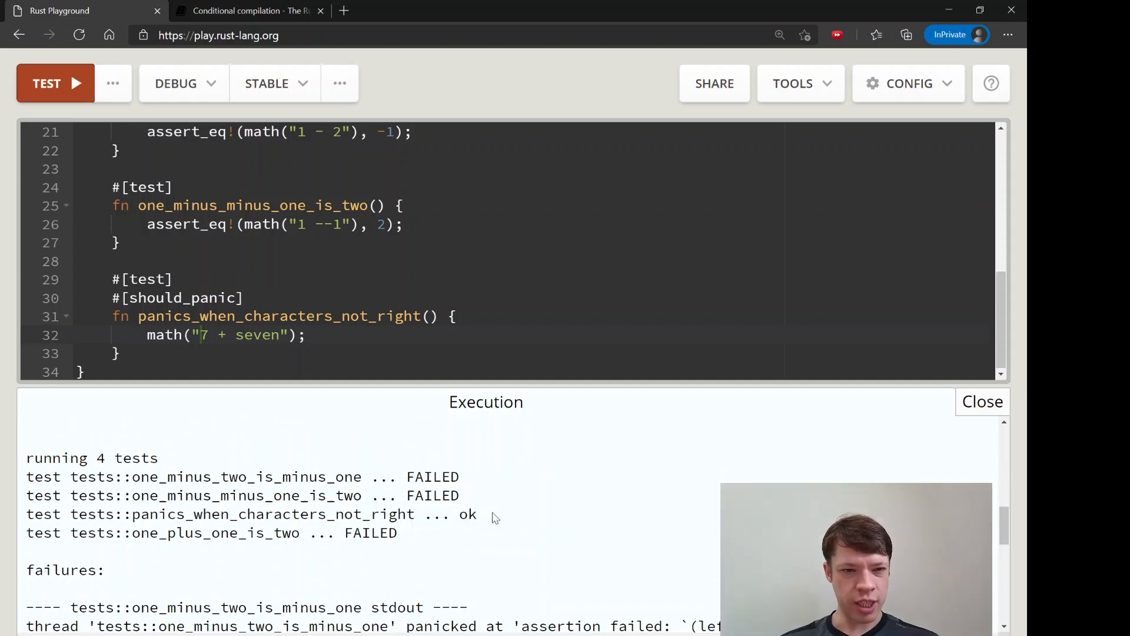